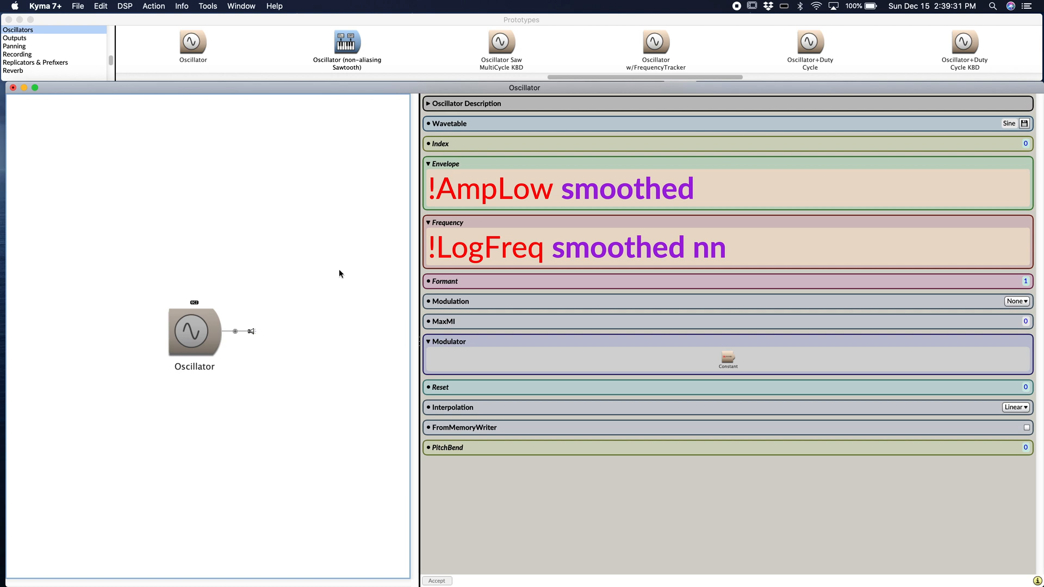
{"action": "mouse_move", "coordinate": [332, 276]}
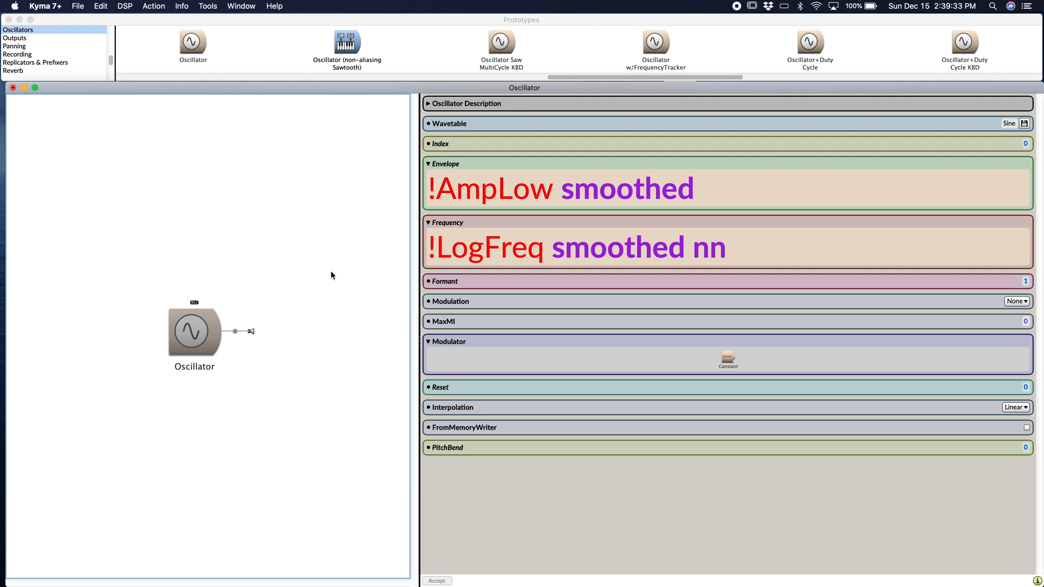
{"action": "mouse_move", "coordinate": [292, 292]}
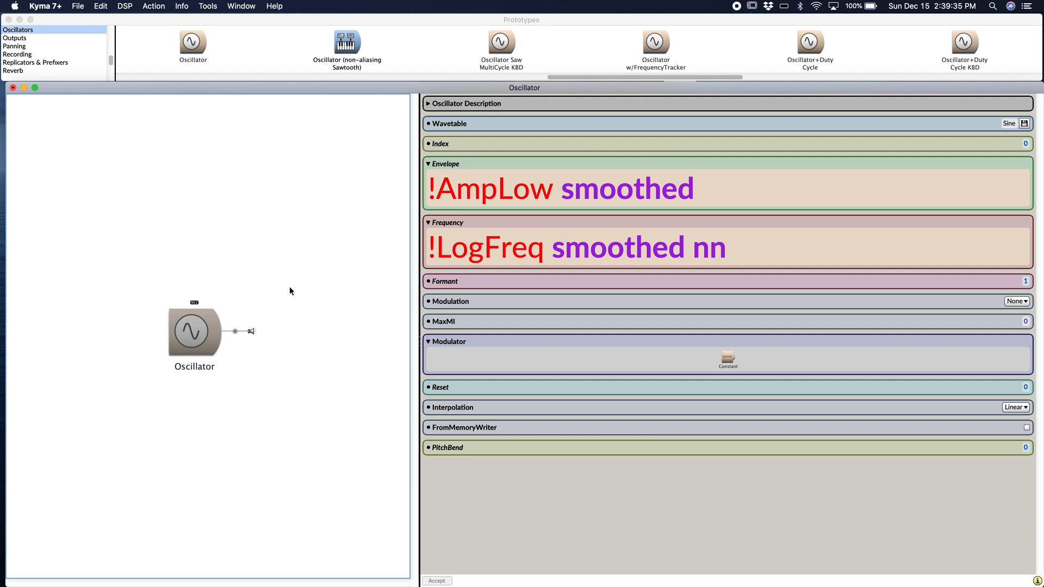
{"action": "mouse_move", "coordinate": [229, 237]}
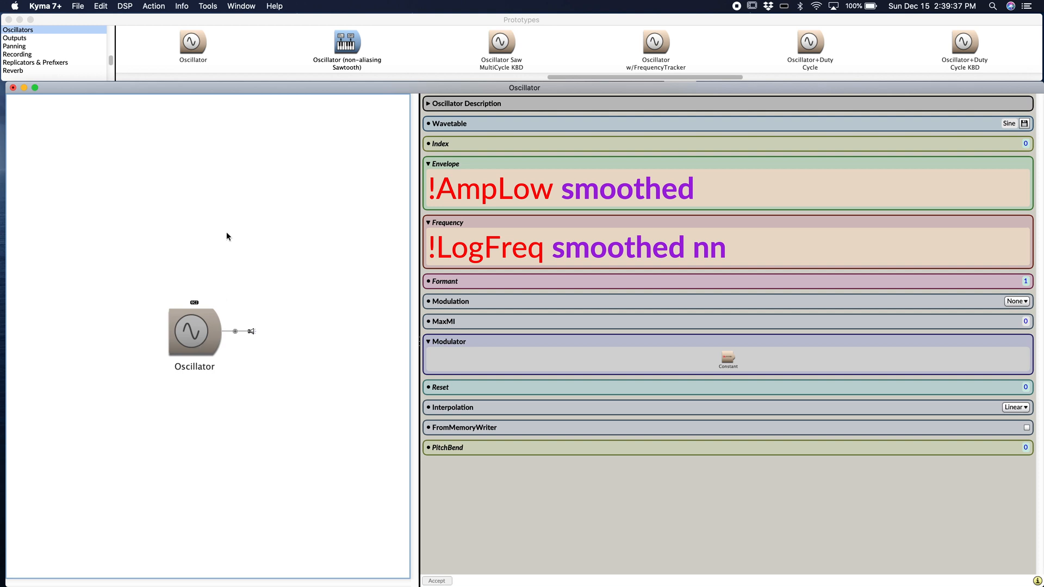
{"action": "mouse_move", "coordinate": [369, 214]}
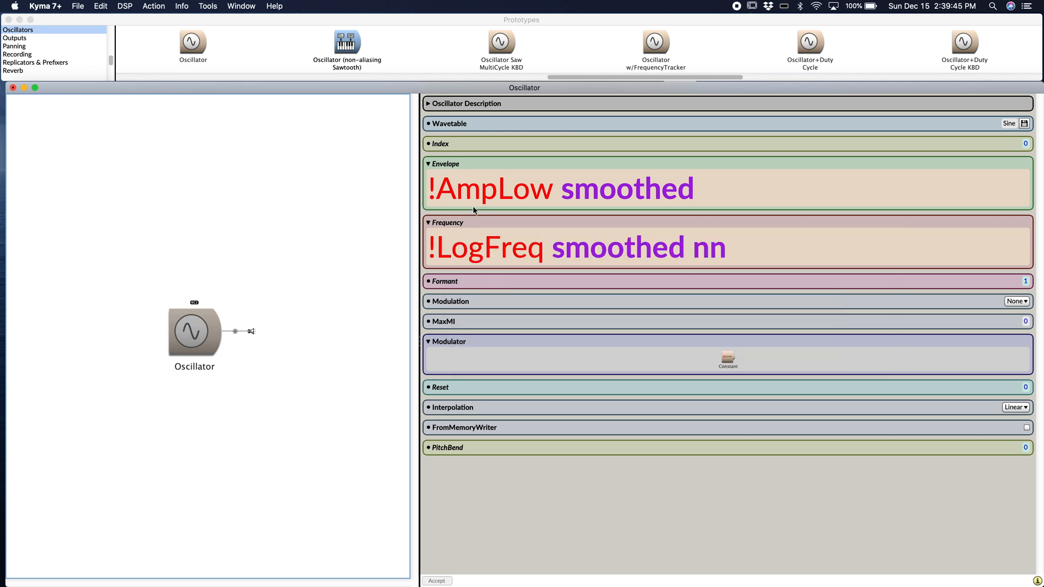
{"action": "mouse_move", "coordinate": [751, 278]}
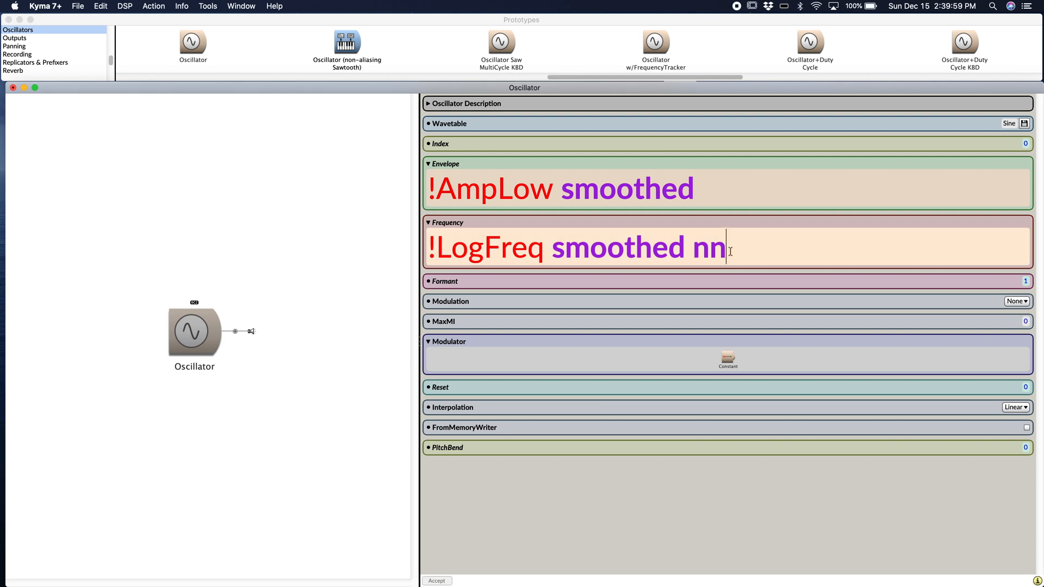
Replace the Oscillator's Frequency value with the custom event value !Frequency.
{"action": "triple_click", "coordinate": [577, 247]}
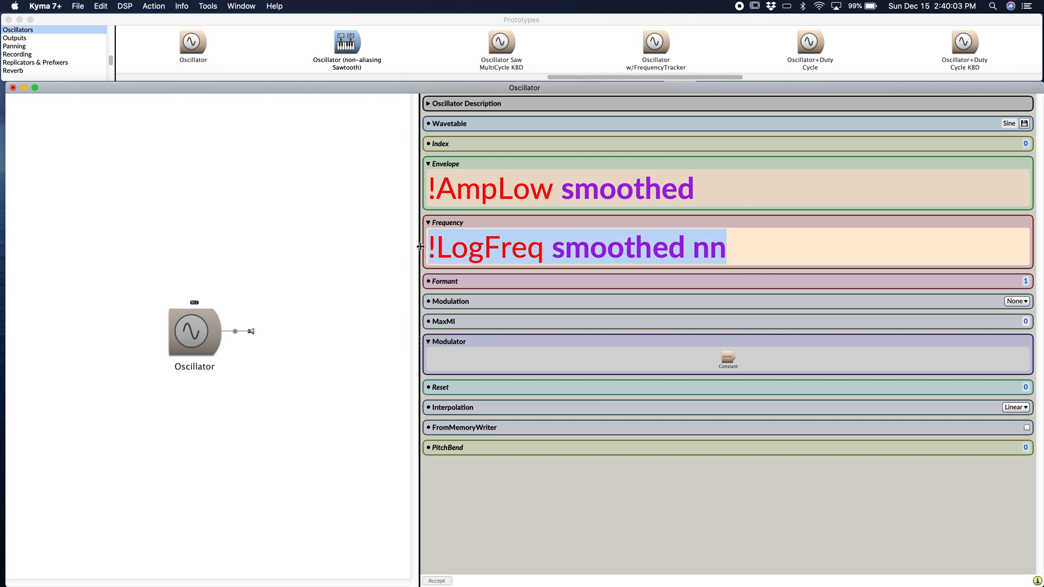
{"action": "type", "text": "!Frequency"}
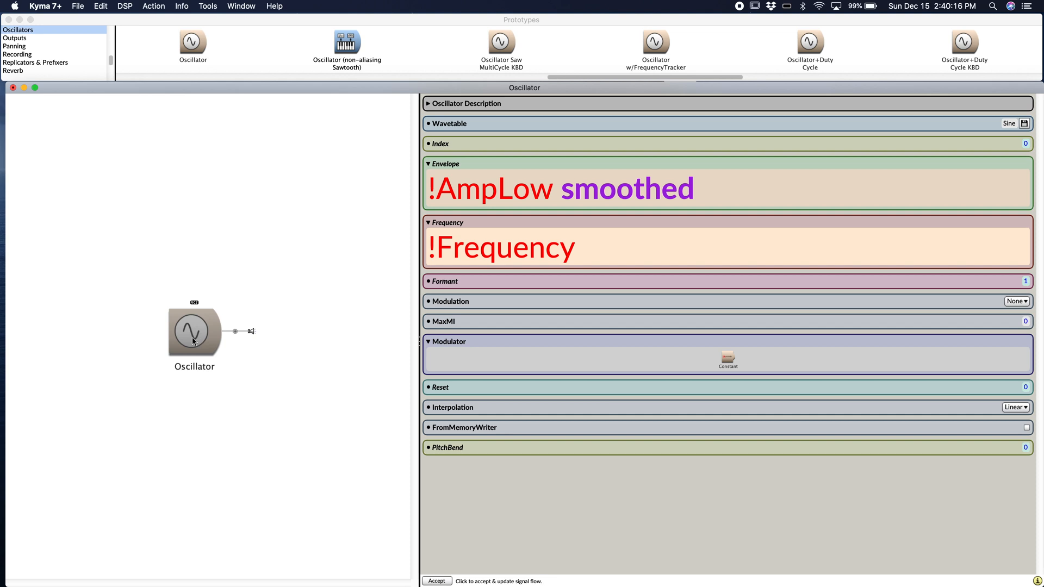
{"action": "double_click", "coordinate": [193, 331]}
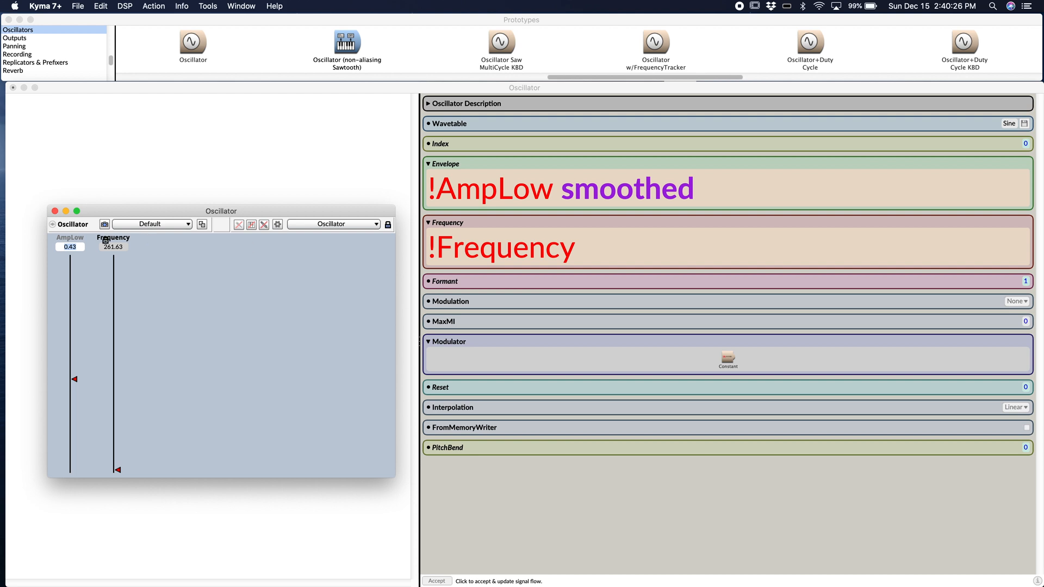
{"action": "left_click_drag", "start_coordinate": [73, 380], "coordinate": [73, 429]}
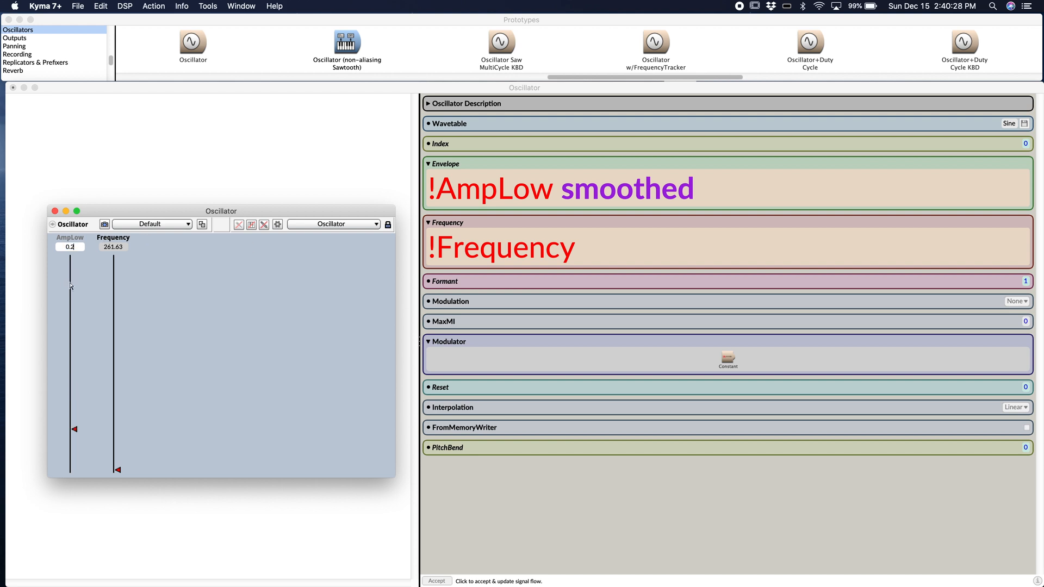
{"action": "left_click_drag", "start_coordinate": [74, 429], "coordinate": [74, 278]}
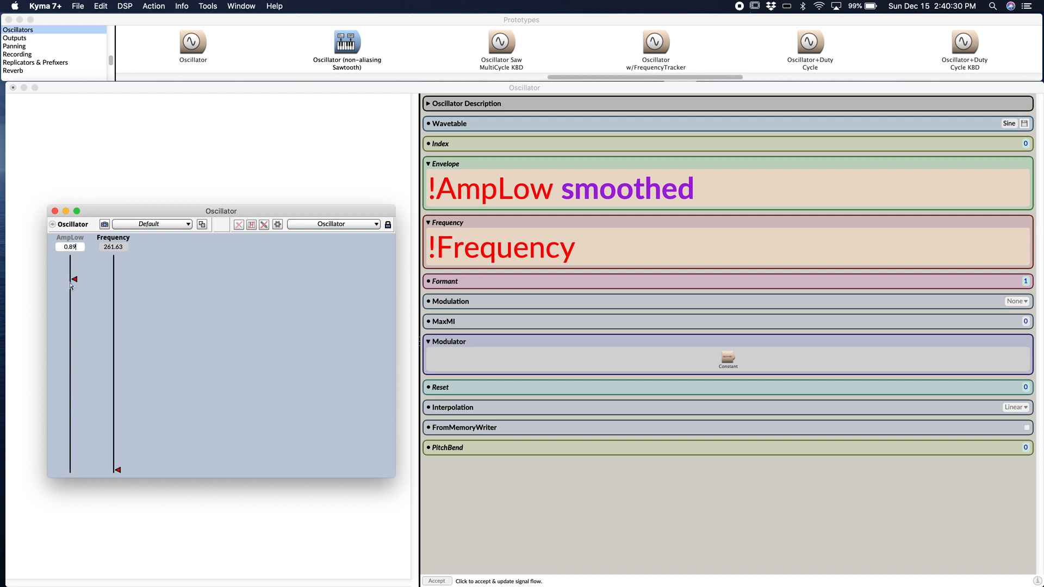
{"action": "left_click_drag", "start_coordinate": [75, 279], "coordinate": [75, 459]}
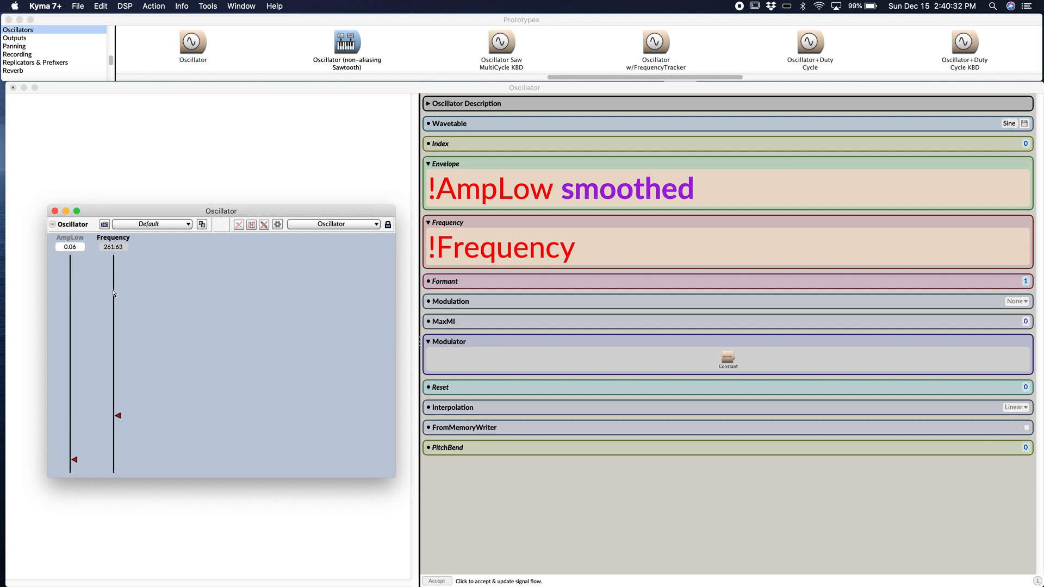
{"action": "left_click_drag", "start_coordinate": [117, 415], "coordinate": [117, 472]}
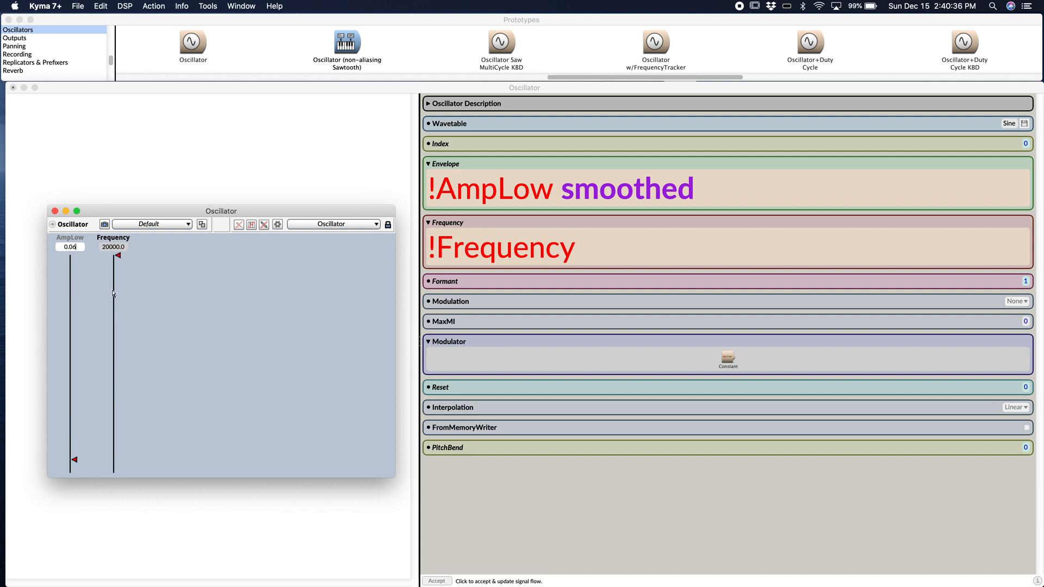
{"action": "left_click_drag", "start_coordinate": [119, 255], "coordinate": [118, 380]}
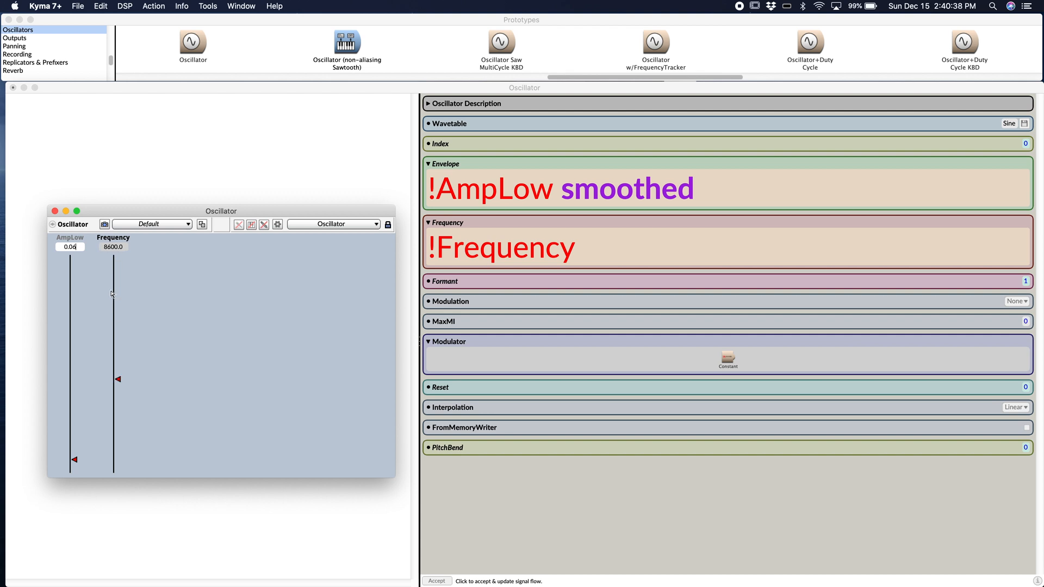
{"action": "left_click_drag", "start_coordinate": [117, 378], "coordinate": [118, 444]}
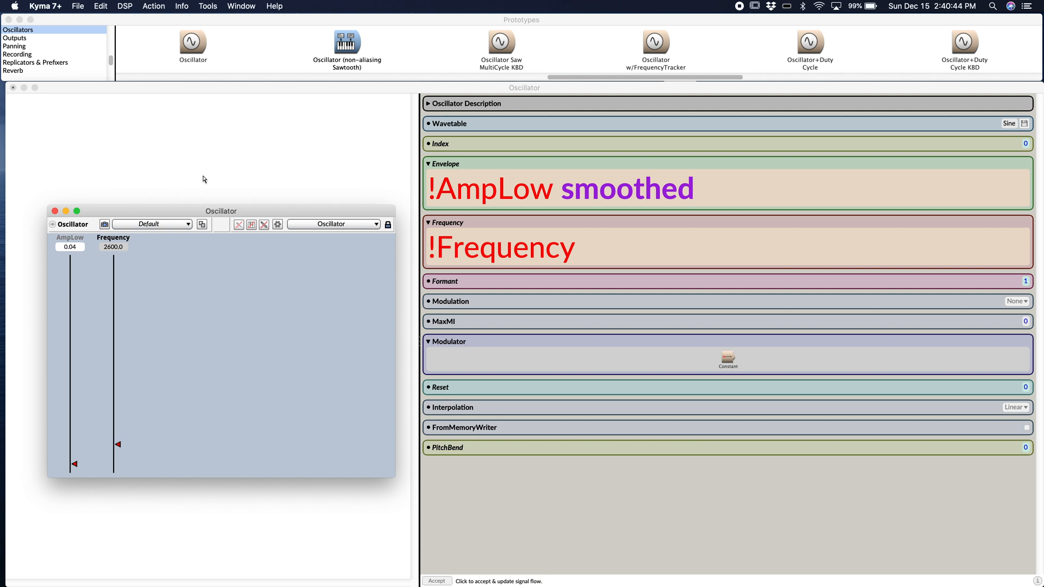
{"action": "mouse_move", "coordinate": [435, 213]}
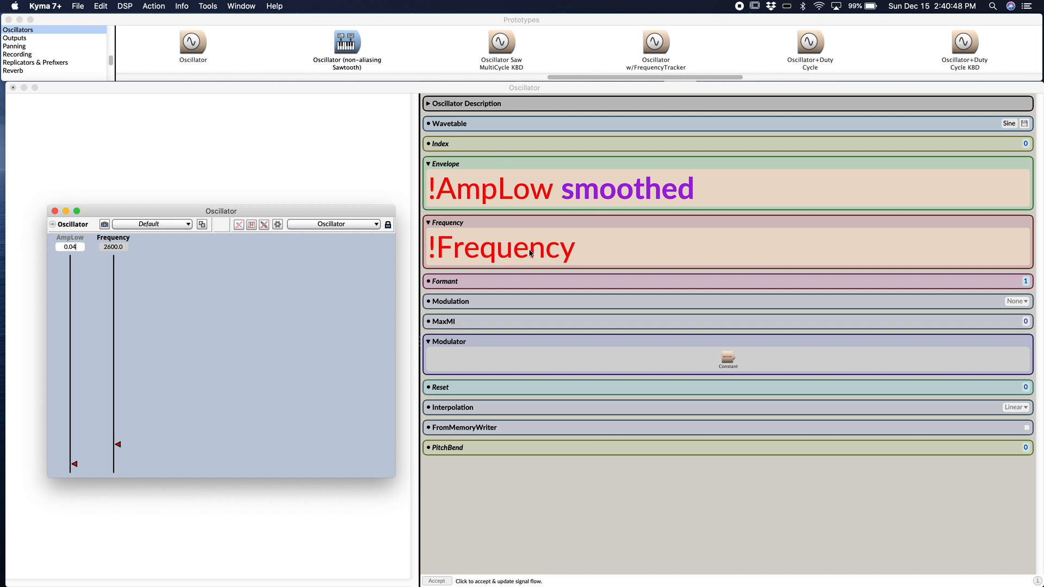
{"action": "mouse_move", "coordinate": [505, 246]}
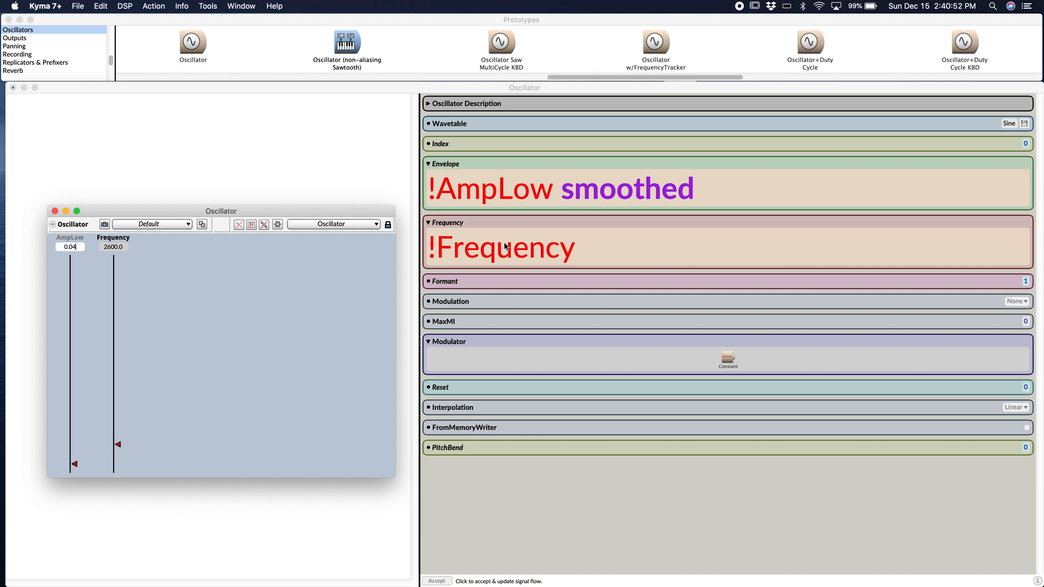
{"action": "mouse_move", "coordinate": [485, 208]}
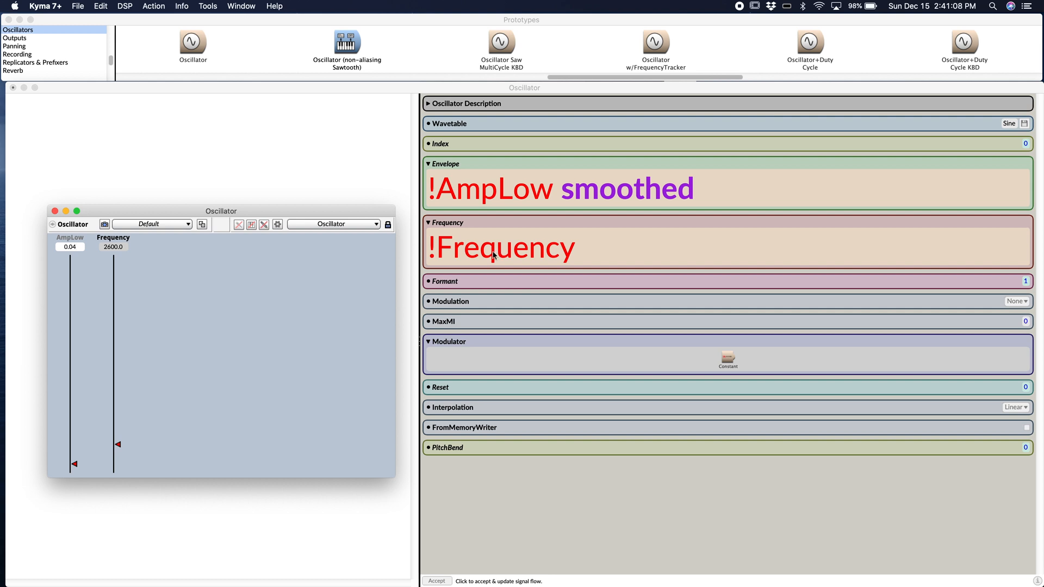
{"action": "mouse_move", "coordinate": [468, 250]}
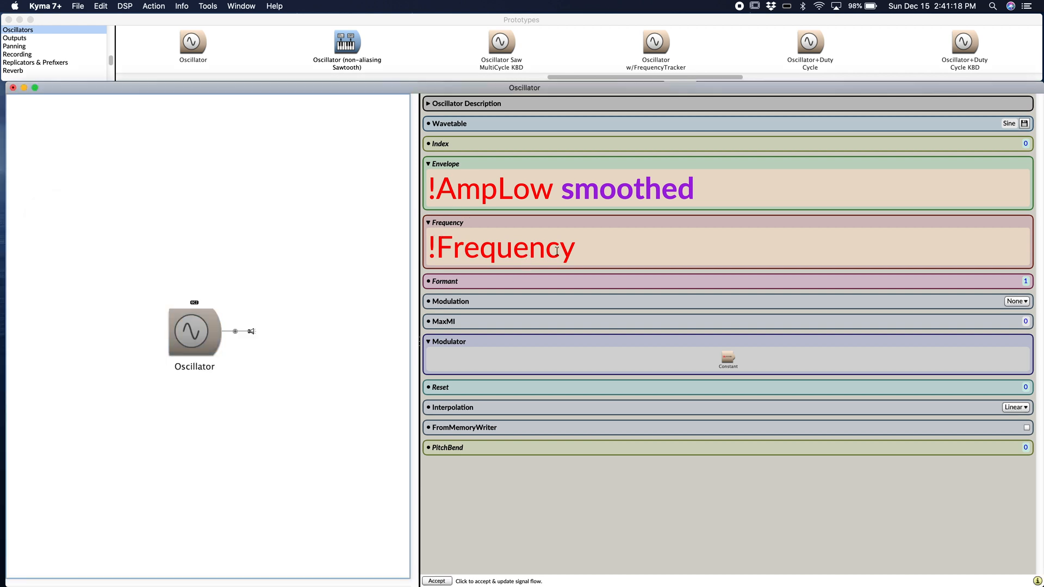
Rename the Frequency event value to !OscialltorFrequency so its fader appears on replay.
{"action": "double_click", "coordinate": [502, 248]}
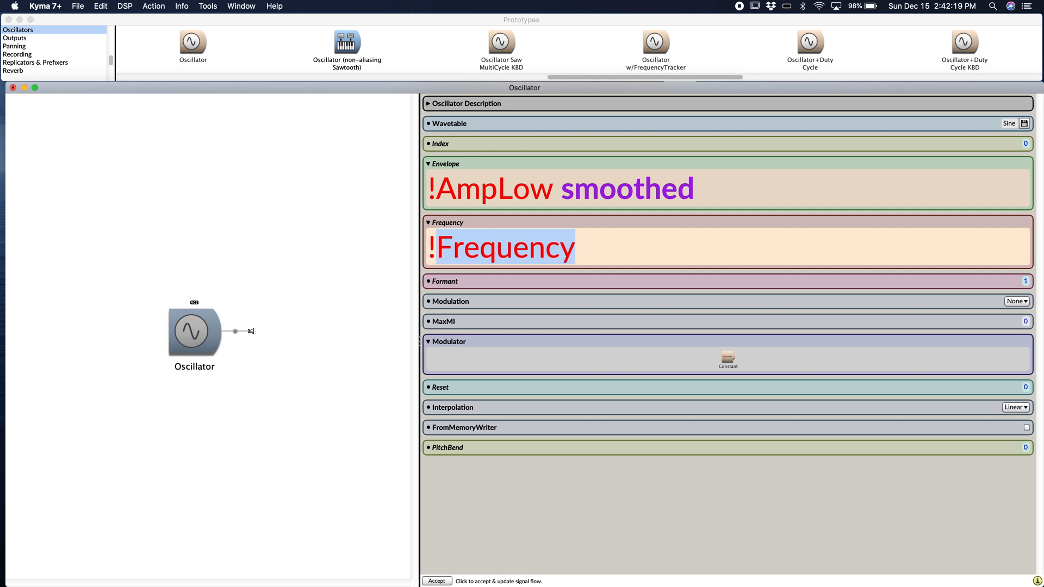
{"action": "type", "text": "!Os"}
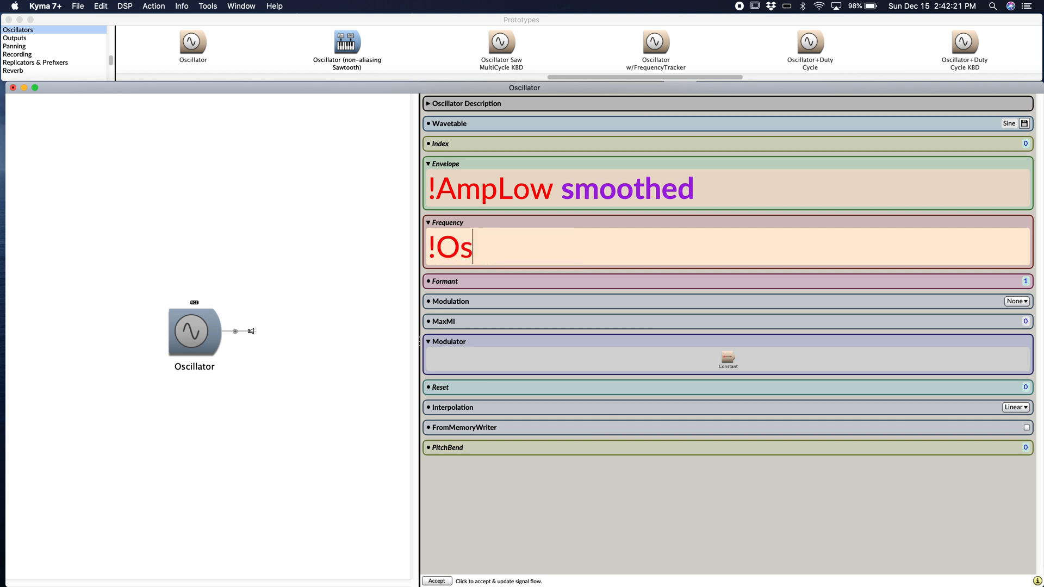
{"action": "type", "text": "cialltorFr"}
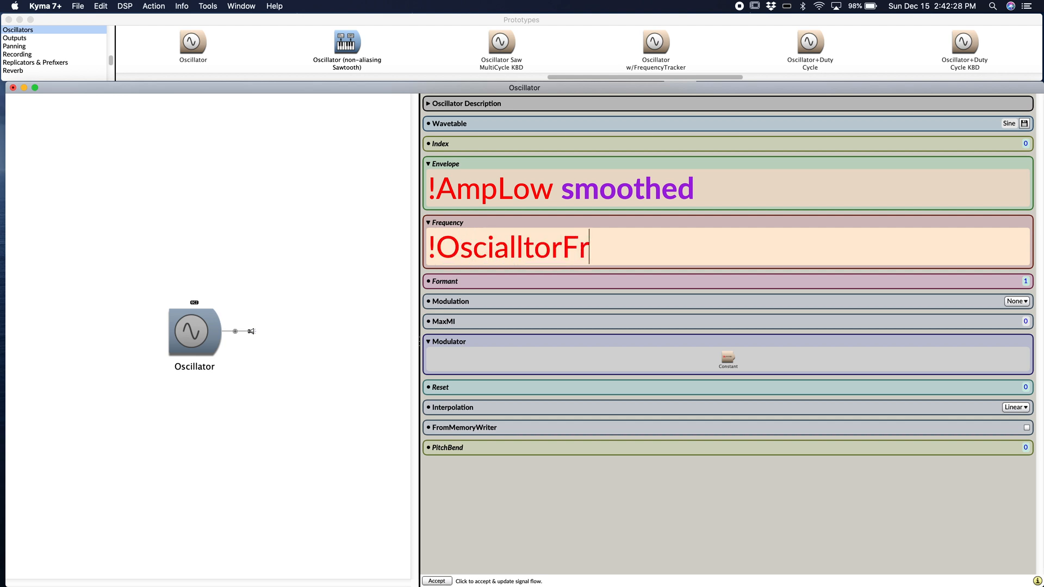
{"action": "type", "text": "equency"}
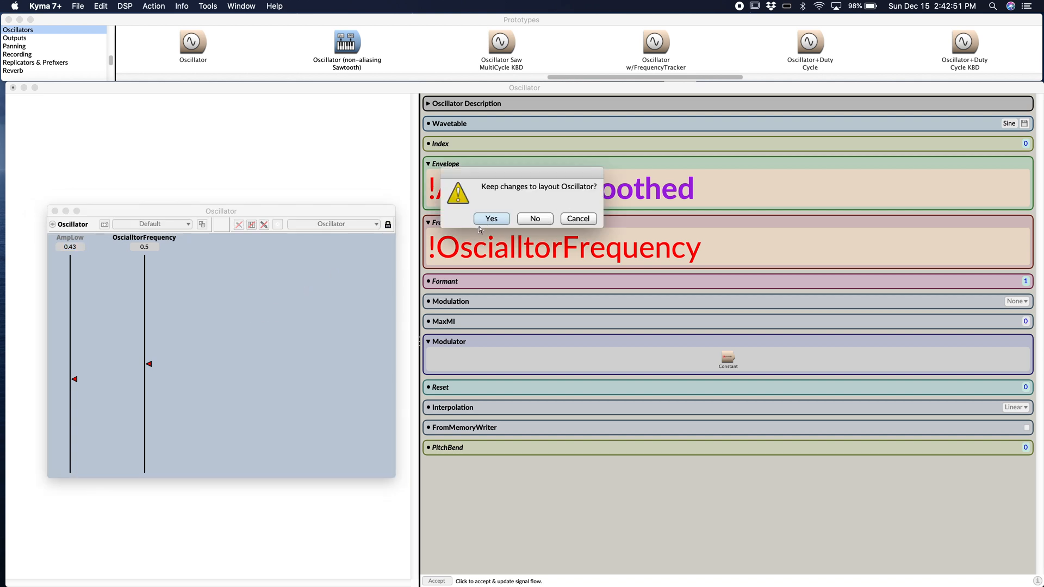
Keep the layout changes and sweep the OscialltorFrequency fader 0 → 0.93 → 0.5 → 0.2.
{"action": "left_click", "coordinate": [492, 218]}
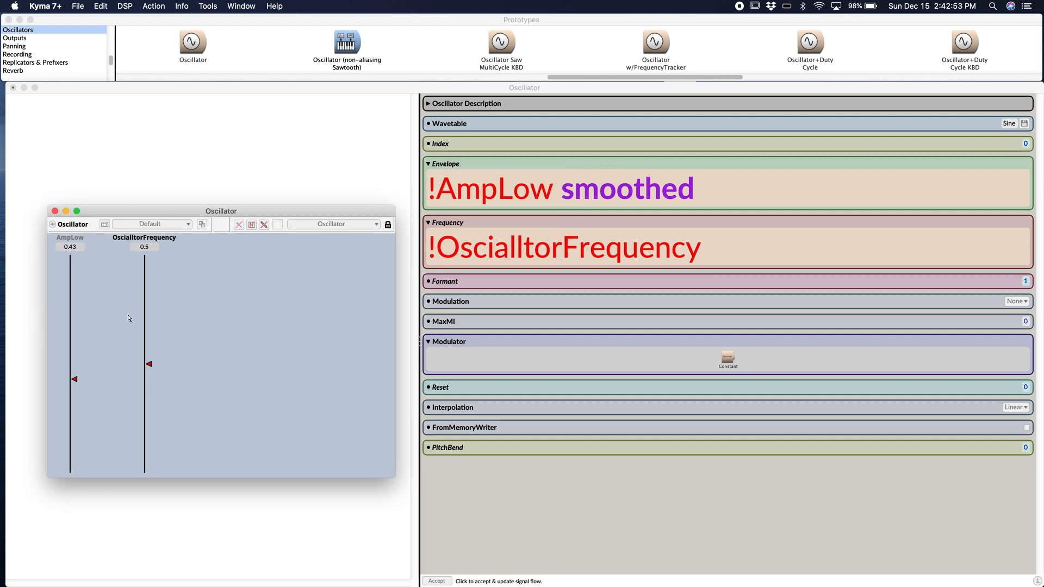
{"action": "left_click_drag", "start_coordinate": [149, 363], "coordinate": [149, 472]}
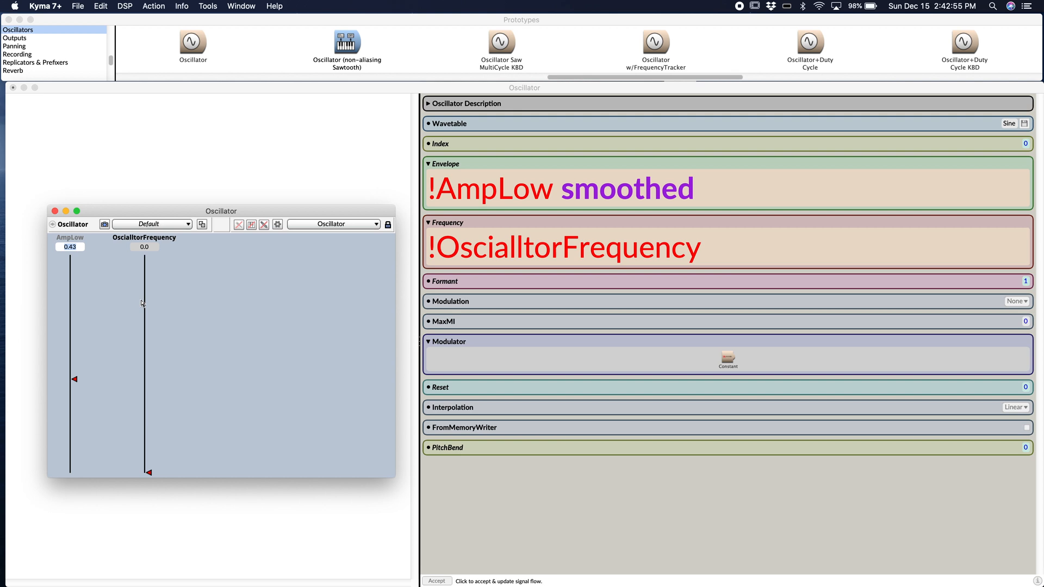
{"action": "mouse_move", "coordinate": [144, 294]}
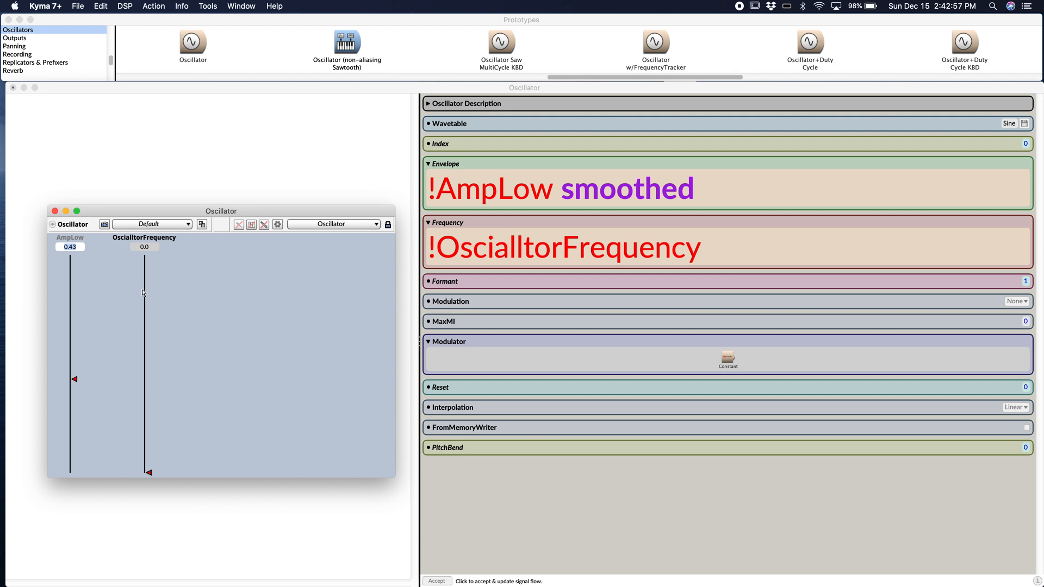
{"action": "left_click_drag", "start_coordinate": [148, 472], "coordinate": [147, 259]}
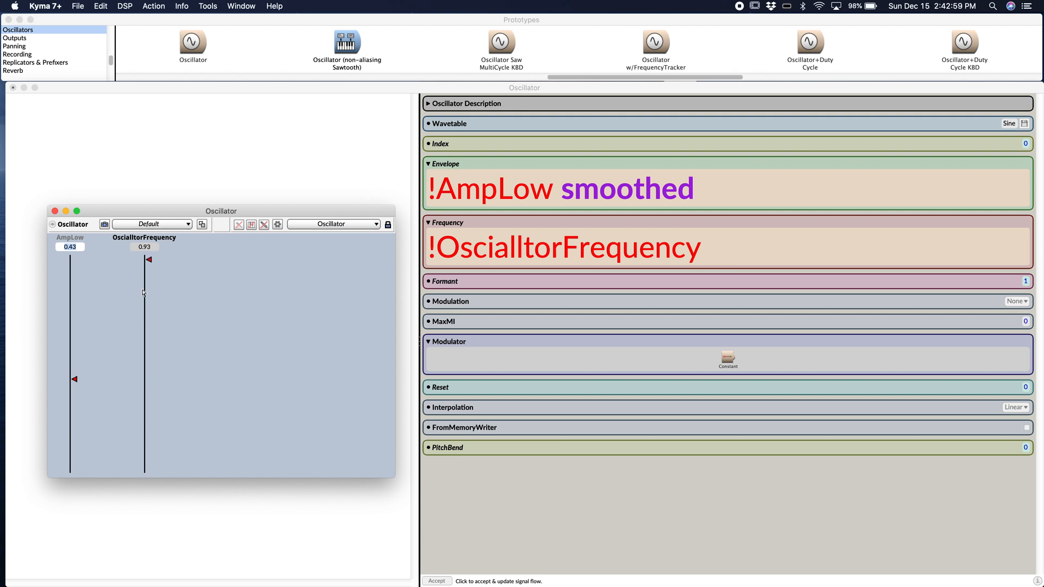
{"action": "left_click_drag", "start_coordinate": [149, 258], "coordinate": [149, 365]}
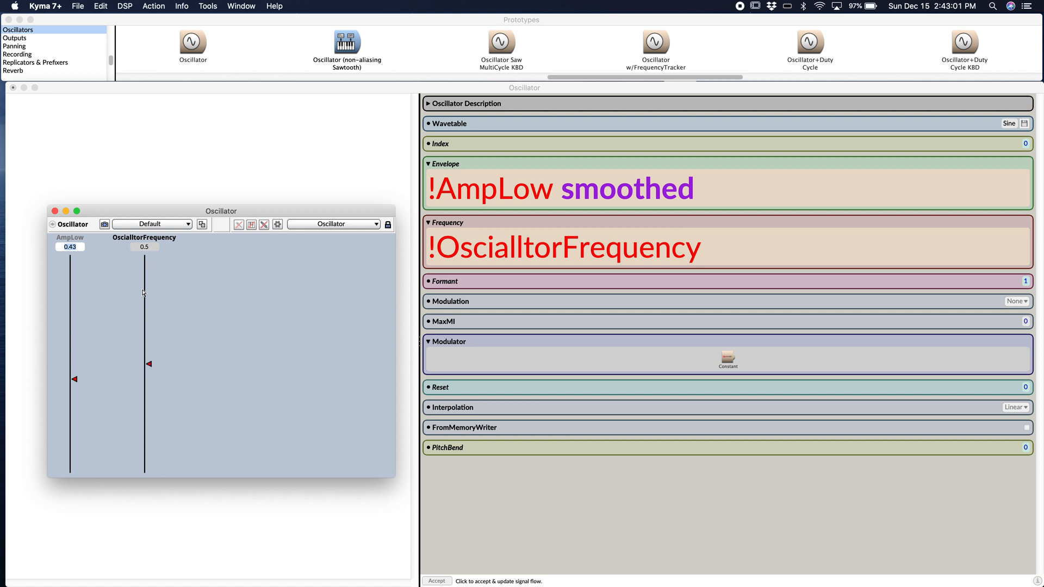
{"action": "left_click_drag", "start_coordinate": [149, 364], "coordinate": [149, 466]}
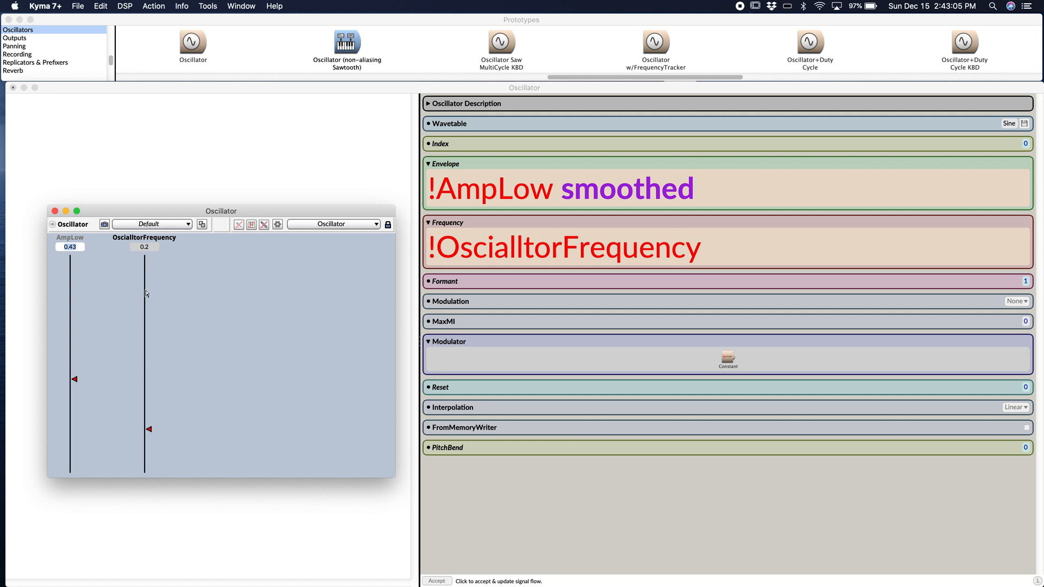
Set the OscialltorFrequency fader's maximum to 2 in the Change range dialog.
{"action": "right_click", "coordinate": [145, 293]}
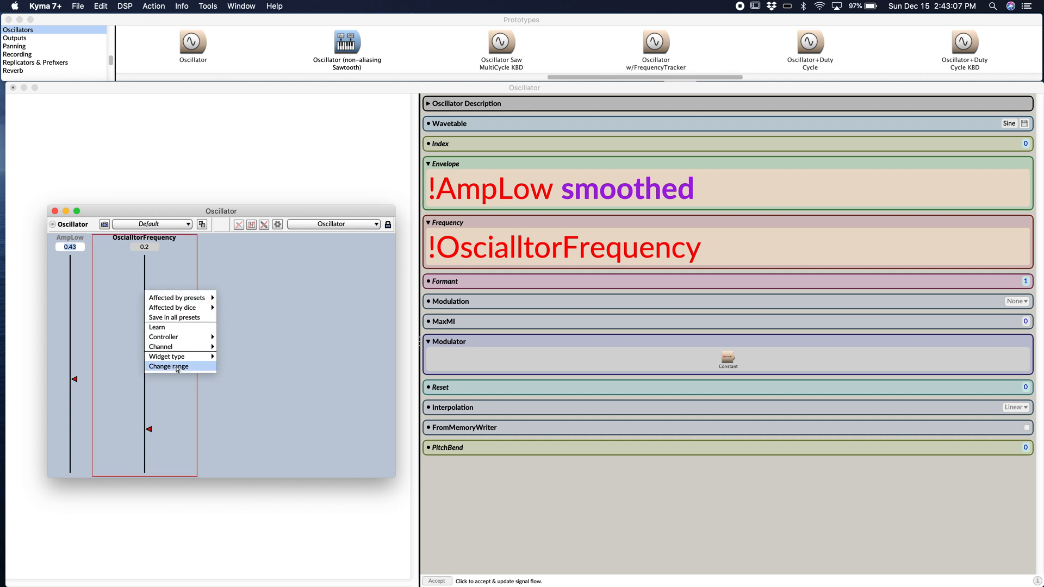
{"action": "left_click", "coordinate": [167, 366]}
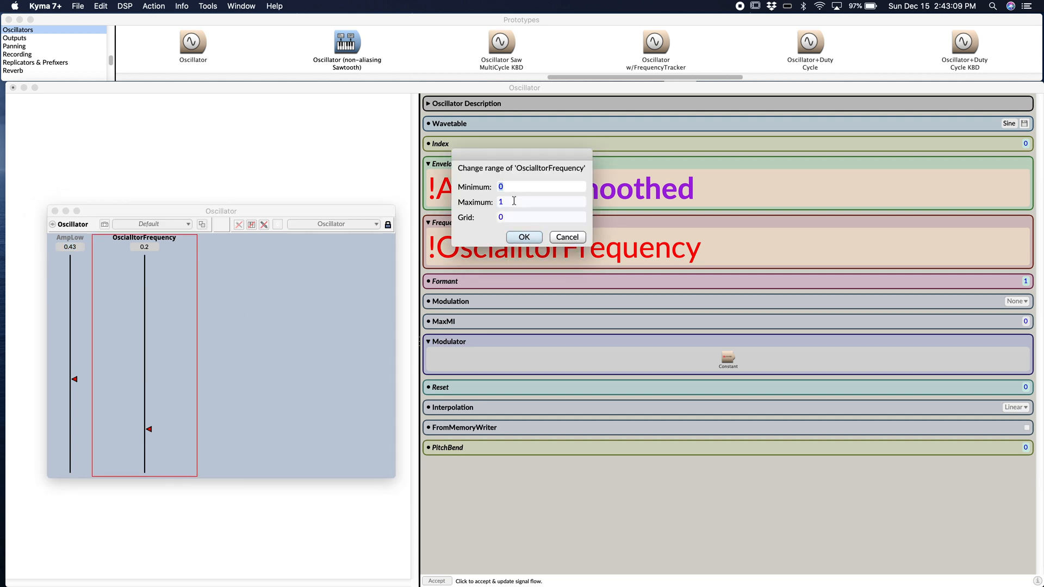
{"action": "type", "text": "2"}
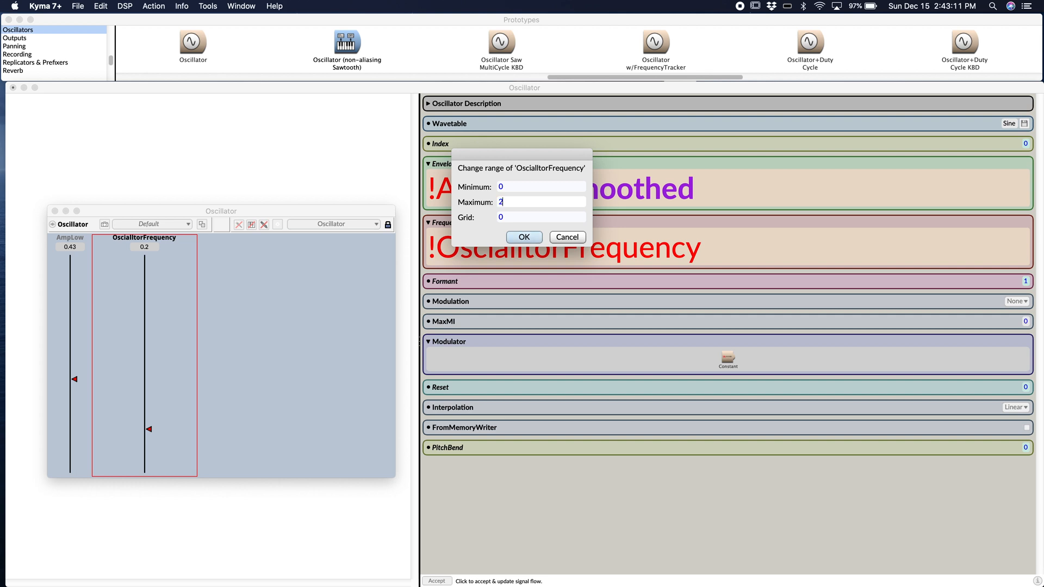
{"action": "left_click", "coordinate": [524, 237]}
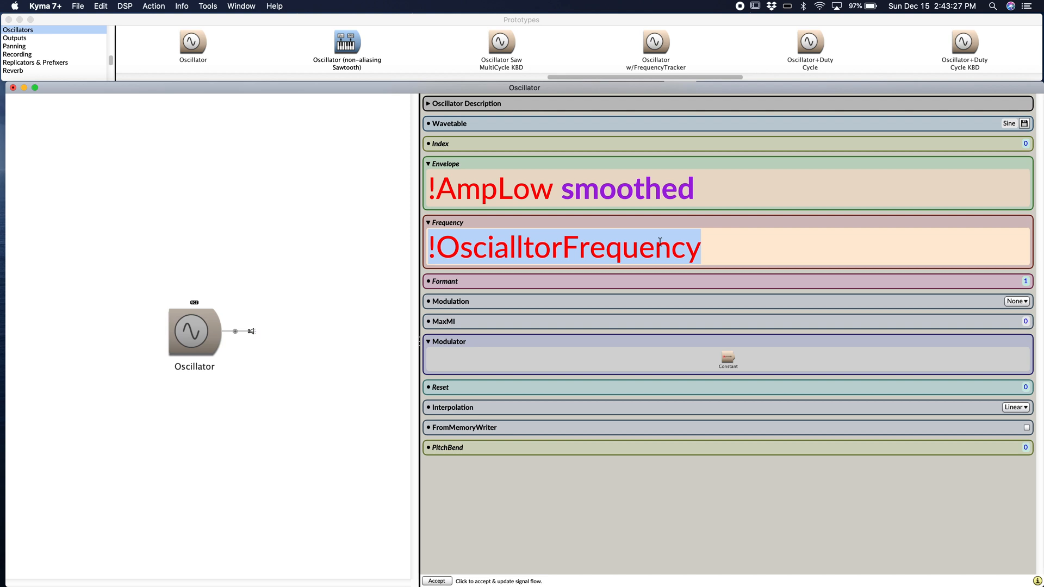
Change the Frequency event value from !Frequency to !HappyHolidays.
{"action": "type", "text": "!Frequency"}
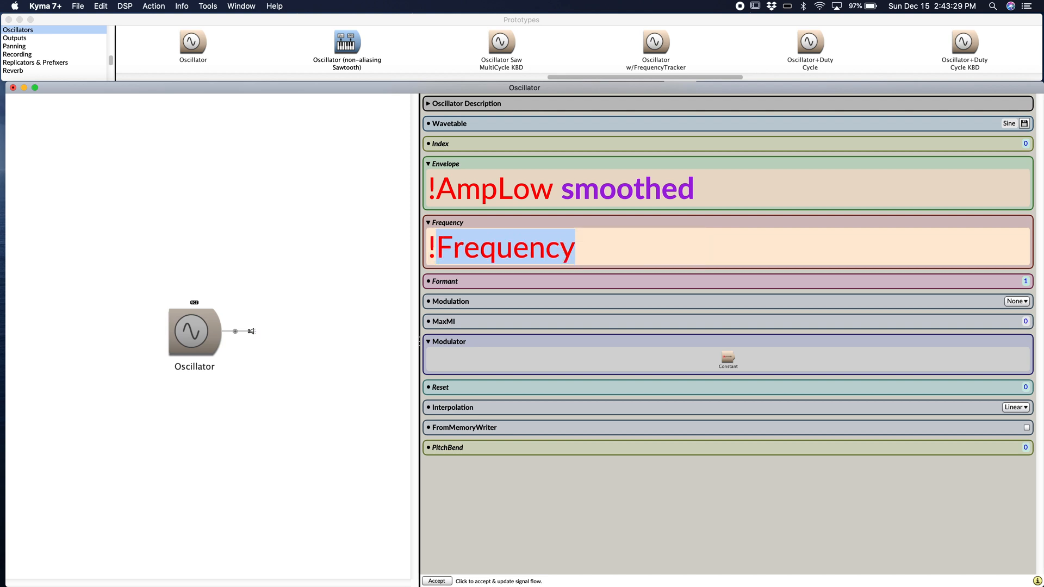
{"action": "type", "text": "Happy"}
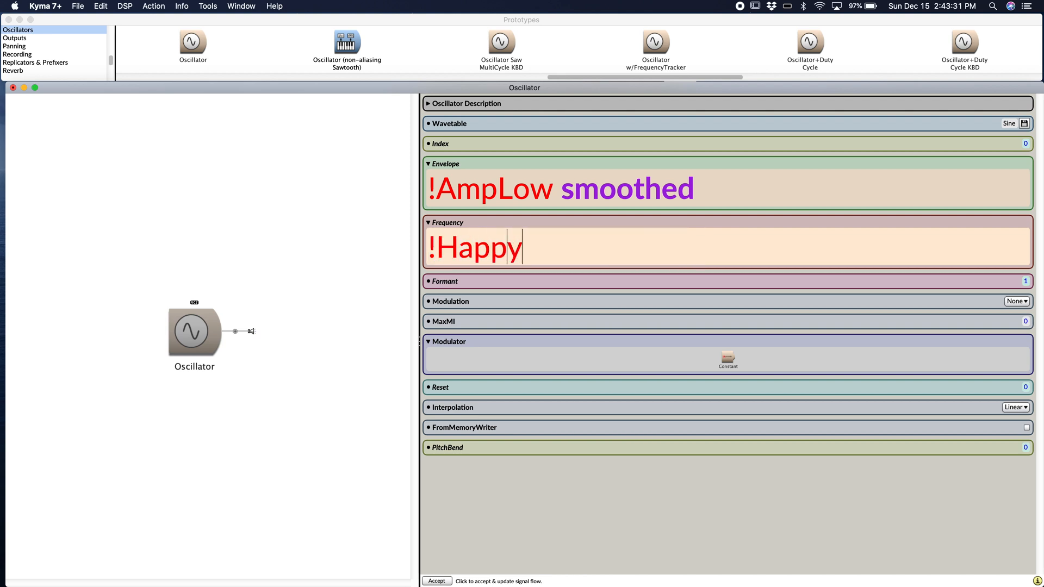
{"action": "type", "text": "Holidays"}
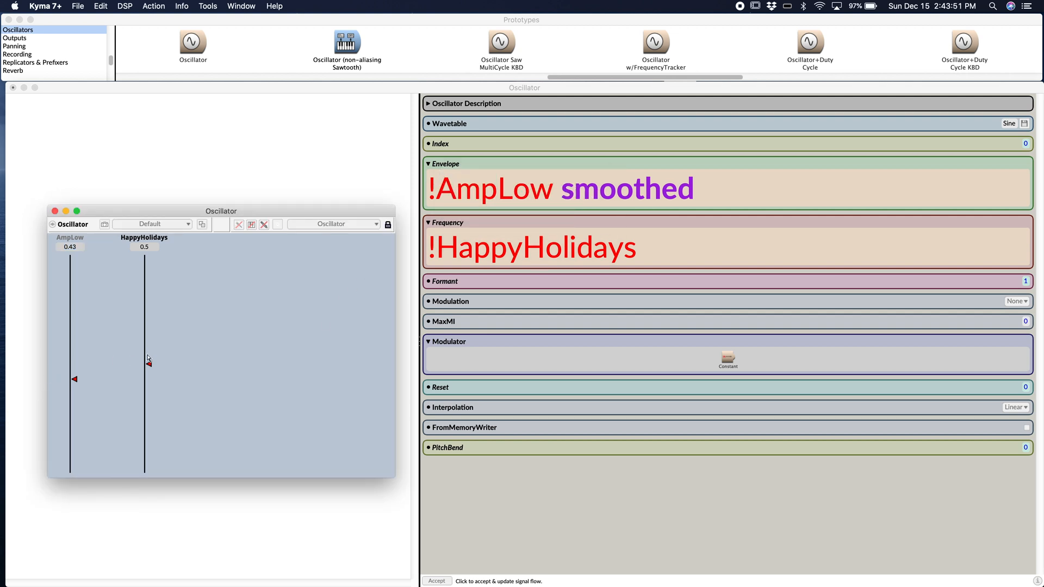
Sweep the HappyHolidays fader, set its maximum to 20, and bring it back to 0.
{"action": "left_click_drag", "start_coordinate": [145, 352], "coordinate": [145, 286]}
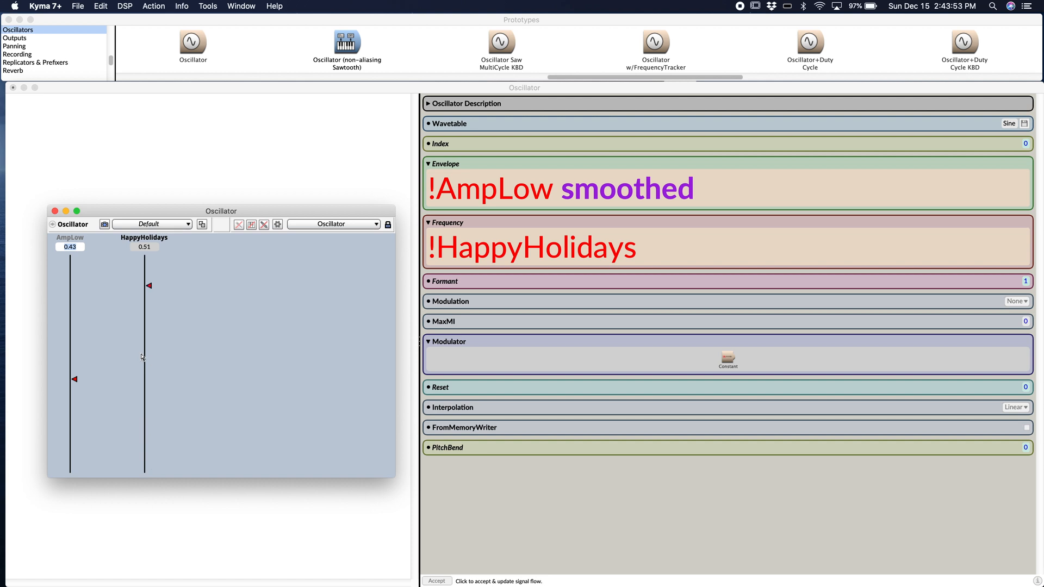
{"action": "left_click_drag", "start_coordinate": [148, 286], "coordinate": [148, 472]}
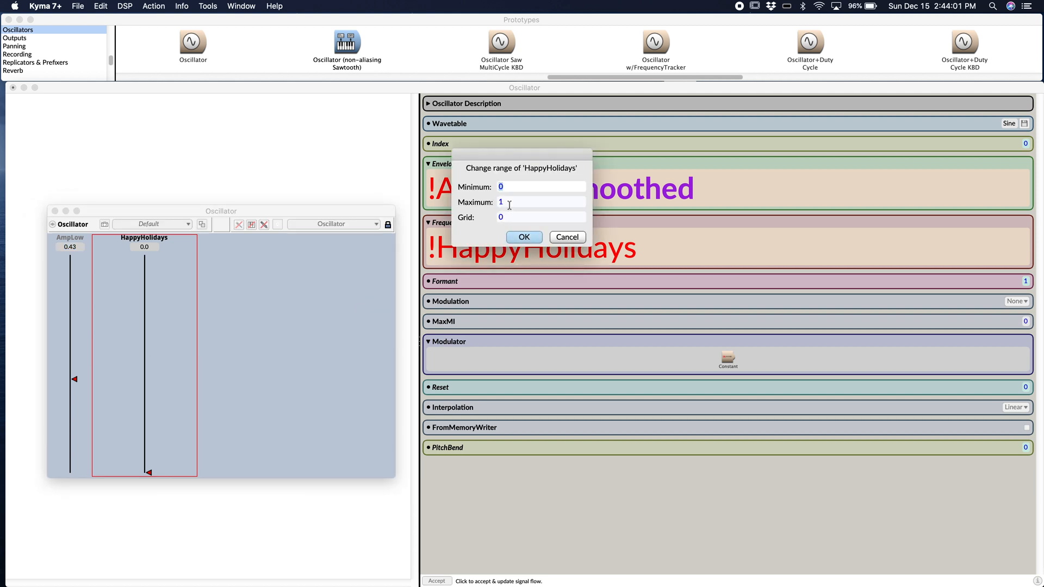
{"action": "type", "text": "20"}
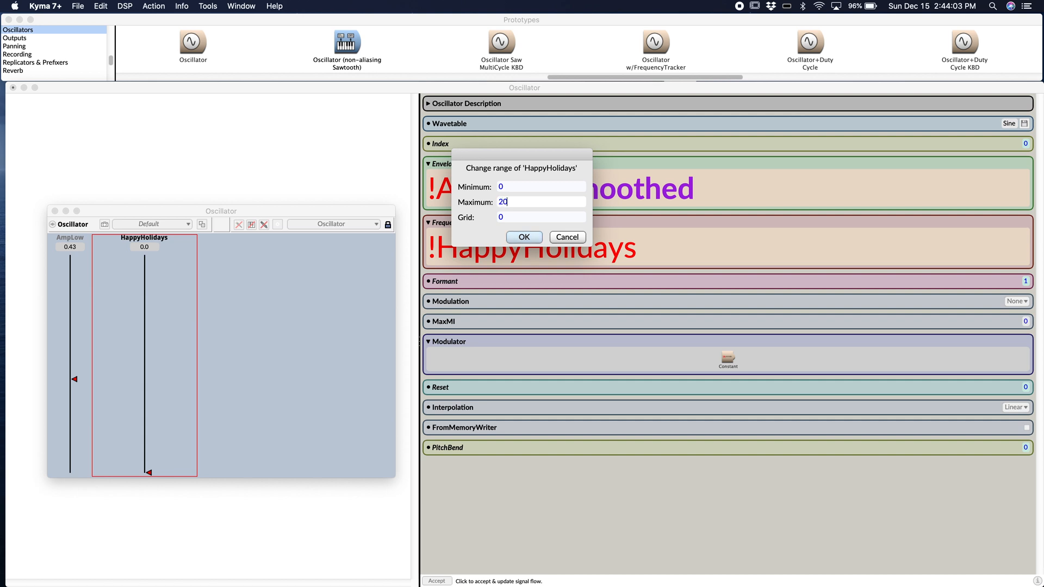
{"action": "left_click", "coordinate": [524, 238]}
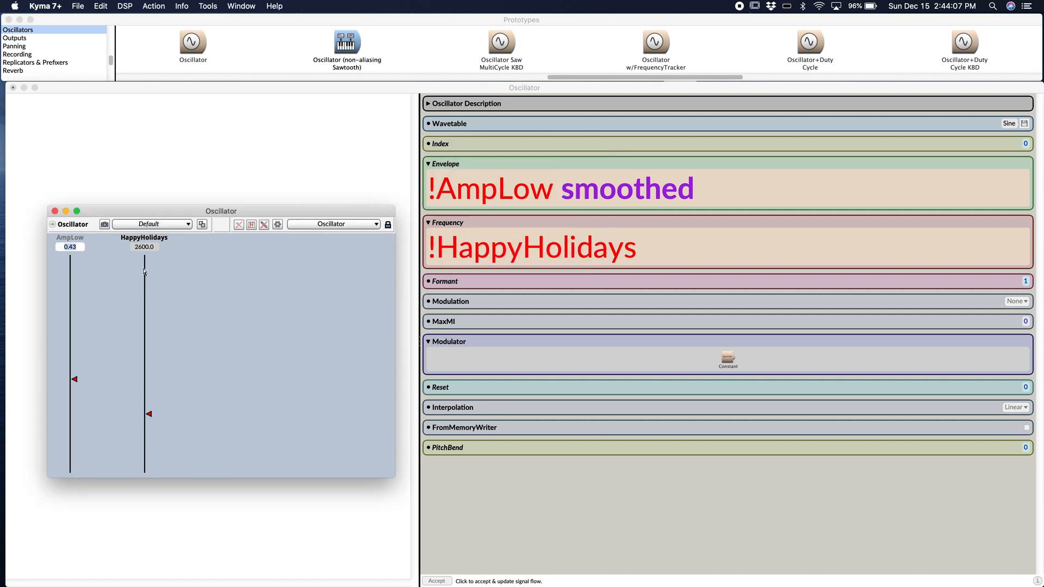
{"action": "left_click_drag", "start_coordinate": [149, 413], "coordinate": [149, 389]}
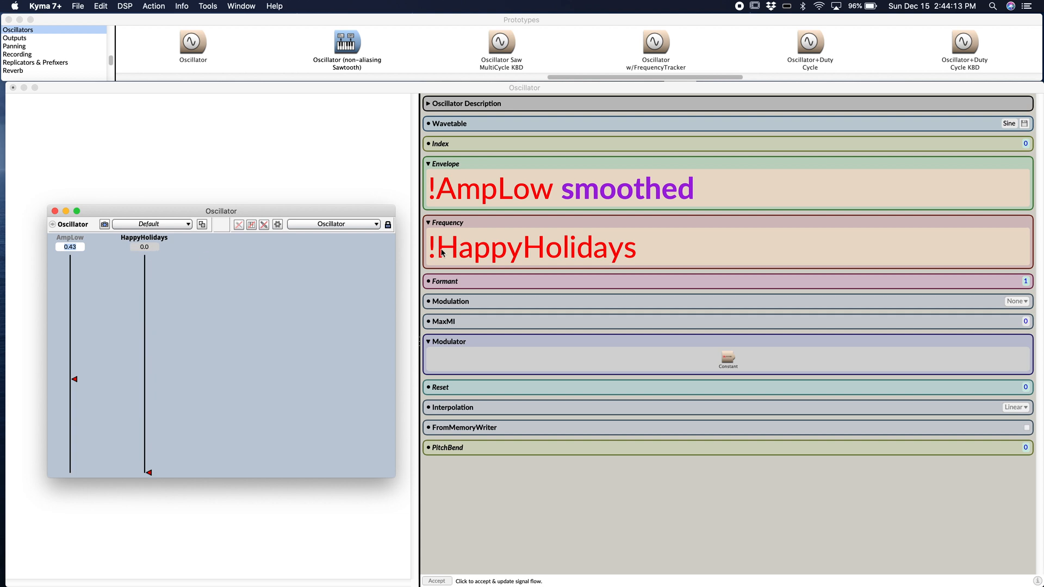
{"action": "mouse_move", "coordinate": [555, 257]}
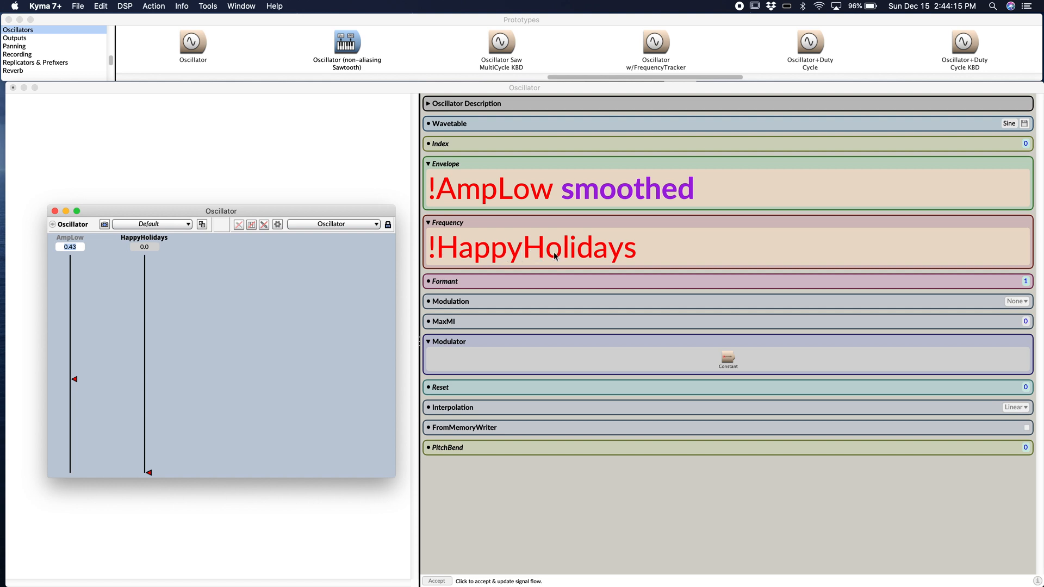
{"action": "mouse_move", "coordinate": [540, 252]}
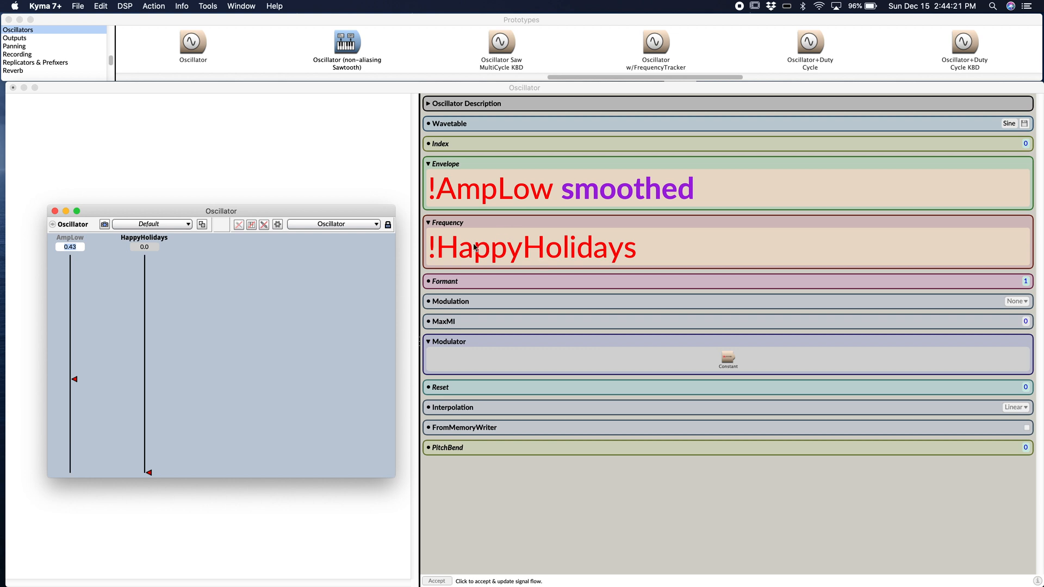
{"action": "mouse_move", "coordinate": [447, 244]}
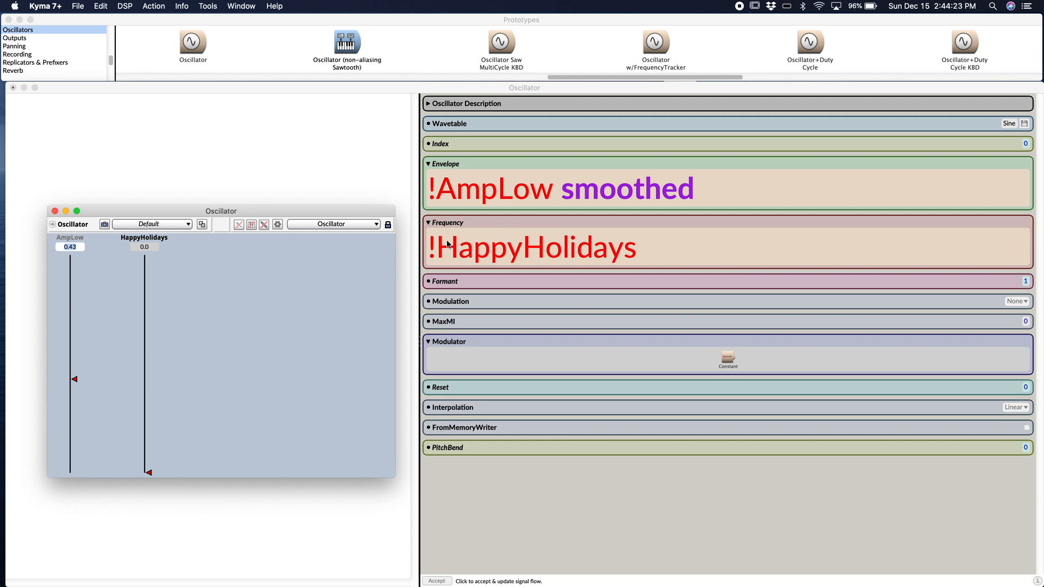
{"action": "mouse_move", "coordinate": [320, 283]}
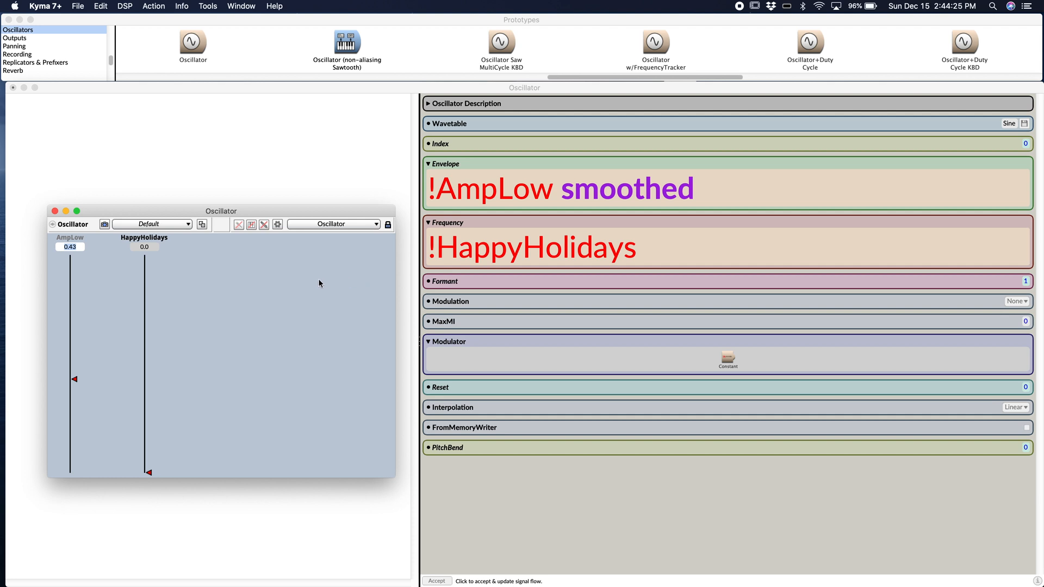
{"action": "mouse_move", "coordinate": [266, 291]}
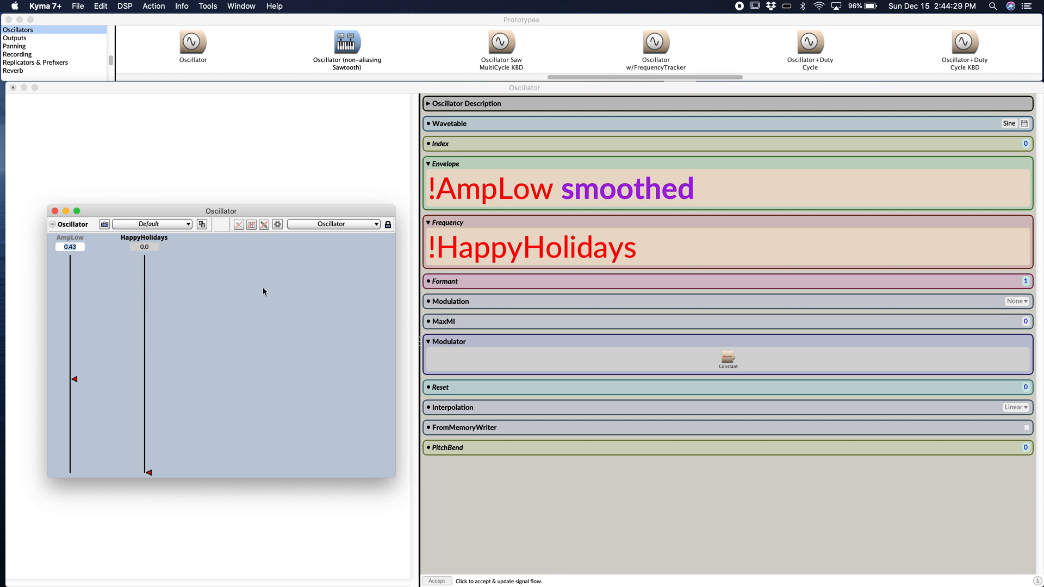
{"action": "mouse_move", "coordinate": [482, 258]}
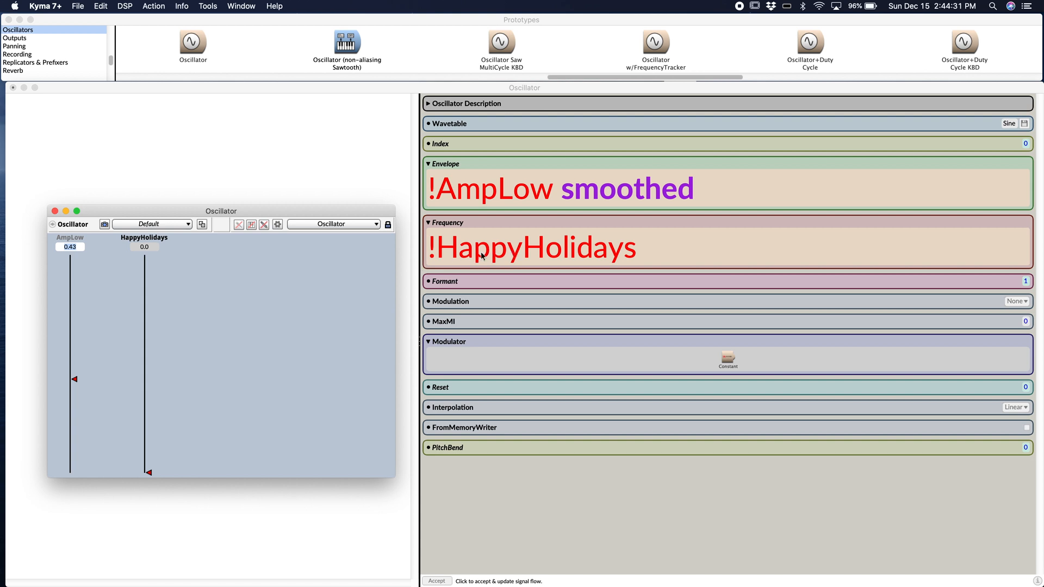
{"action": "mouse_move", "coordinate": [558, 255]}
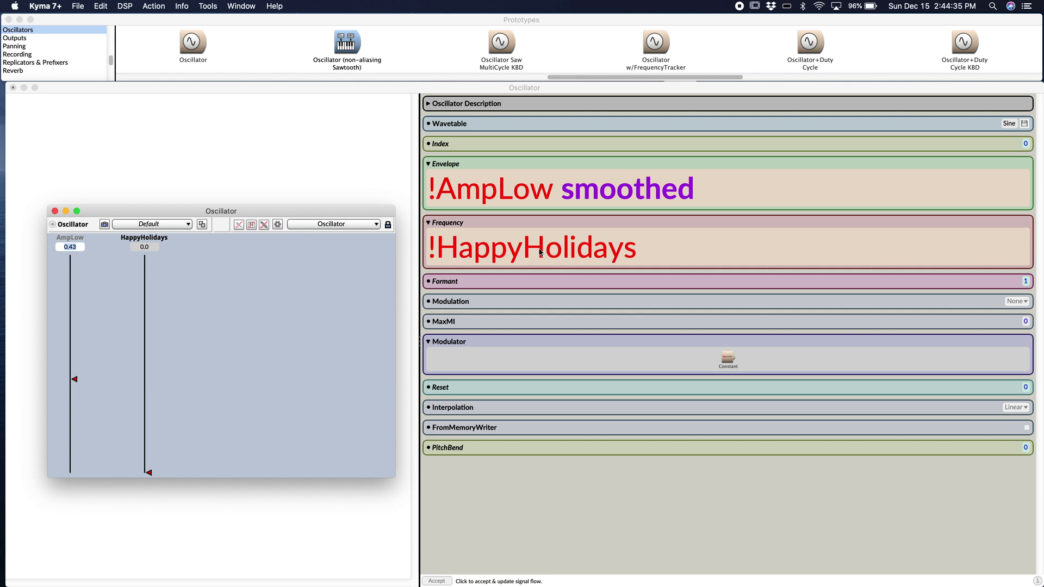
{"action": "mouse_move", "coordinate": [496, 207]}
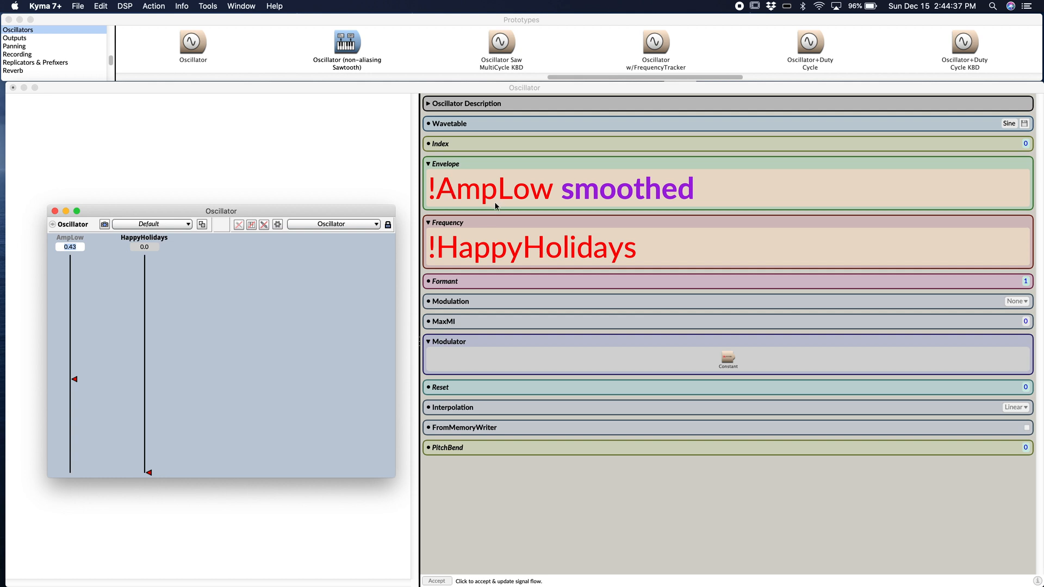
{"action": "mouse_move", "coordinate": [494, 259]}
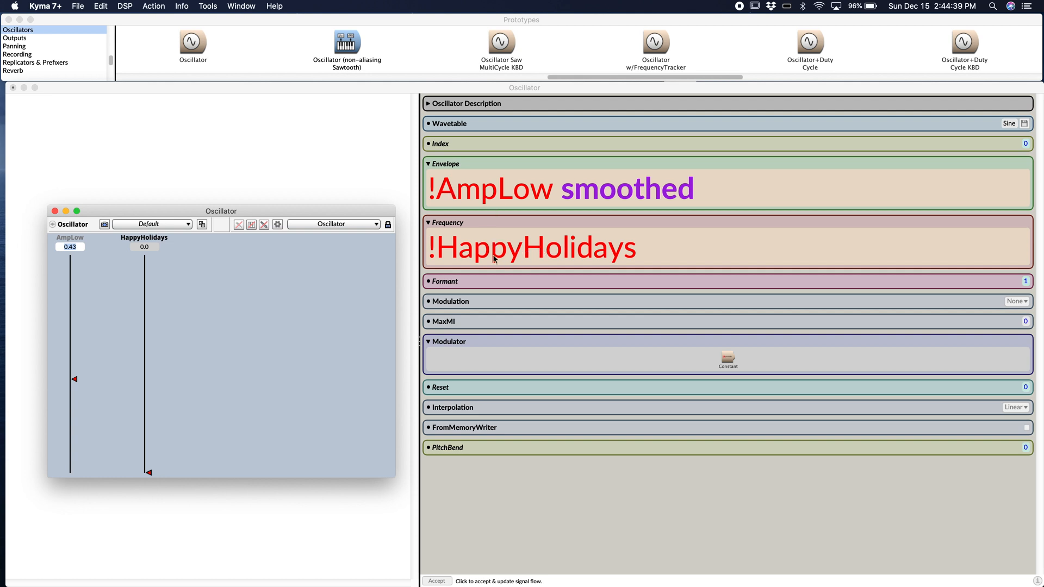
{"action": "mouse_move", "coordinate": [446, 257]}
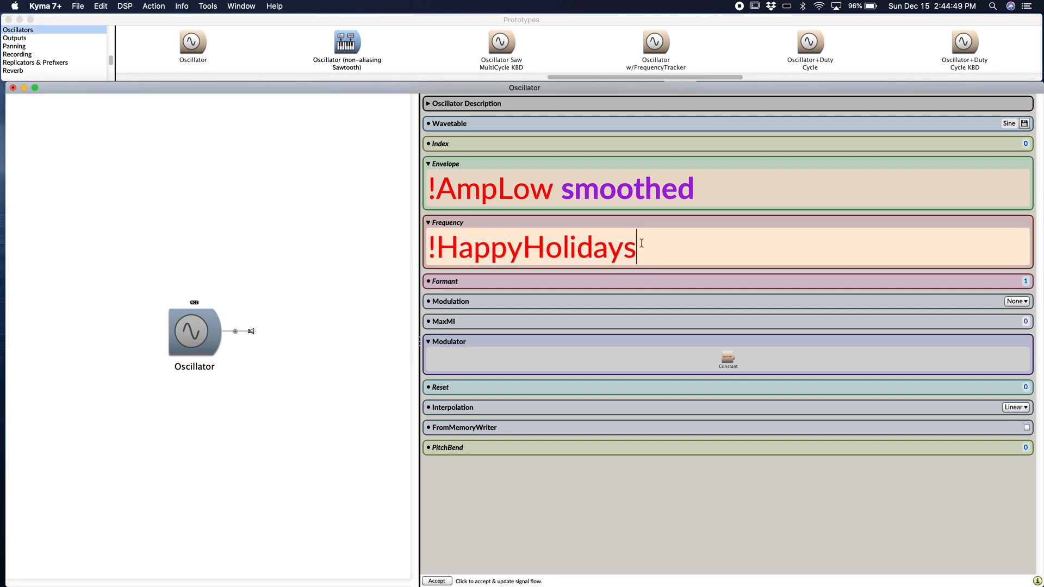
Delete HappyHolidays from Frequency and try several nonsense names, erasing them again.
{"action": "double_click", "coordinate": [533, 247]}
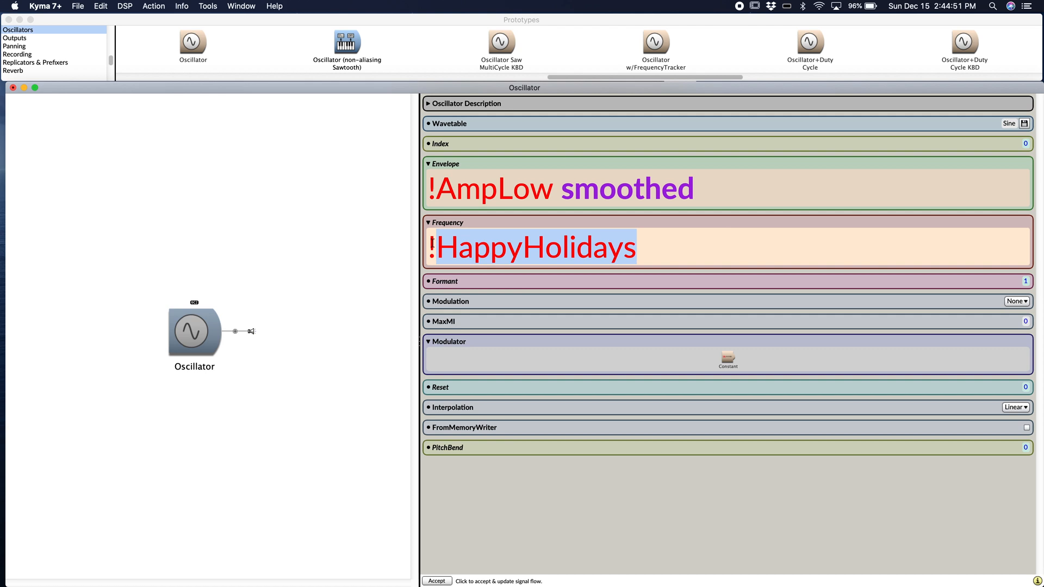
{"action": "key", "text": "Delete"}
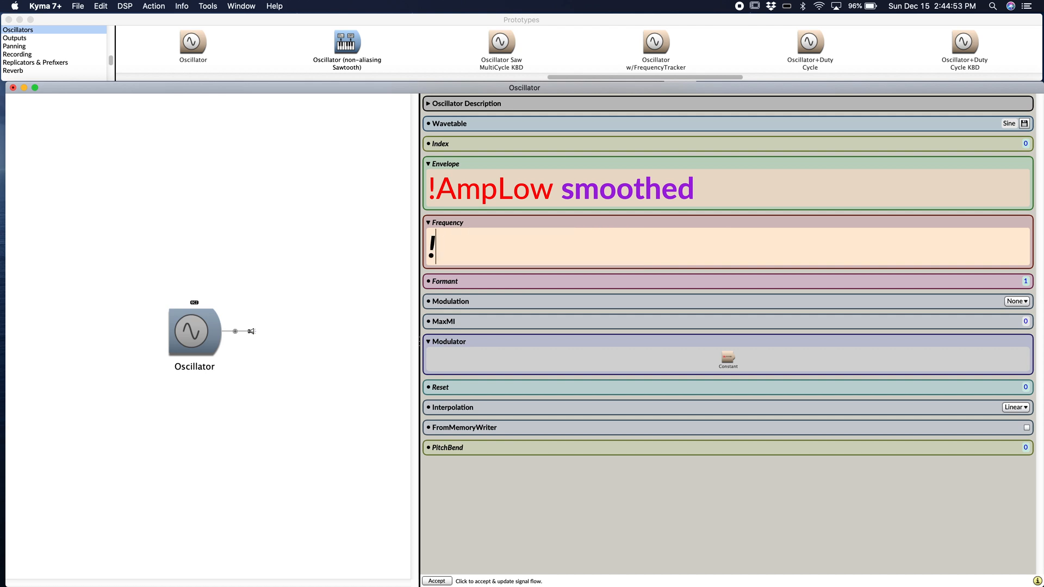
{"action": "type", "text": "$#"}
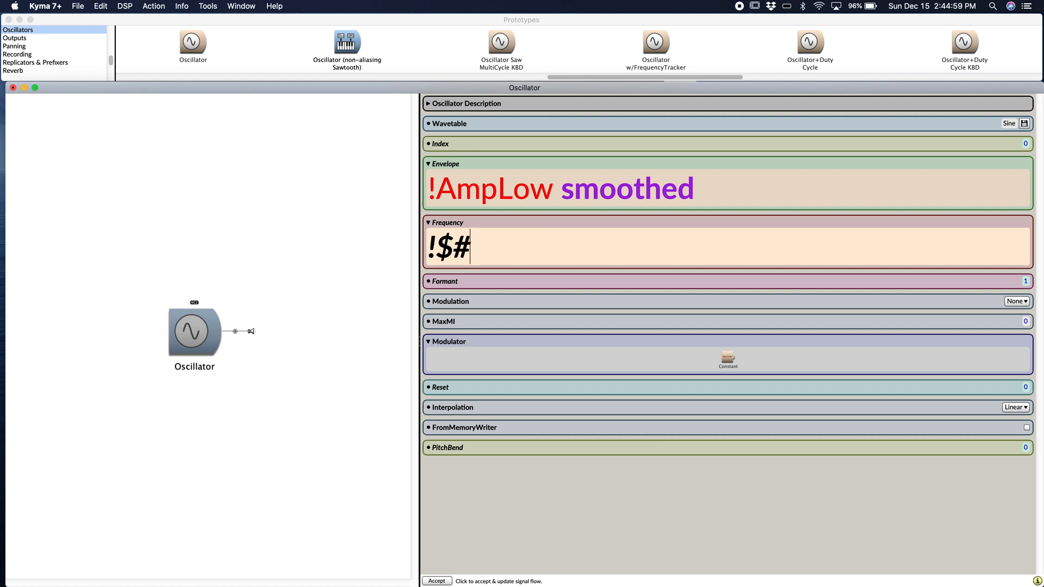
{"action": "key", "text": "Backspace"}
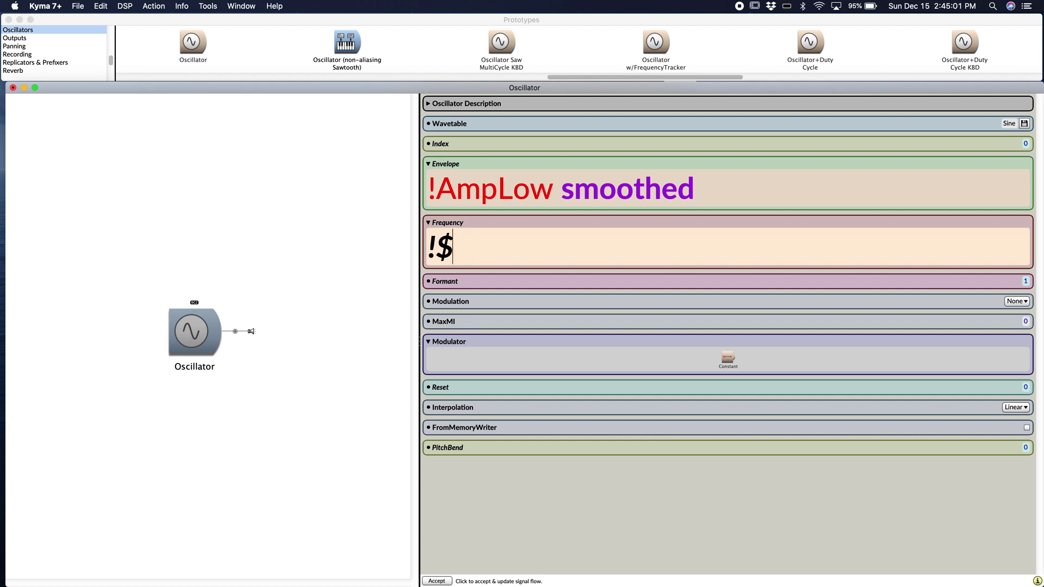
{"action": "type", "text": "akd"}
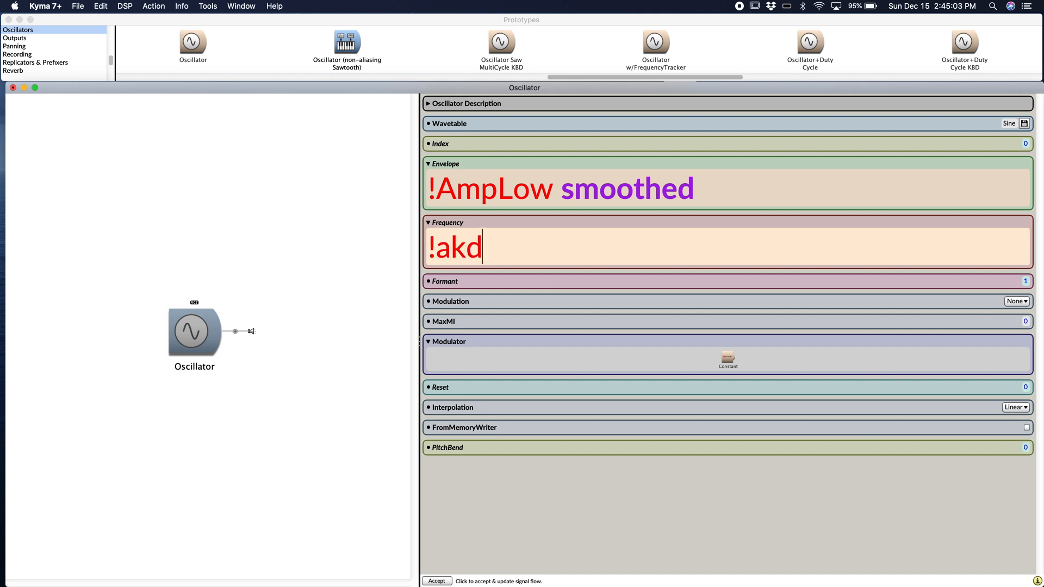
{"action": "type", "text": "Ud"}
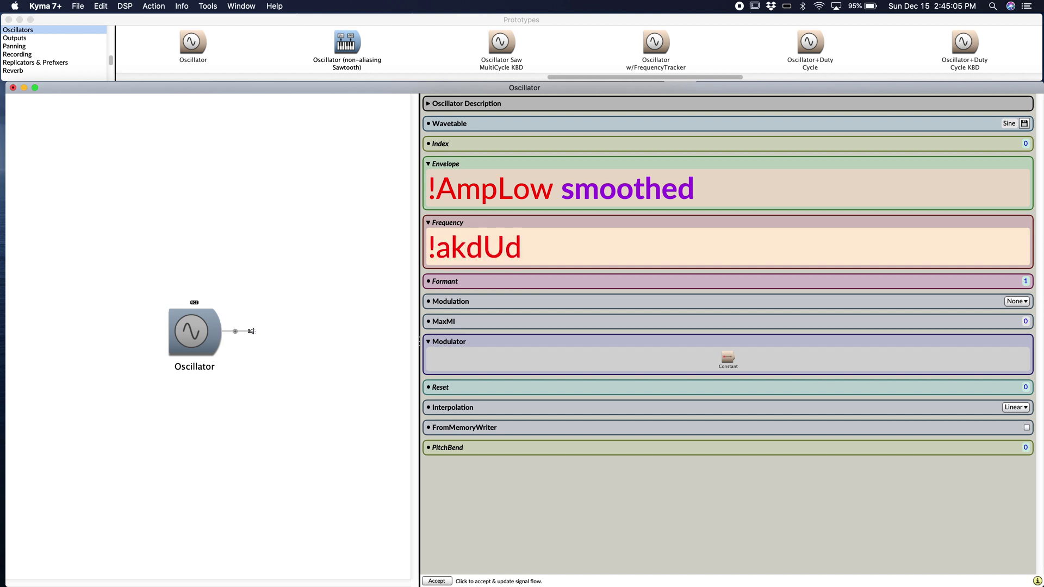
{"action": "type", "text": "-"}
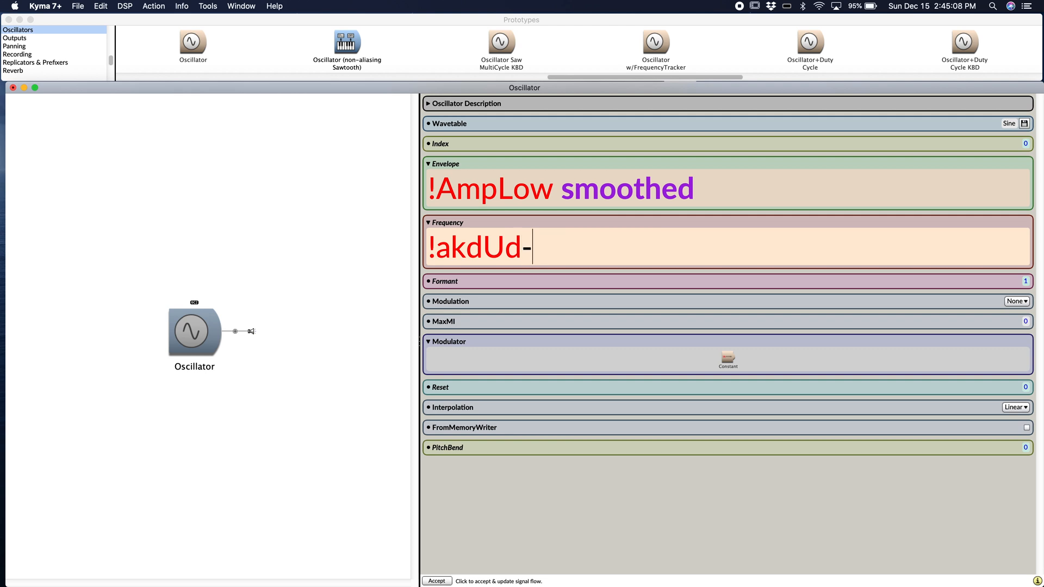
{"action": "type", "text": "dfjhs"}
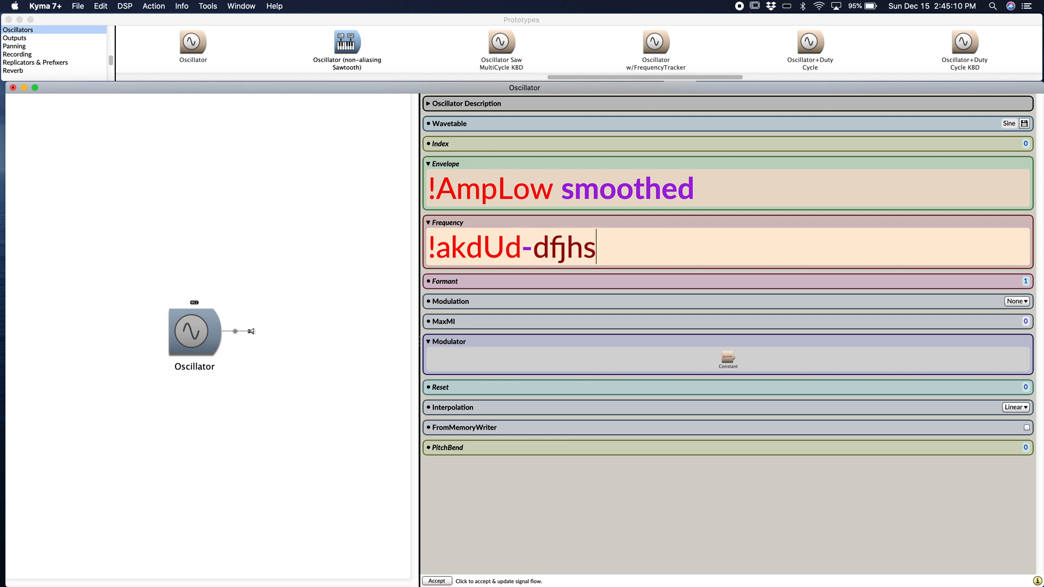
{"action": "key", "text": "Backspace"}
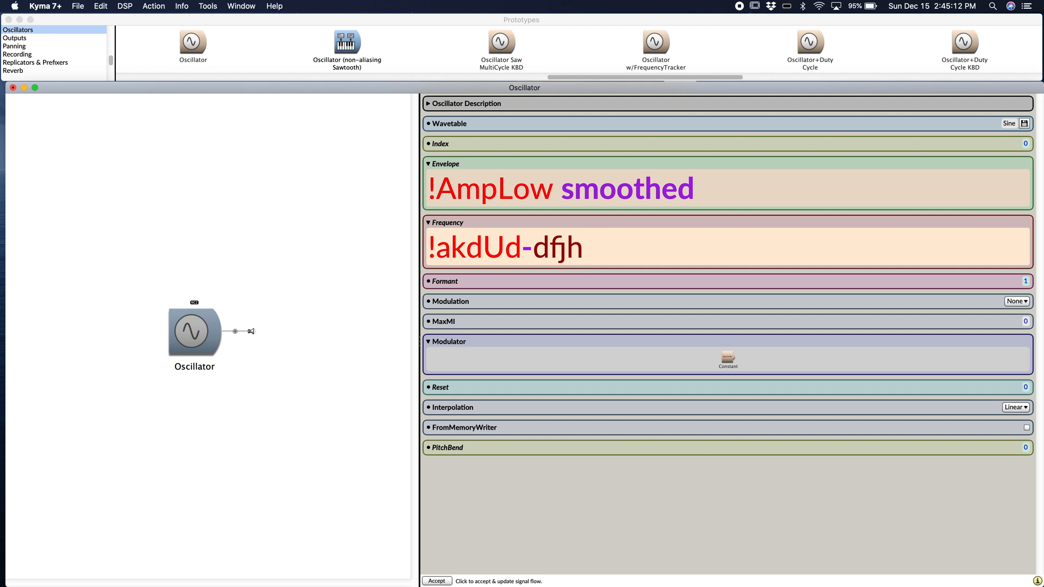
{"action": "key", "text": "Backspace"}
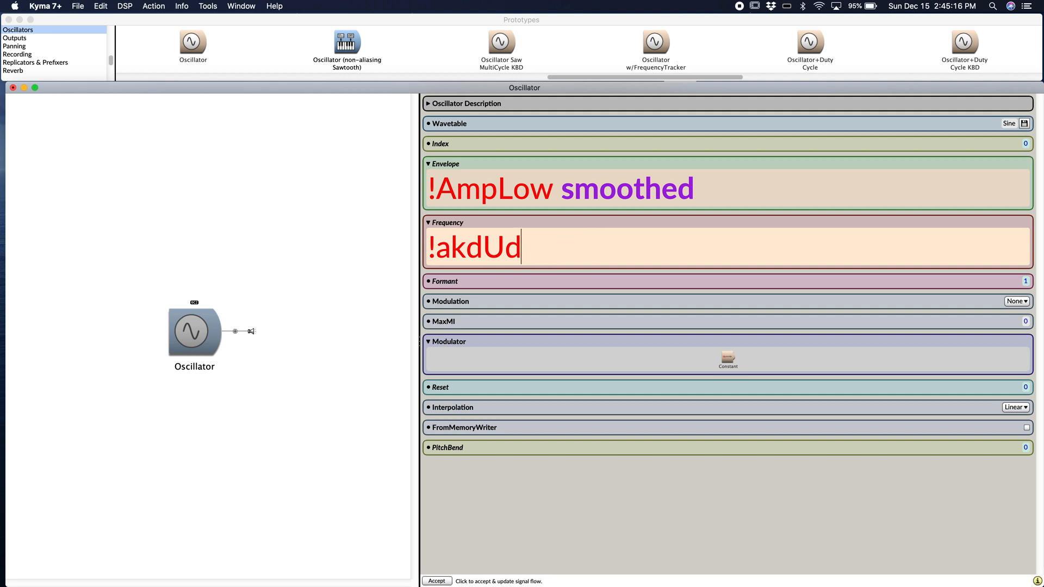
{"action": "type", "text": "fjgl"}
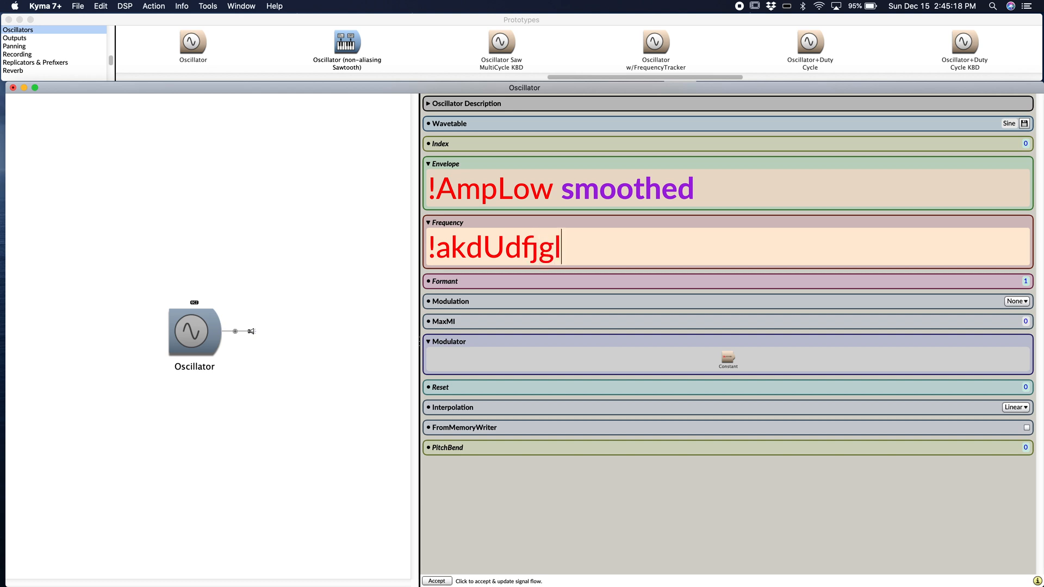
{"action": "key", "text": "Backspace"}
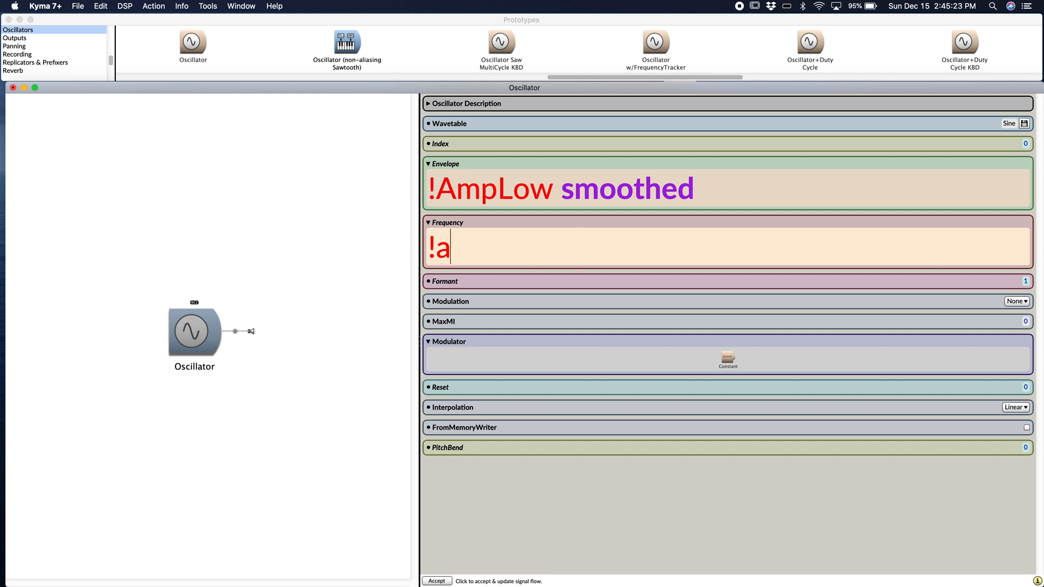
Try Frequency and Nine as names, then settle on the event value !Nsjaldiund.
{"action": "type", "text": "Frequency"}
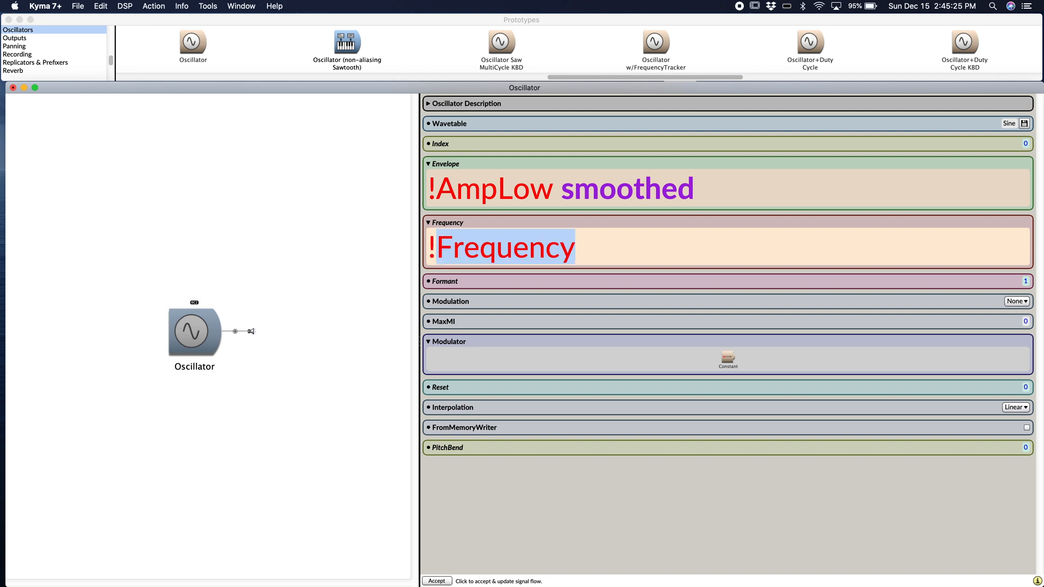
{"action": "key", "text": "Delete"}
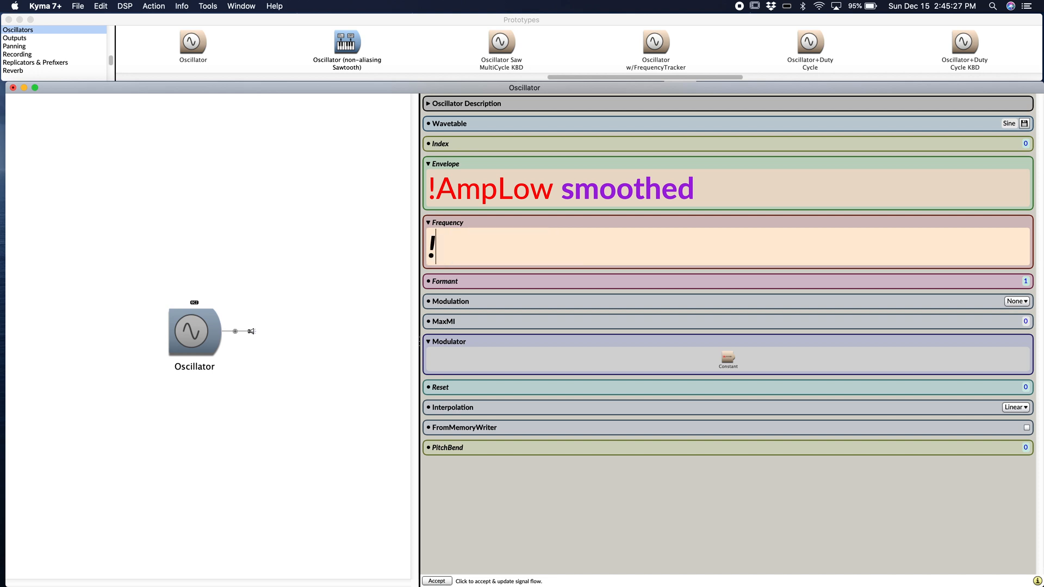
{"action": "type", "text": "Nine"}
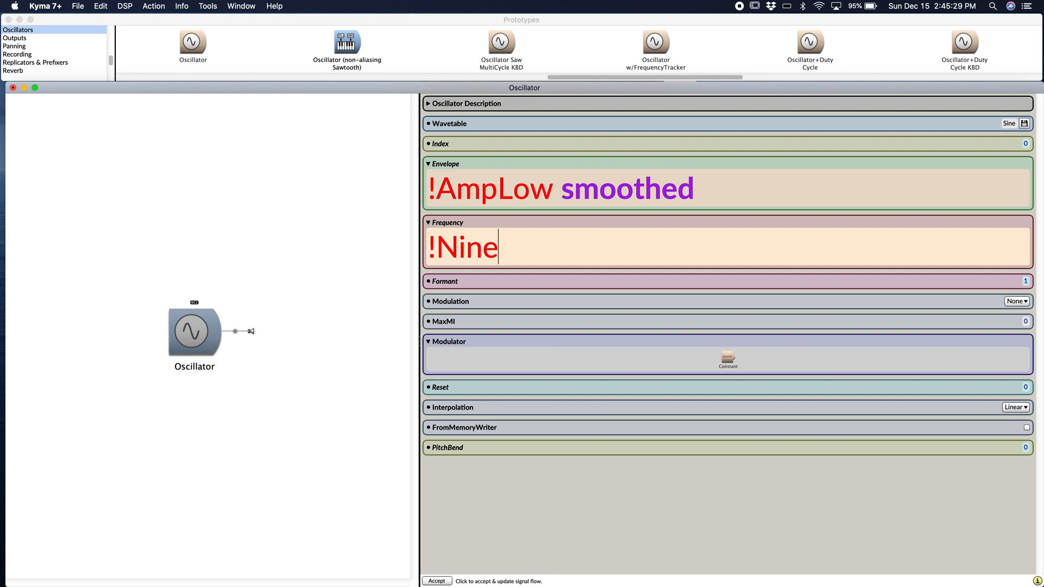
{"action": "key", "text": "Backspace"}
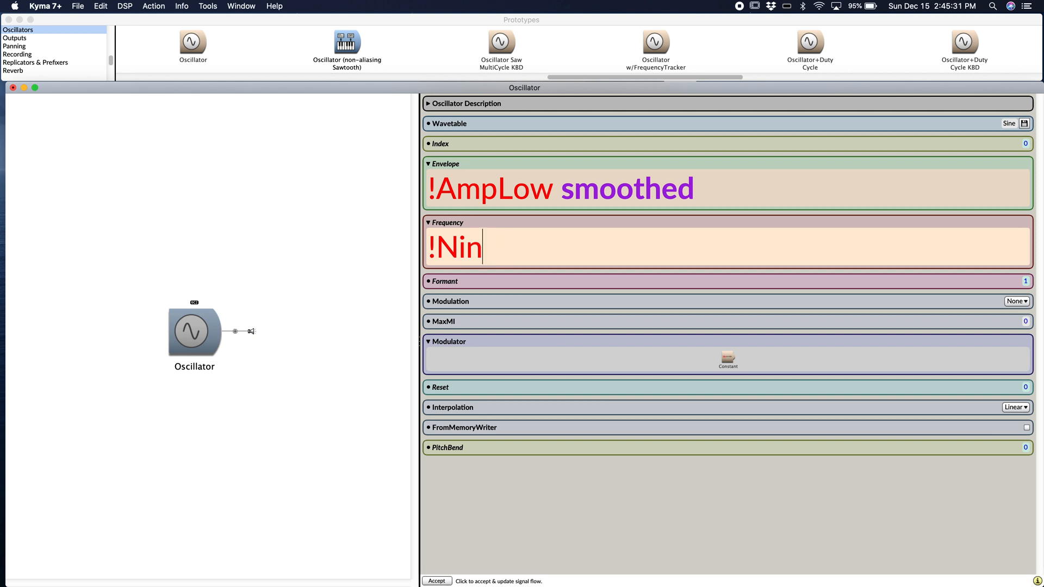
{"action": "key", "text": "Backspace"}
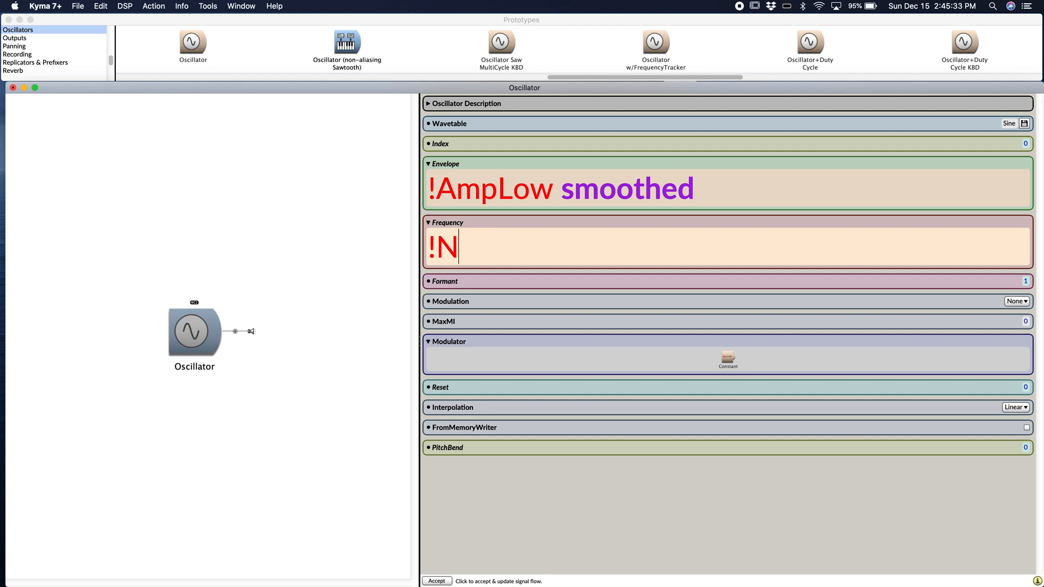
{"action": "type", "text": "sjaldiund"}
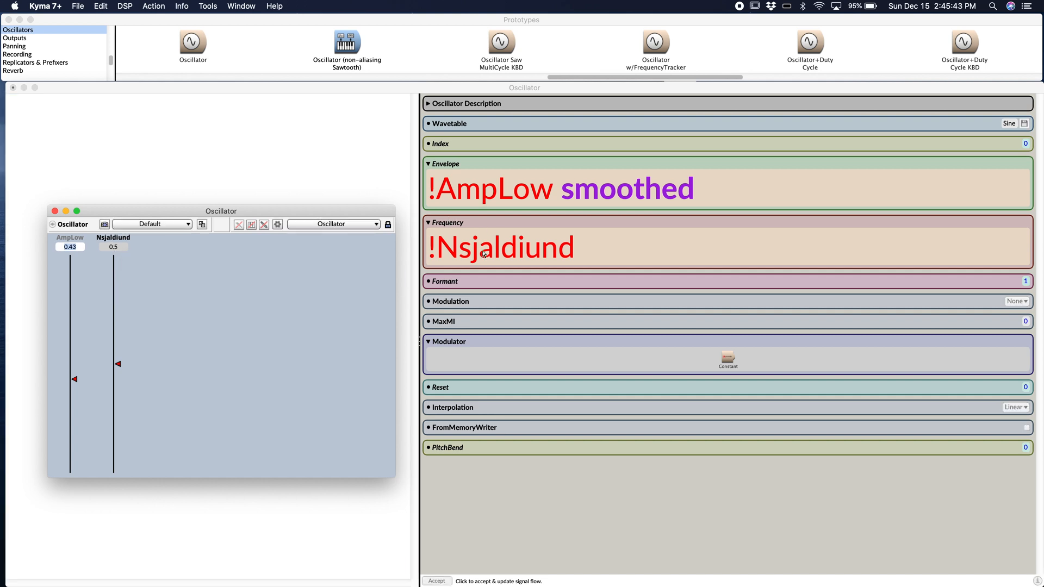
{"action": "mouse_move", "coordinate": [111, 303]}
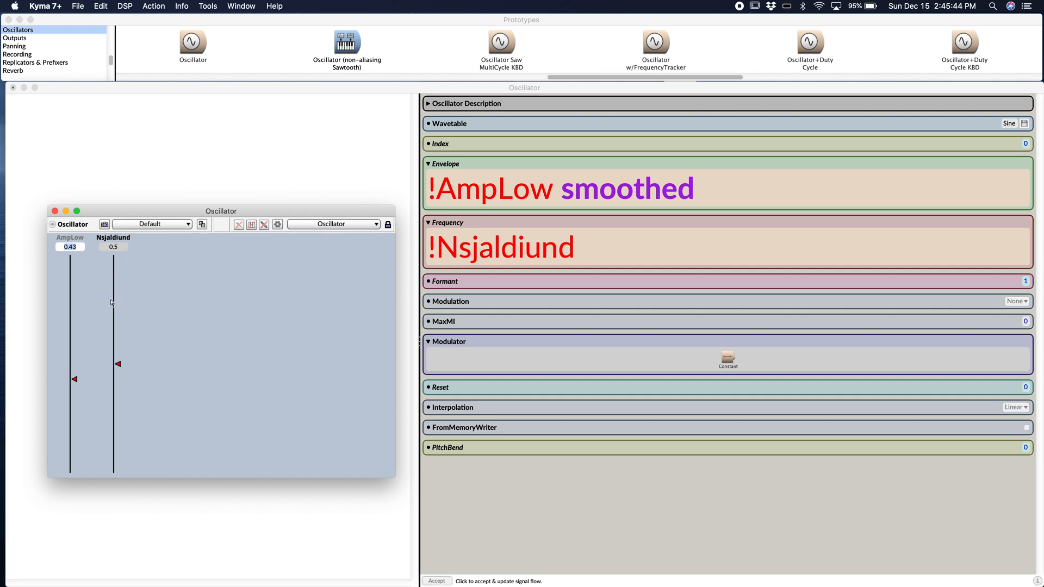
Sweep the Nsjaldiund fader from 0 up to 0.58 and leave it at 0.25.
{"action": "left_click_drag", "start_coordinate": [117, 365], "coordinate": [118, 473]}
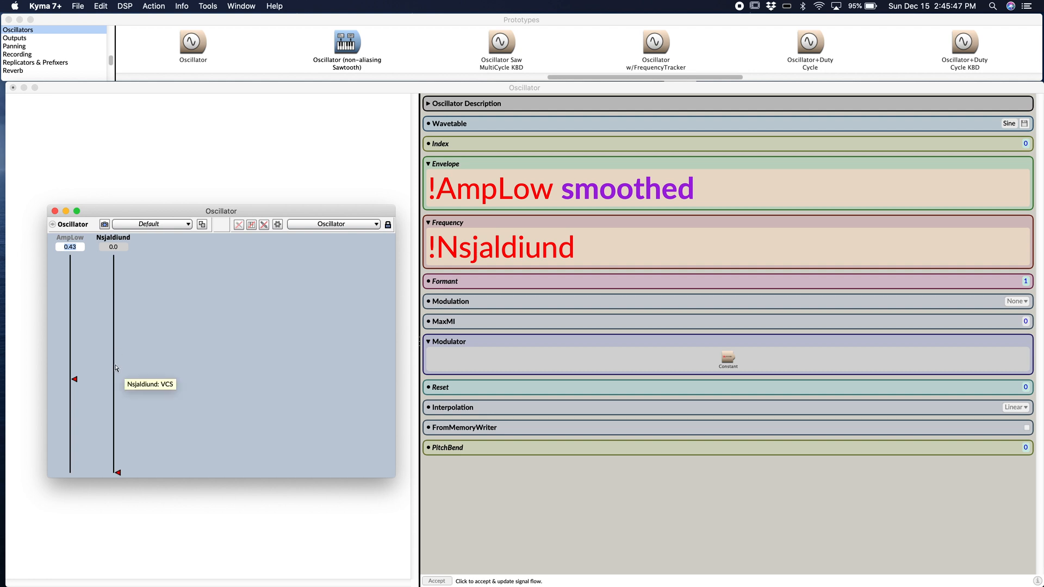
{"action": "left_click_drag", "start_coordinate": [118, 473], "coordinate": [117, 346]}
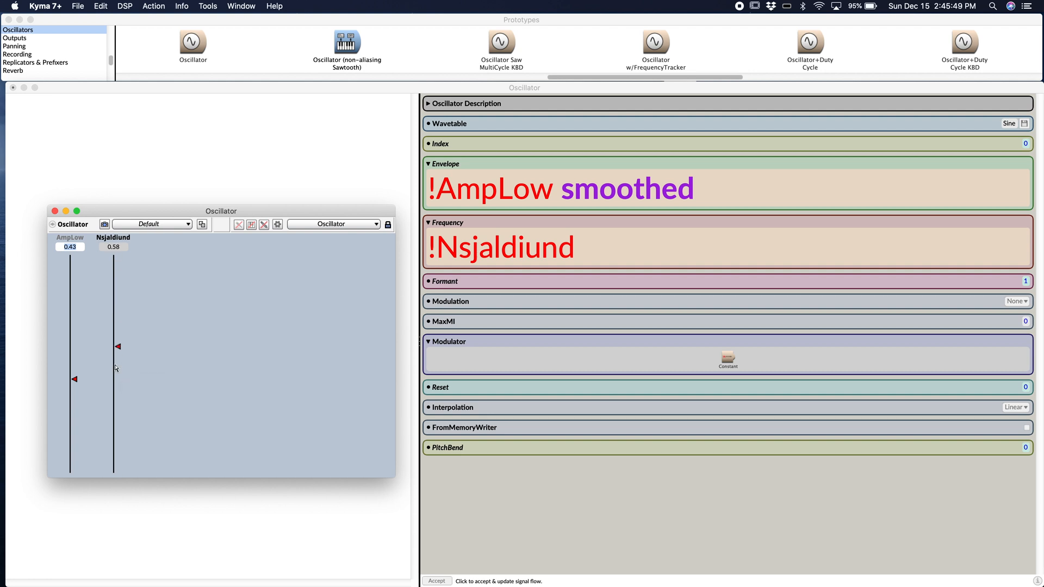
{"action": "left_click_drag", "start_coordinate": [118, 345], "coordinate": [118, 419]}
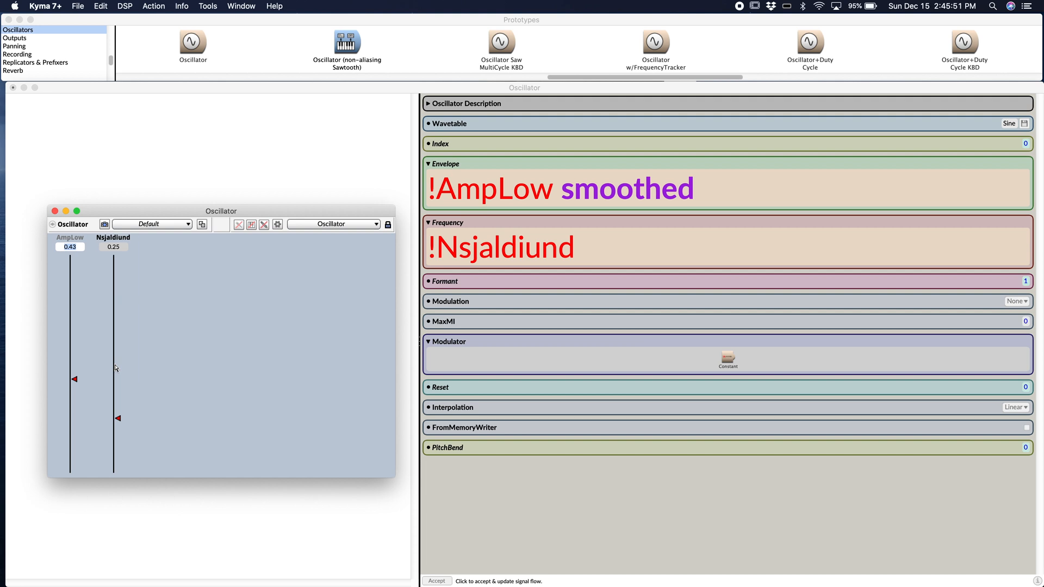
Widen the Nsjaldiund fader's range by entering a 2000-scale maximum in Change range.
{"action": "double_click", "coordinate": [113, 246]}
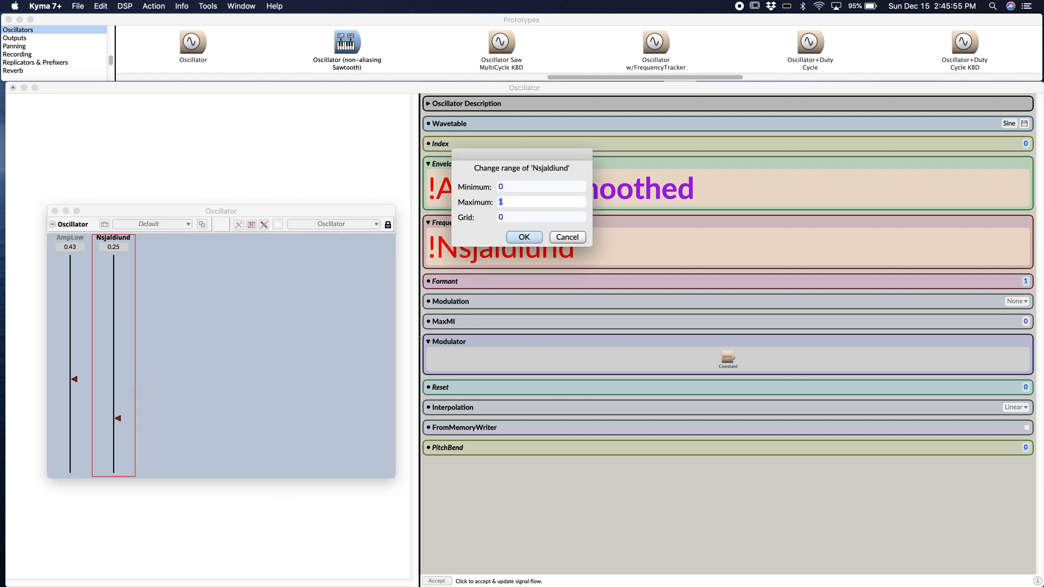
{"action": "type", "text": "2000"}
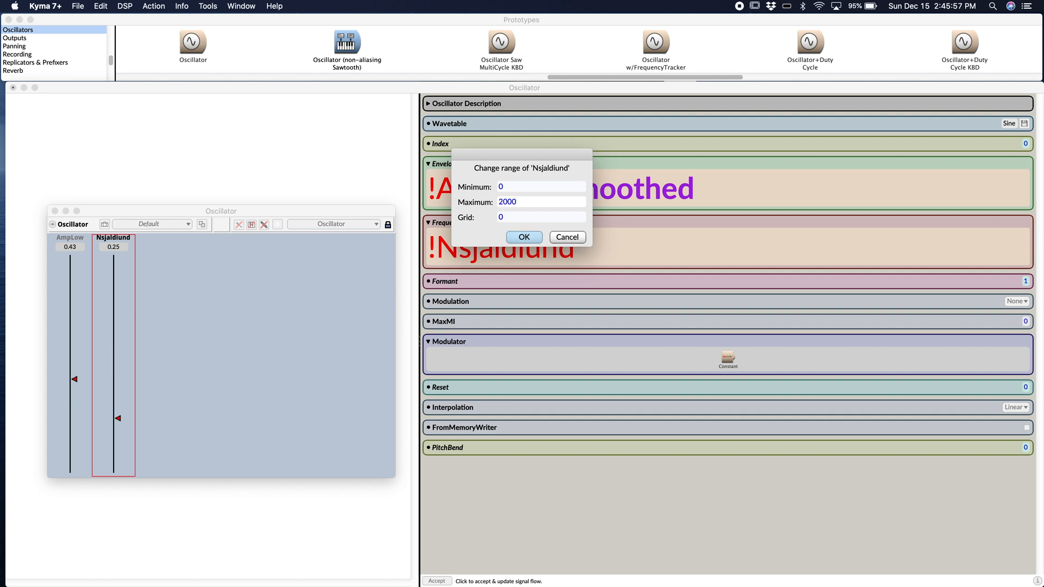
{"action": "left_click", "coordinate": [524, 237]}
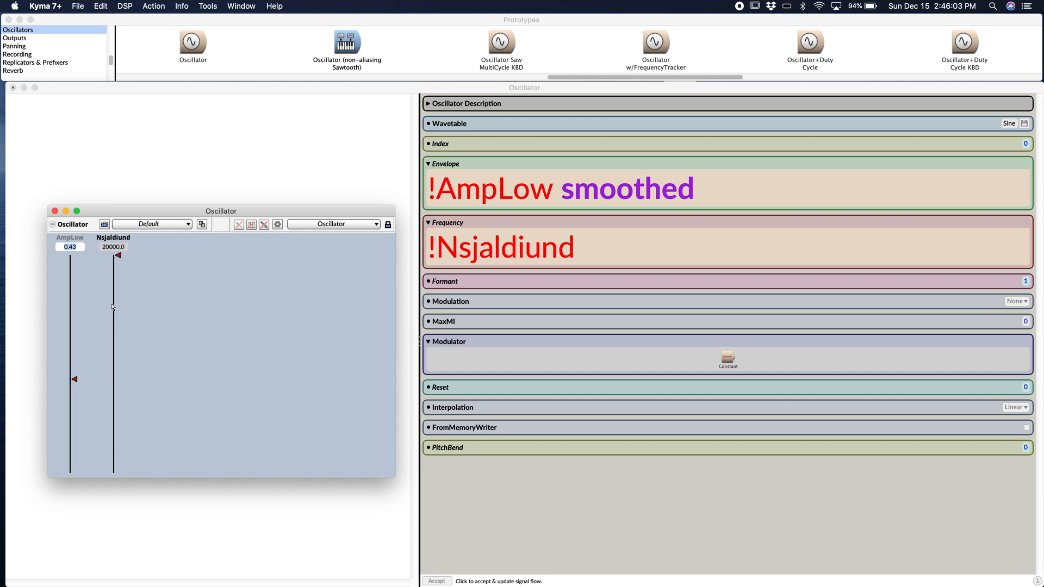
Lower the Nsjaldiund frequency fader through 2200 down to 1000.
{"action": "left_click_drag", "start_coordinate": [117, 255], "coordinate": [118, 449]}
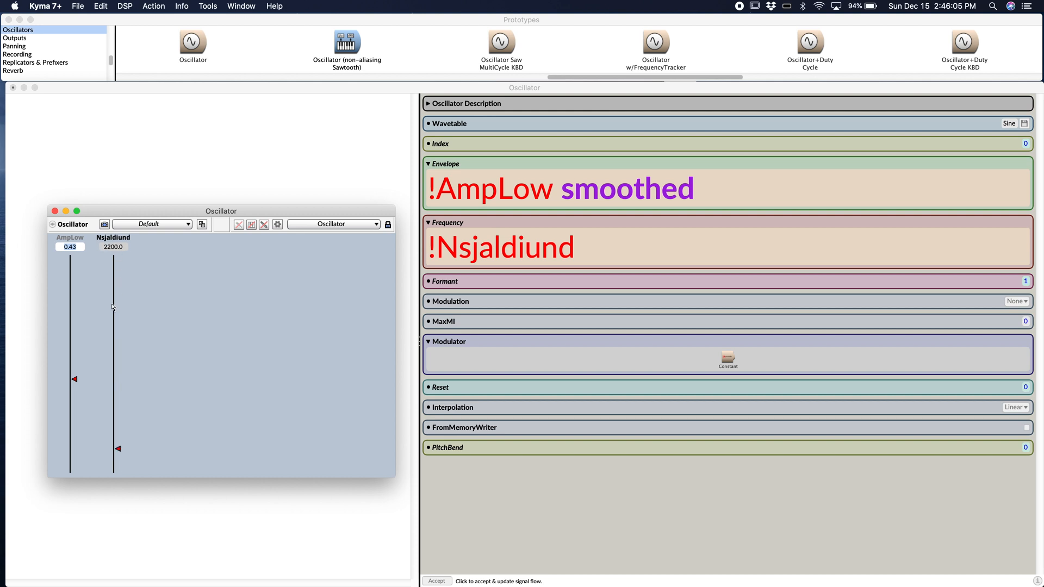
{"action": "left_click_drag", "start_coordinate": [117, 448], "coordinate": [118, 462]}
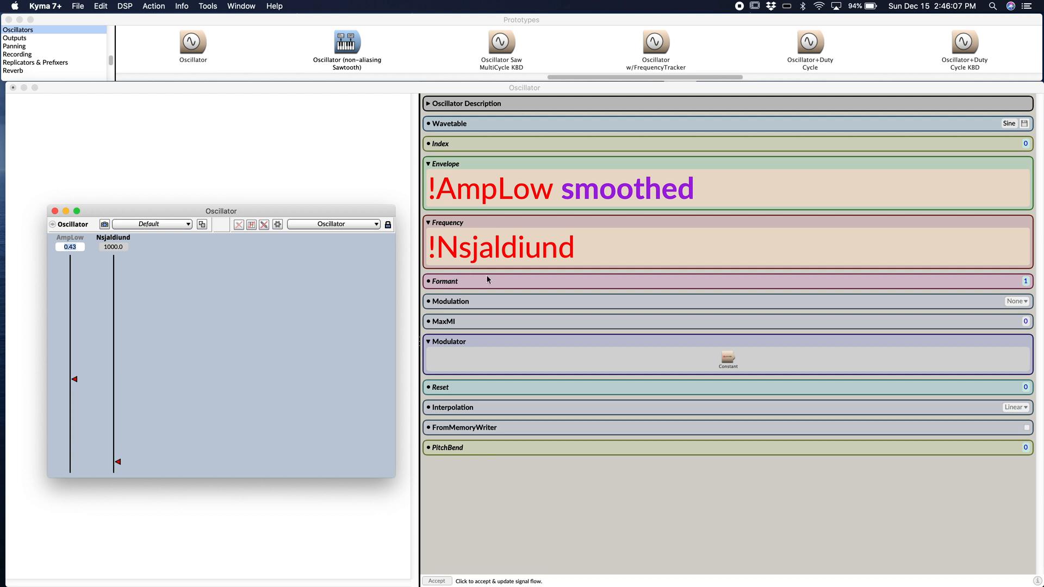
{"action": "mouse_move", "coordinate": [494, 255]}
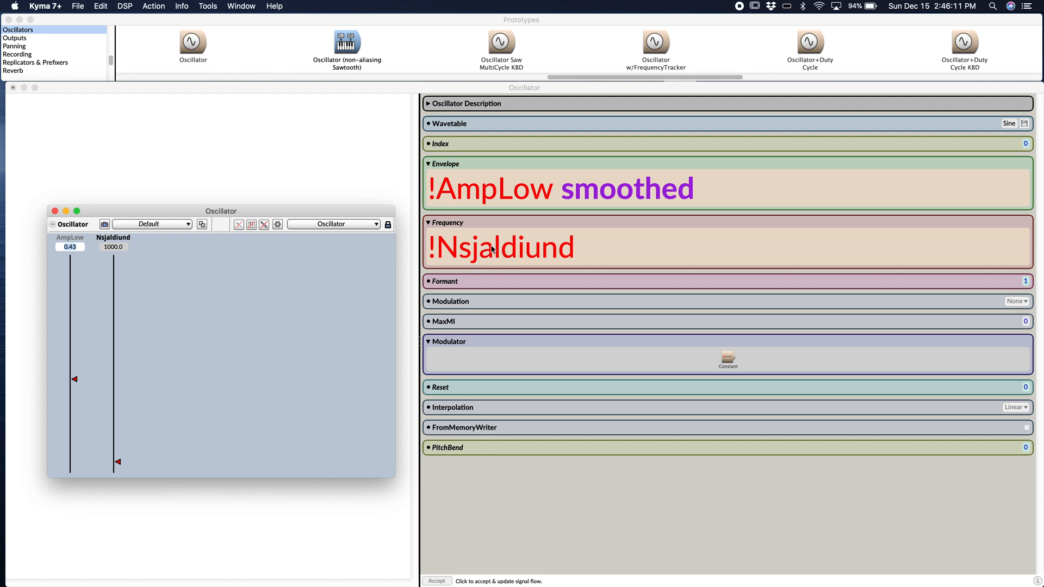
{"action": "mouse_move", "coordinate": [487, 256]}
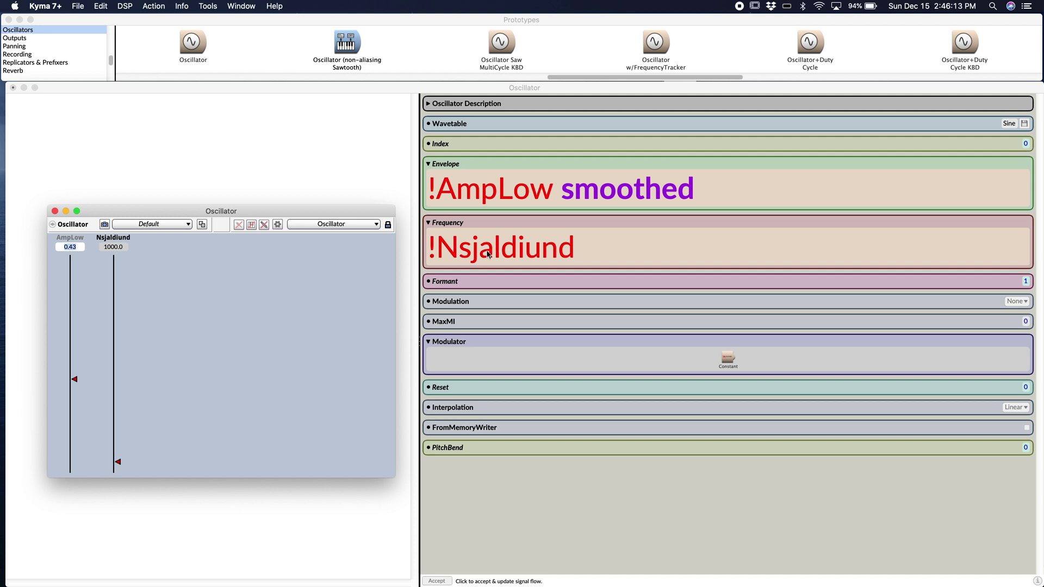
{"action": "mouse_move", "coordinate": [456, 228]}
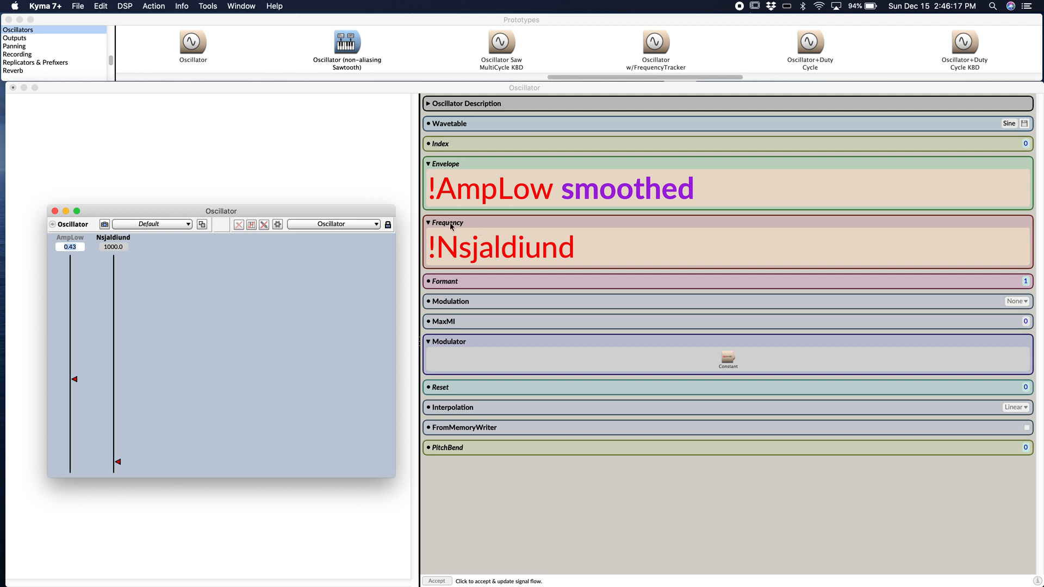
{"action": "mouse_move", "coordinate": [471, 237]}
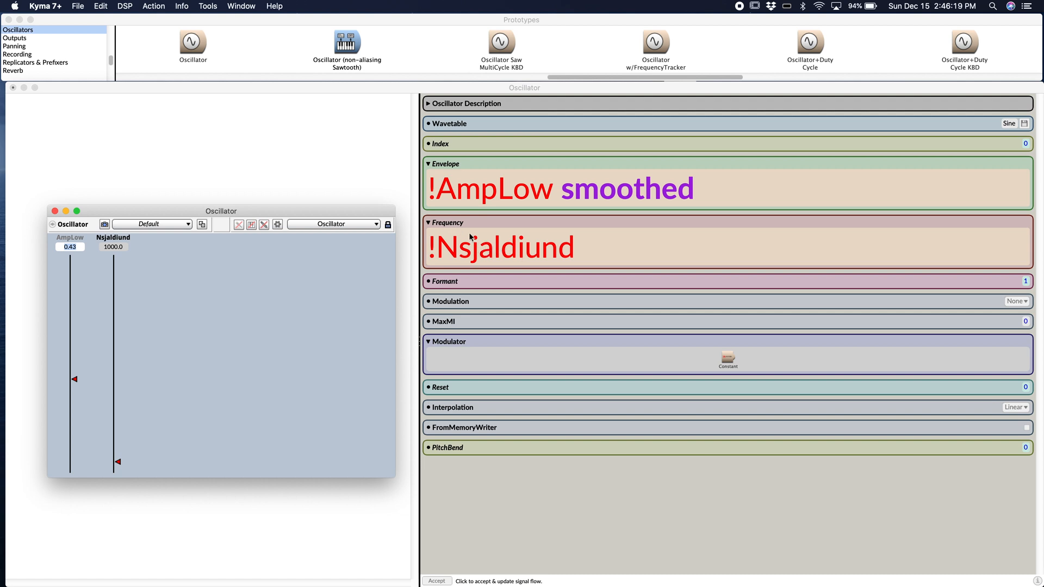
{"action": "mouse_move", "coordinate": [452, 227]}
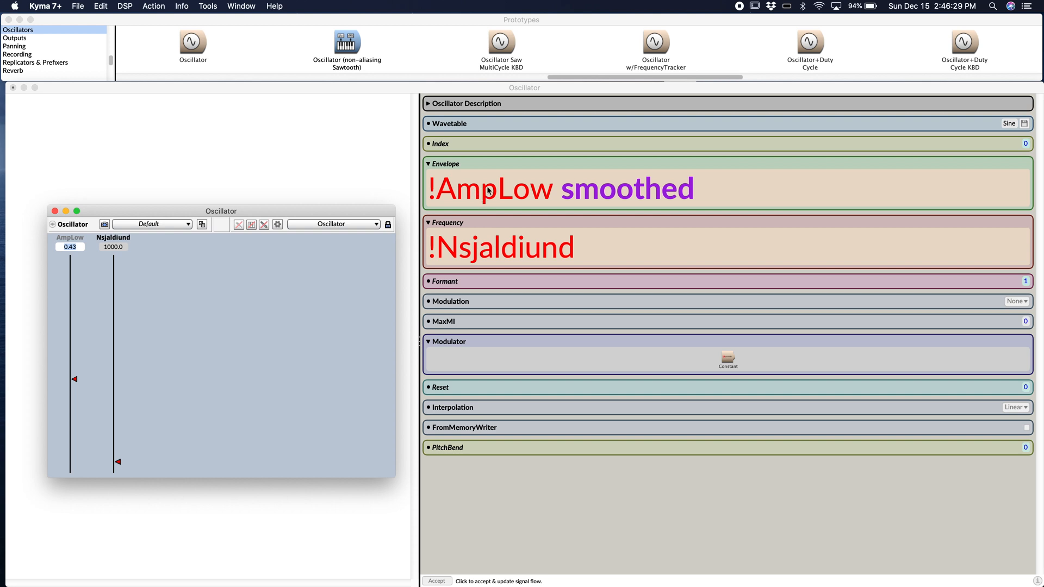
{"action": "mouse_move", "coordinate": [465, 171]}
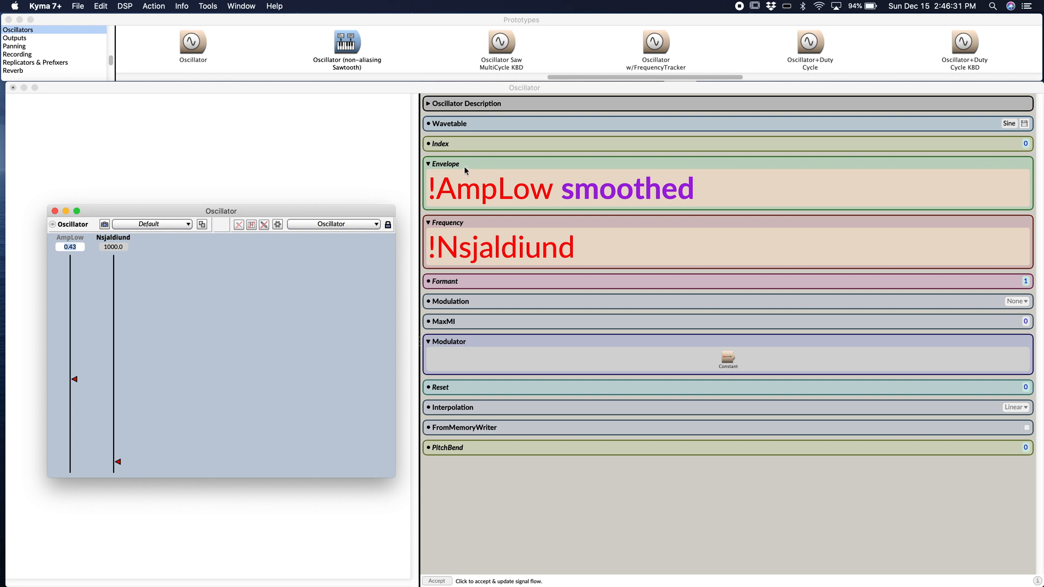
{"action": "mouse_move", "coordinate": [452, 166]}
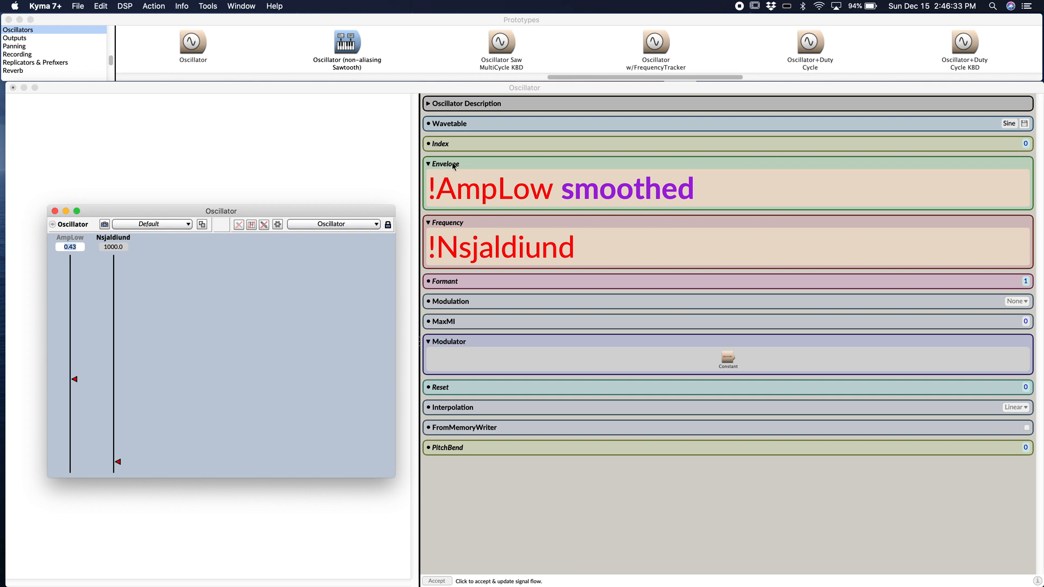
{"action": "mouse_move", "coordinate": [448, 182]}
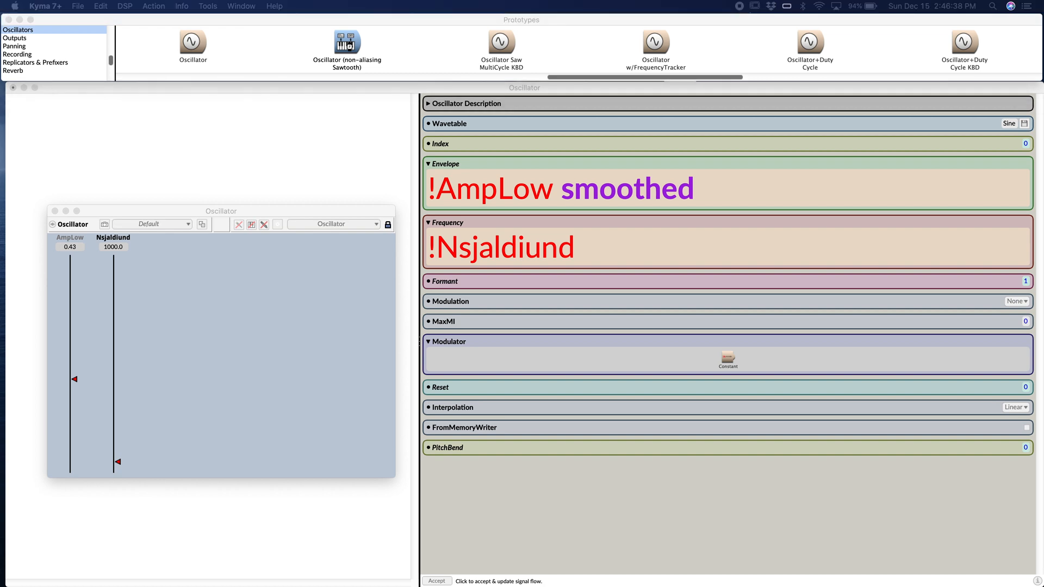
Bring up the non-aliasing Sawtooth prototype editor showing !KeyNumber, !KeyDown and !KeyVelocity fields.
{"action": "double_click", "coordinate": [346, 43]}
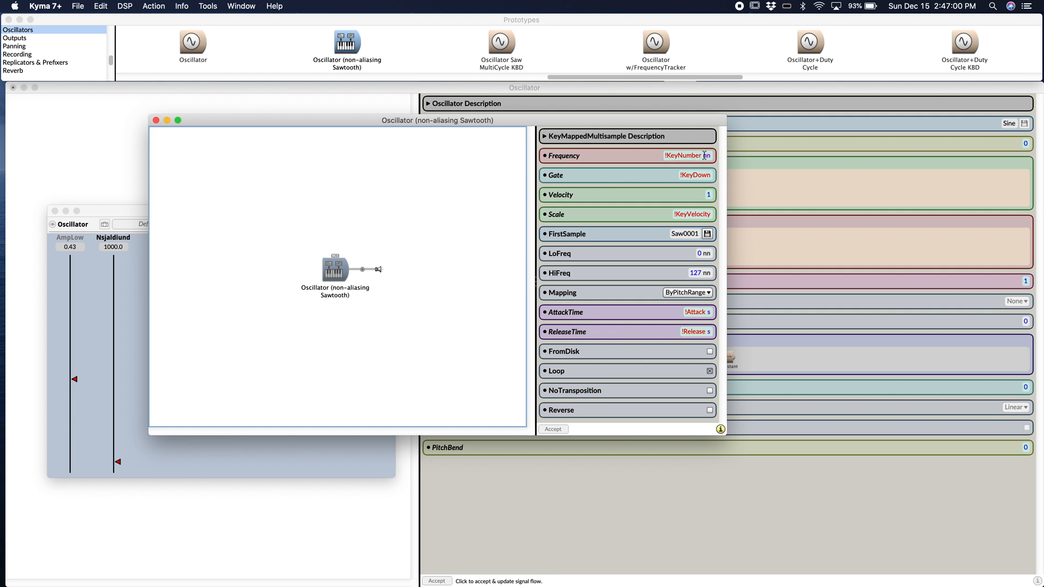
{"action": "mouse_move", "coordinate": [705, 156]}
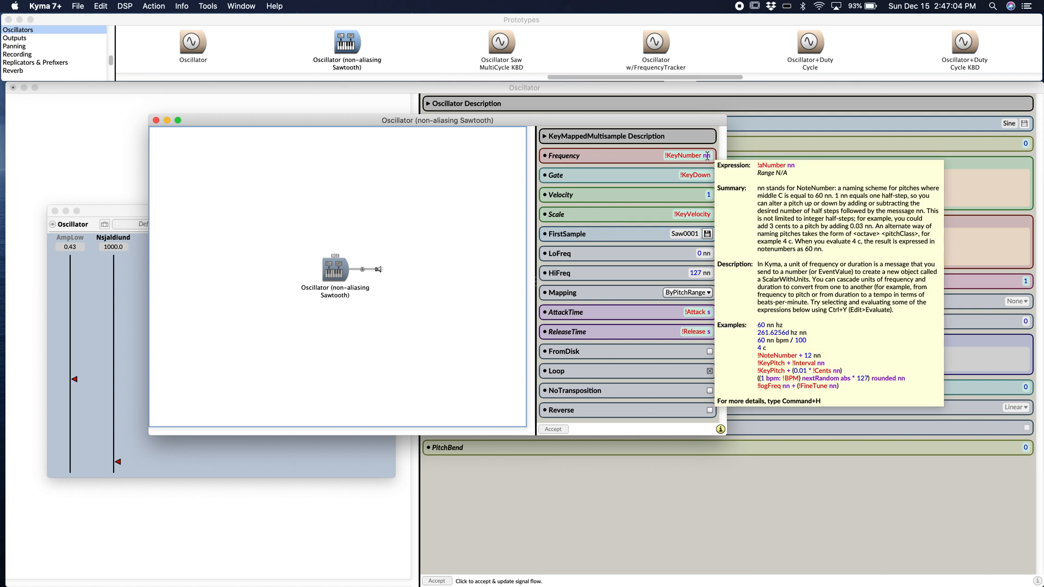
{"action": "mouse_move", "coordinate": [588, 184]}
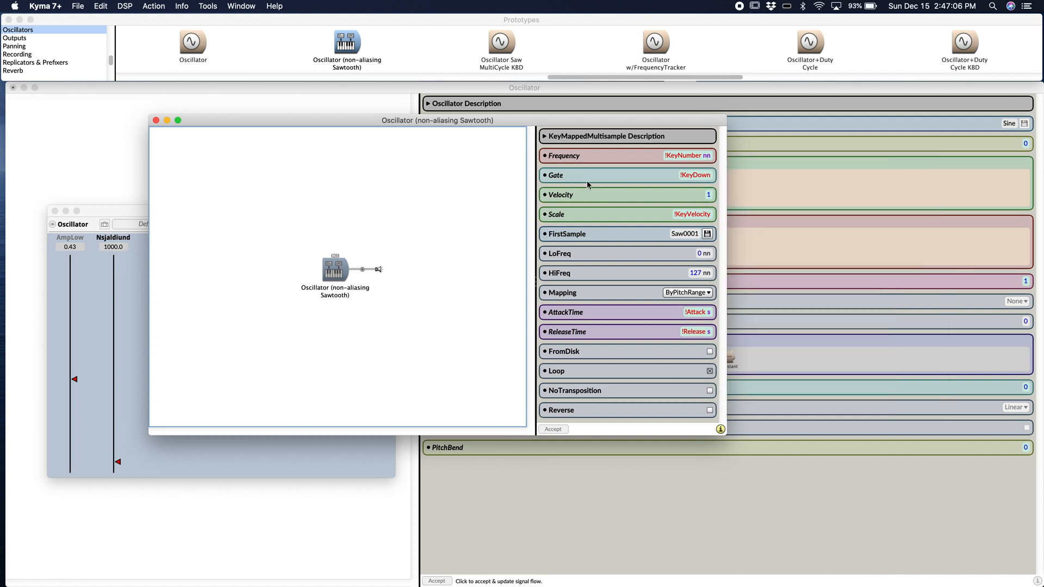
{"action": "mouse_move", "coordinate": [680, 181]}
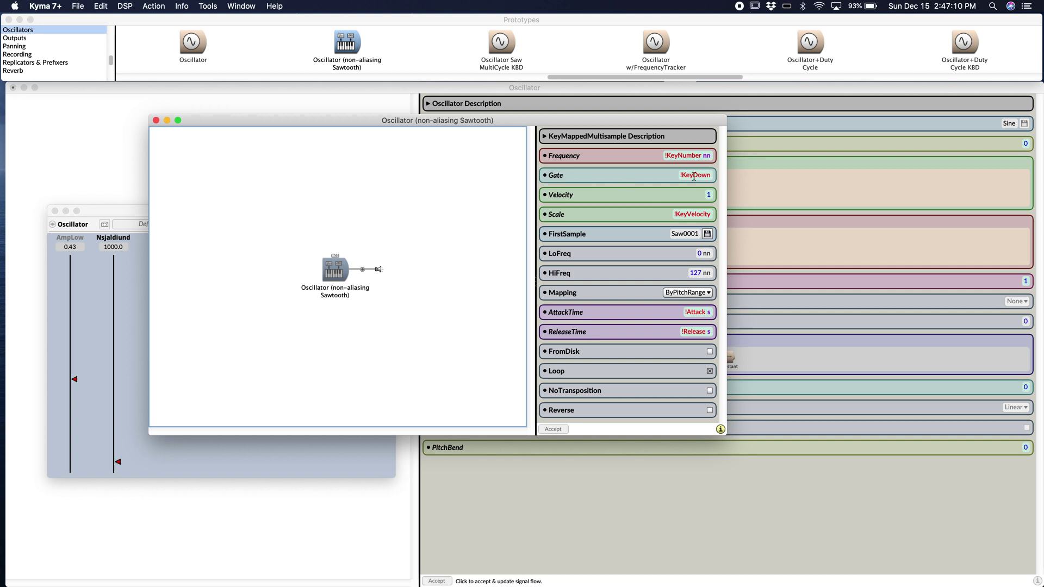
{"action": "mouse_move", "coordinate": [559, 219]}
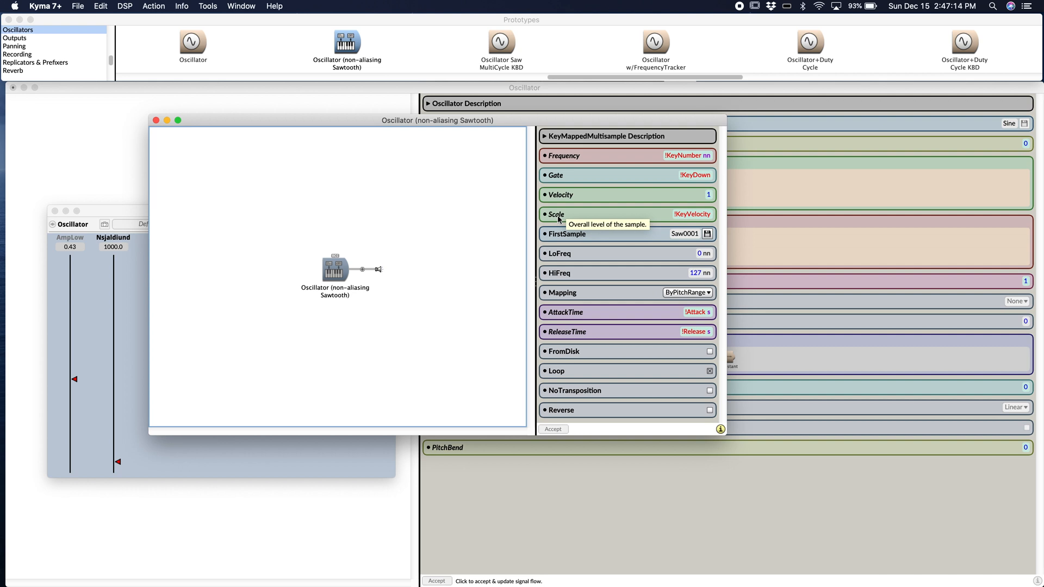
{"action": "mouse_move", "coordinate": [632, 217]}
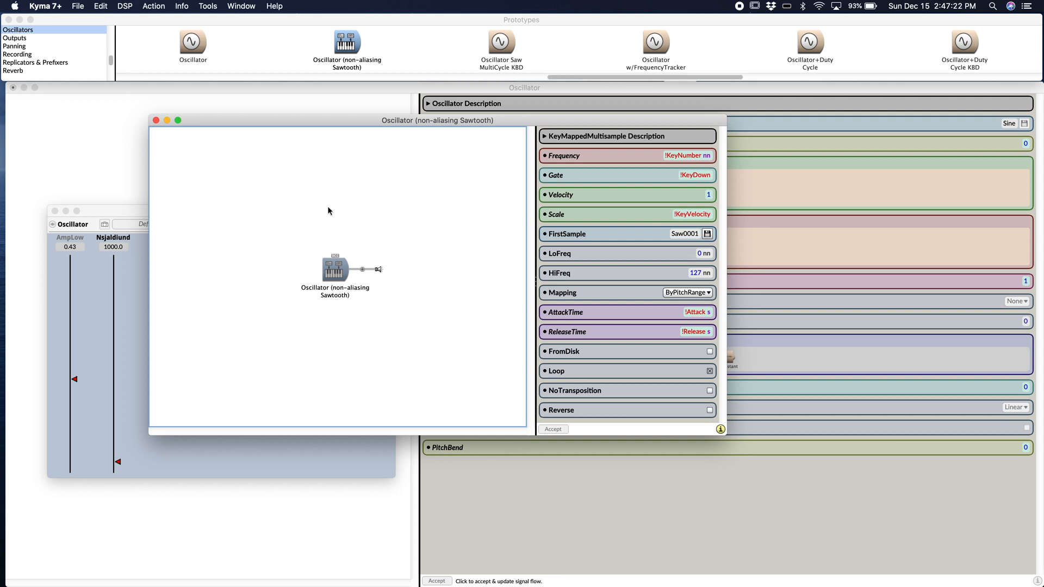
{"action": "mouse_move", "coordinate": [691, 311]}
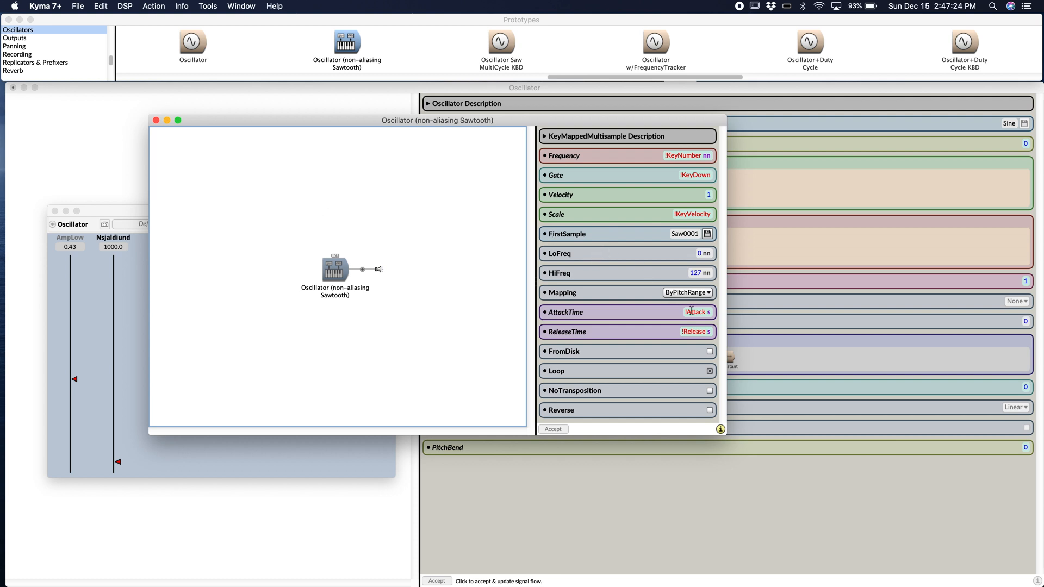
{"action": "mouse_move", "coordinate": [178, 132]}
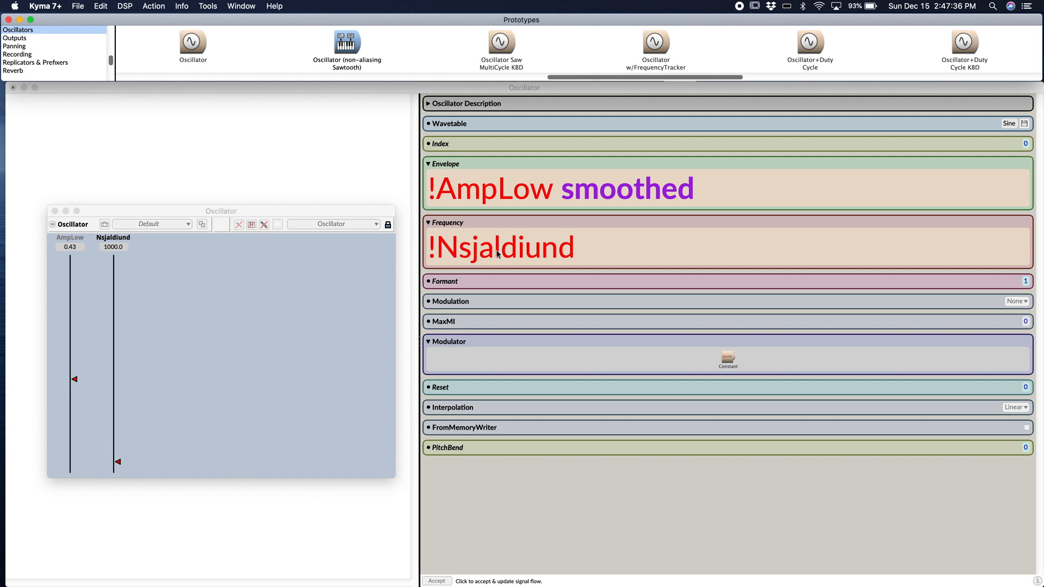
{"action": "mouse_move", "coordinate": [322, 307]}
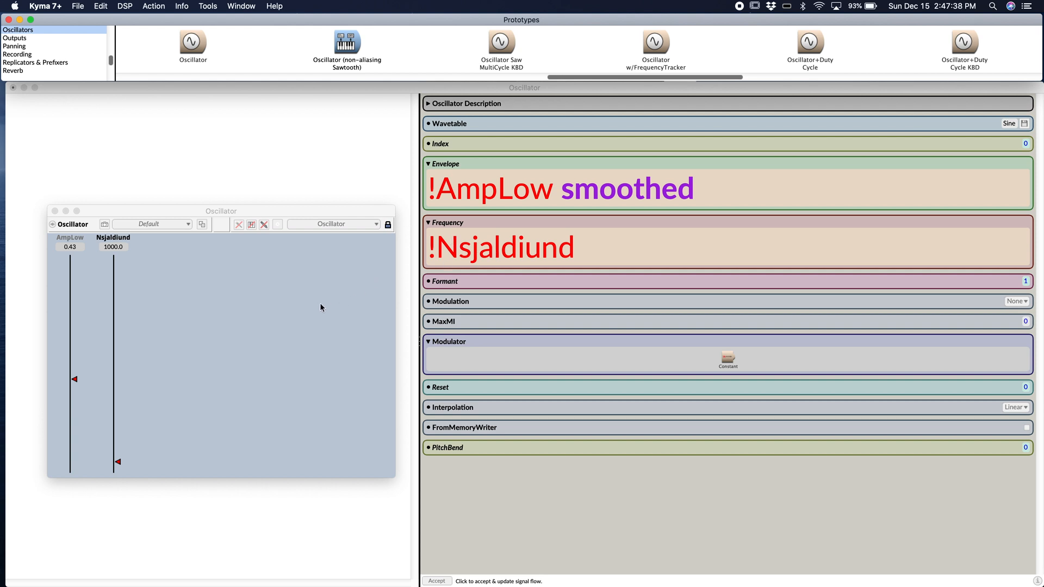
{"action": "mouse_move", "coordinate": [339, 259]}
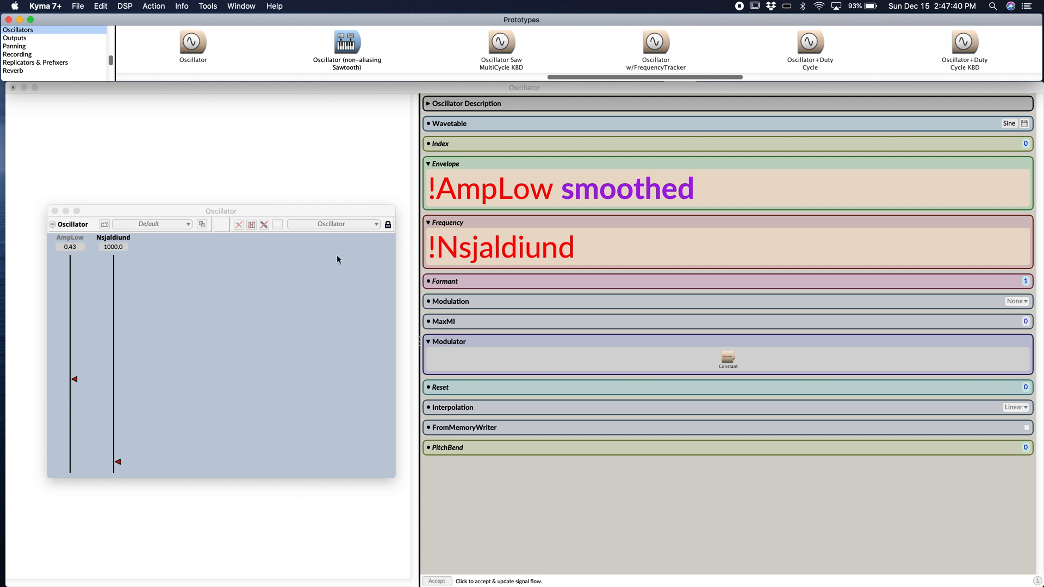
{"action": "mouse_move", "coordinate": [384, 261]}
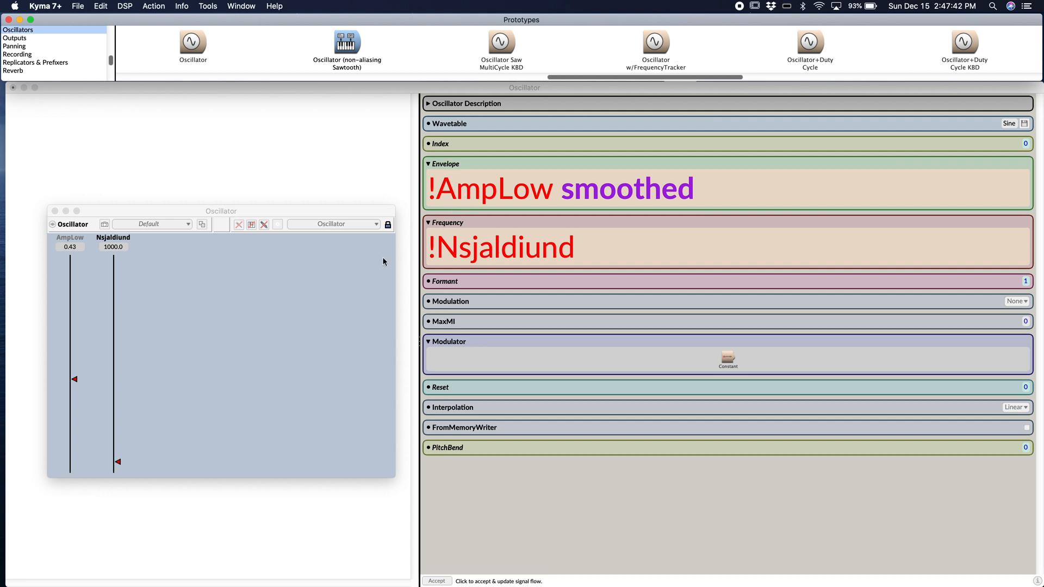
{"action": "mouse_move", "coordinate": [369, 274]}
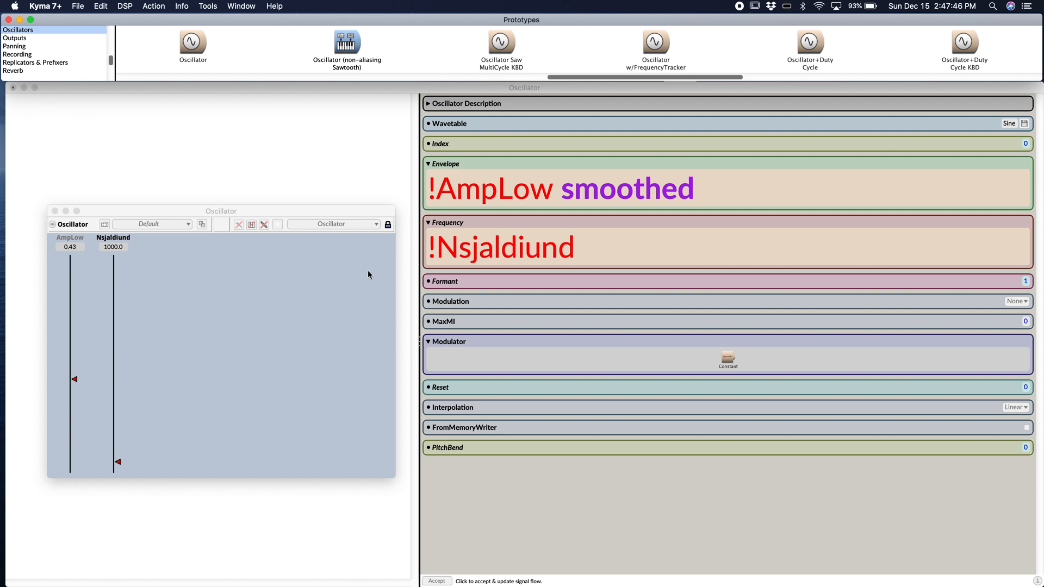
{"action": "mouse_move", "coordinate": [122, 95]}
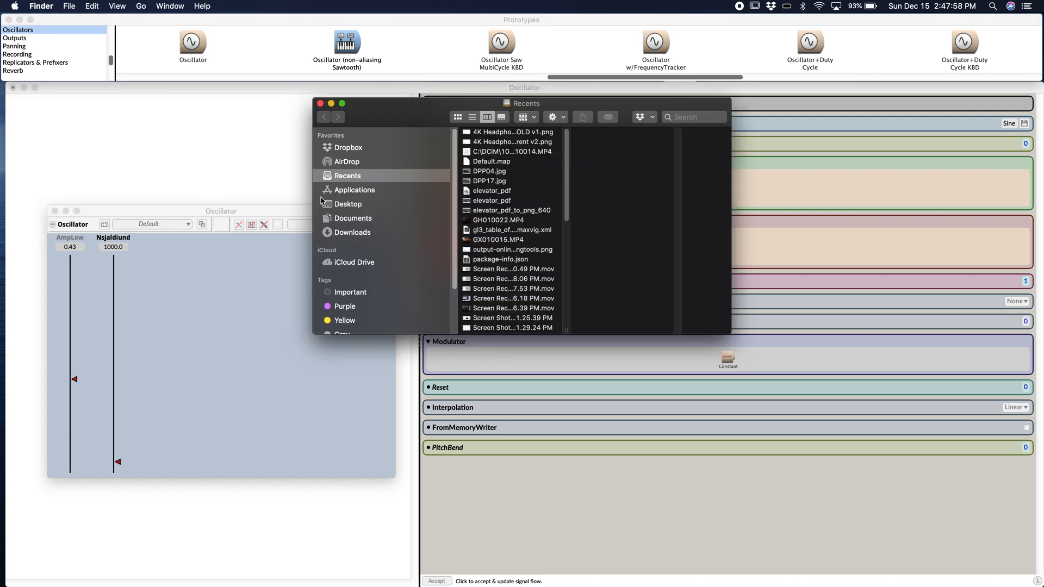
Navigate Finder to Documents › Kyma 7 Folder › Global Maps and select Default.map.
{"action": "left_click", "coordinate": [352, 218]}
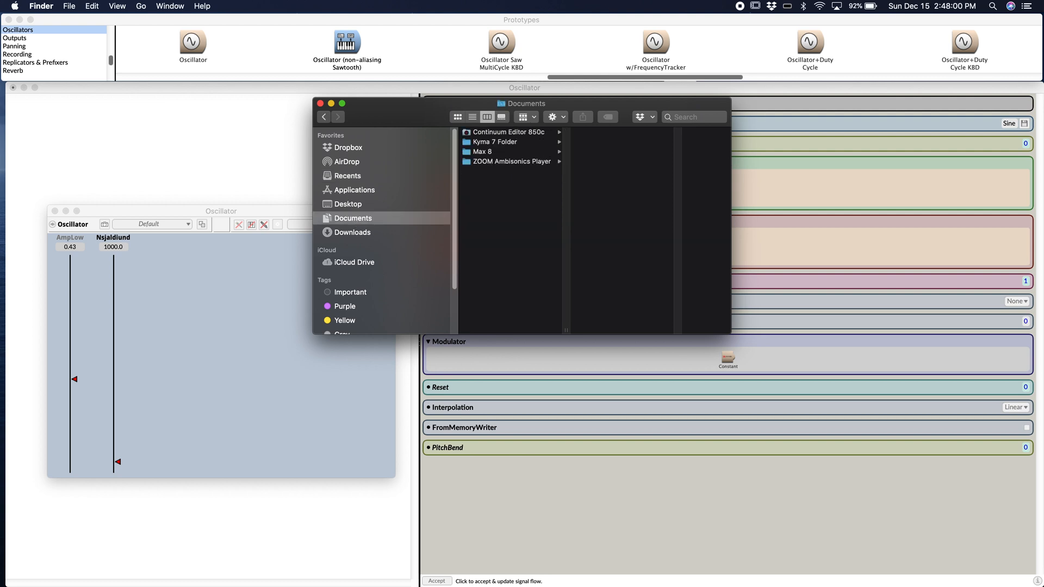
{"action": "left_click", "coordinate": [496, 142]}
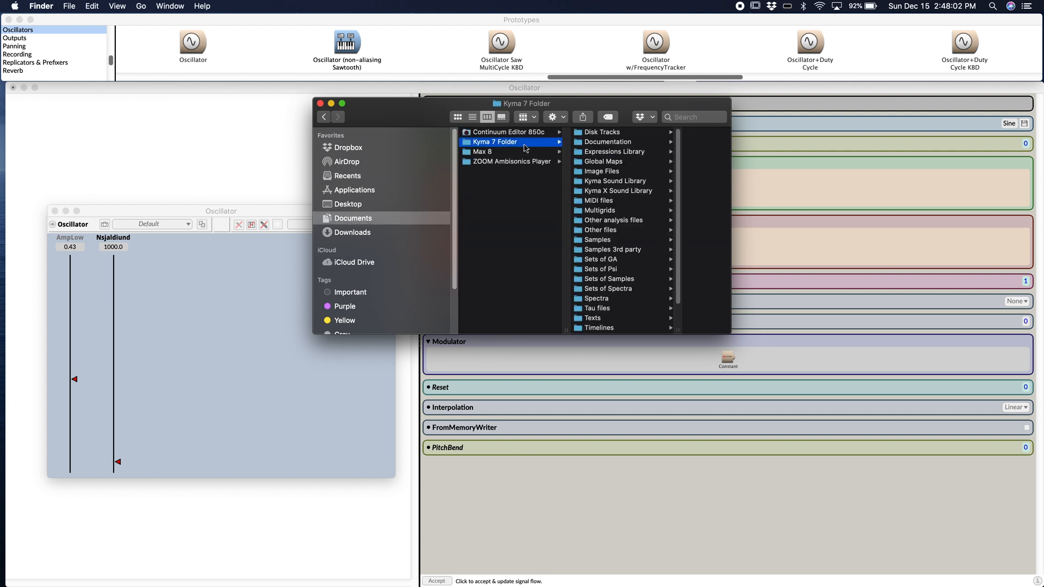
{"action": "left_click", "coordinate": [612, 161]}
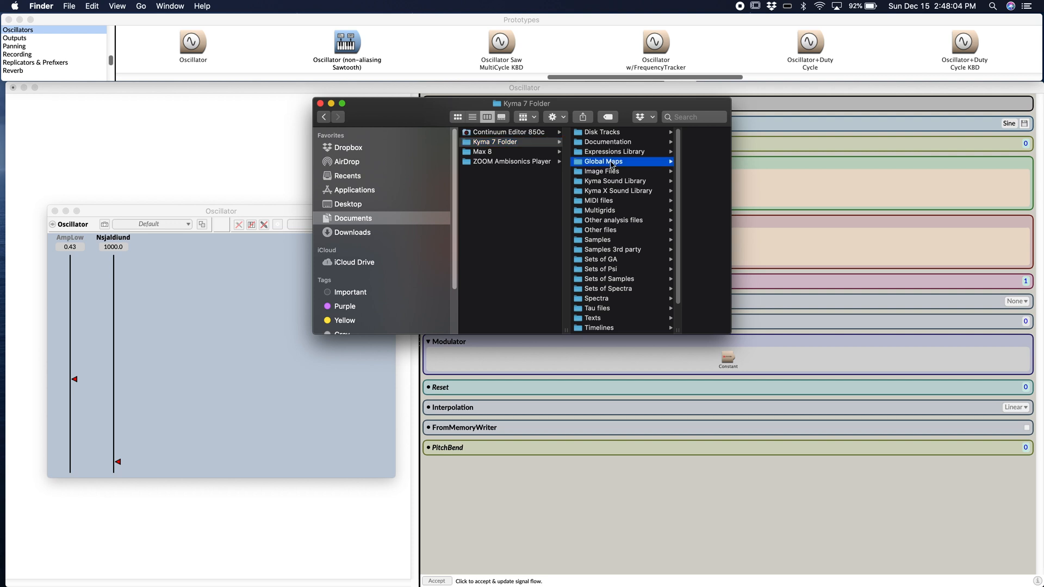
{"action": "left_click", "coordinate": [603, 160]}
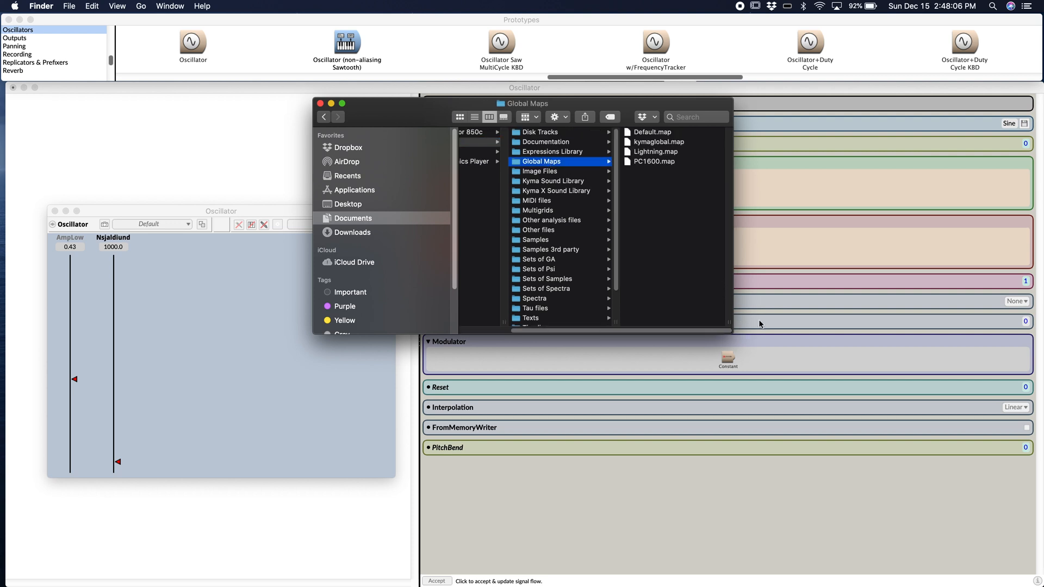
{"action": "left_click", "coordinate": [652, 132]}
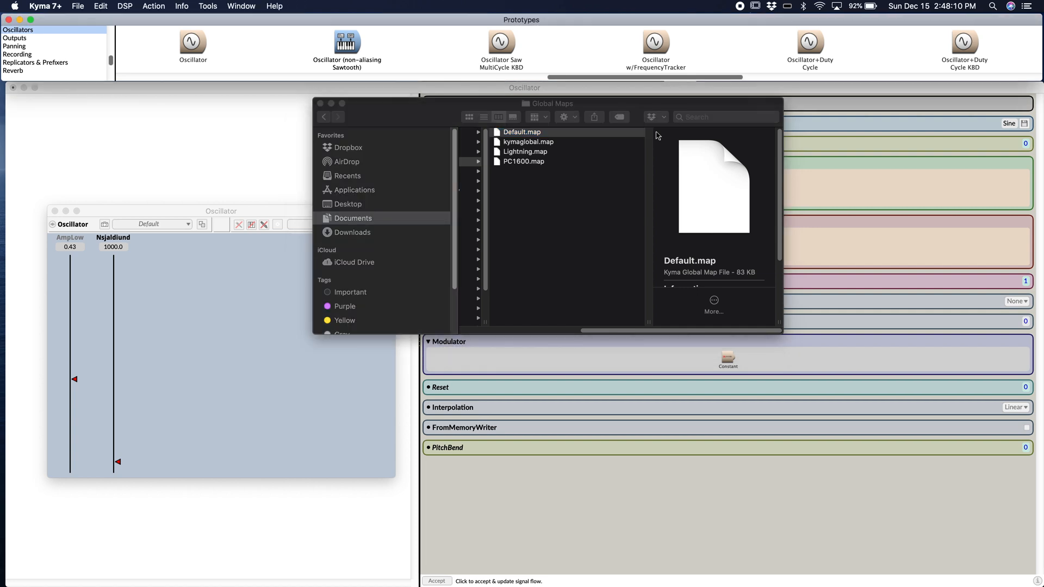
{"action": "double_click", "coordinate": [521, 132]}
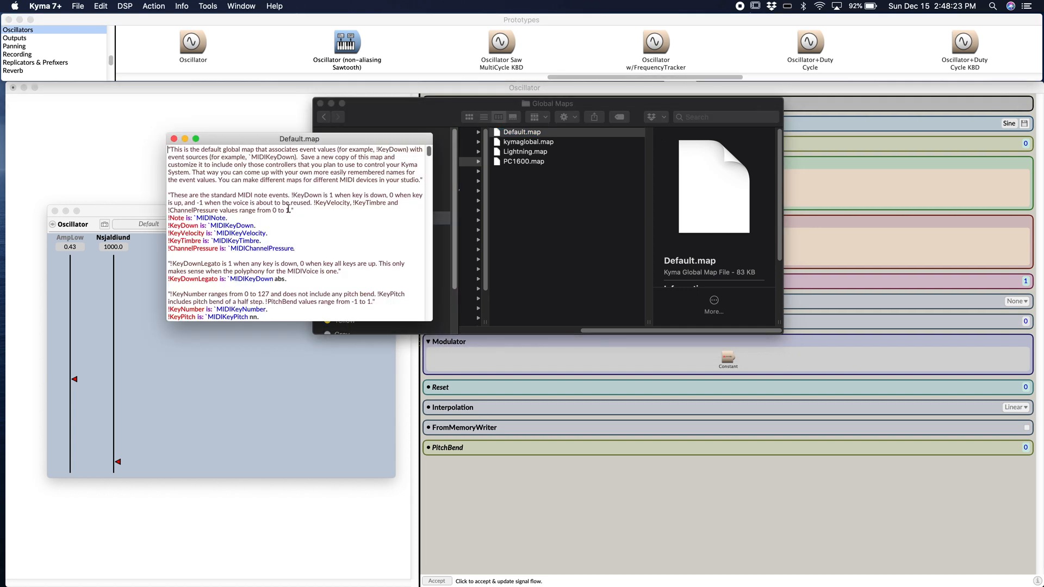
{"action": "scroll", "scroll_direction": "down", "scroll_amount": 3}
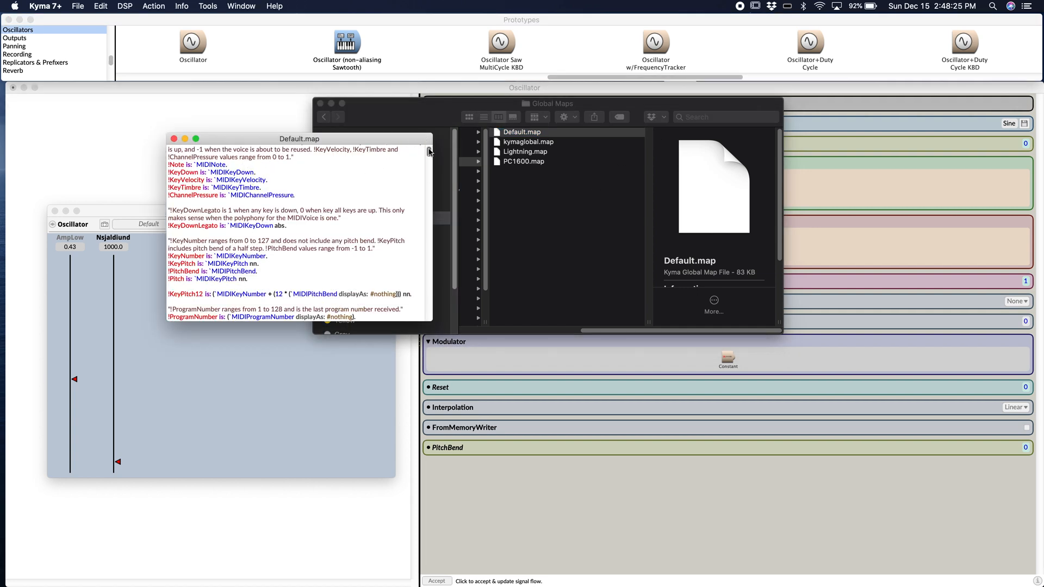
{"action": "scroll", "scroll_direction": "down", "scroll_amount": 3}
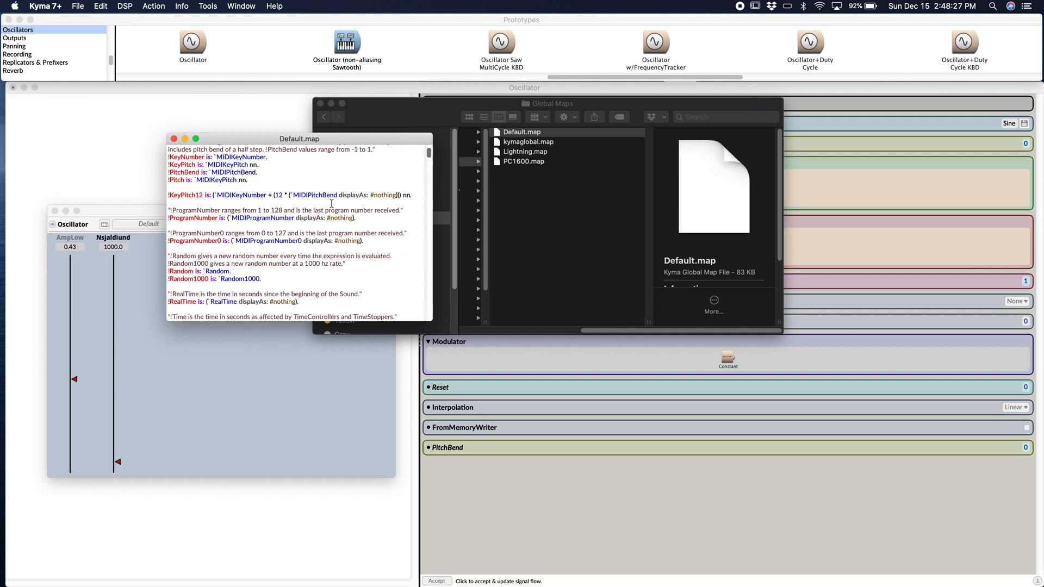
{"action": "scroll", "scroll_direction": "down", "scroll_amount": 3}
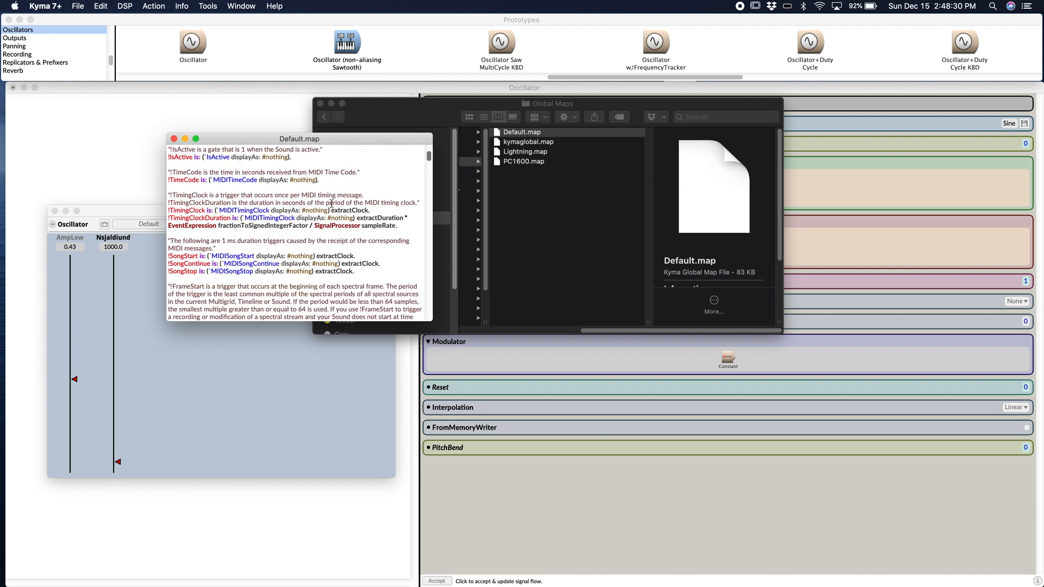
{"action": "scroll", "scroll_direction": "down", "scroll_amount": 3}
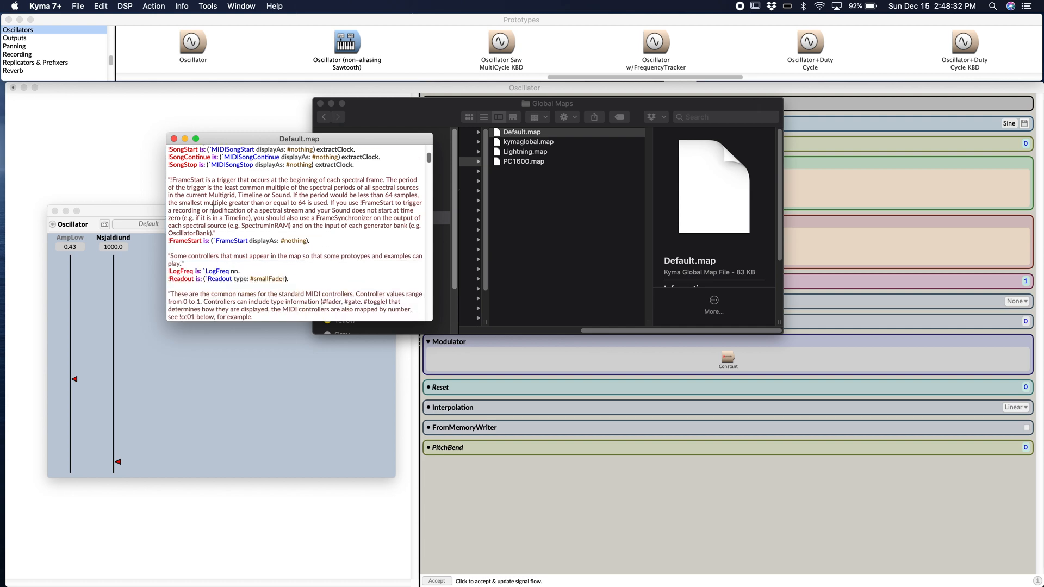
{"action": "scroll", "scroll_direction": "down", "scroll_amount": 3}
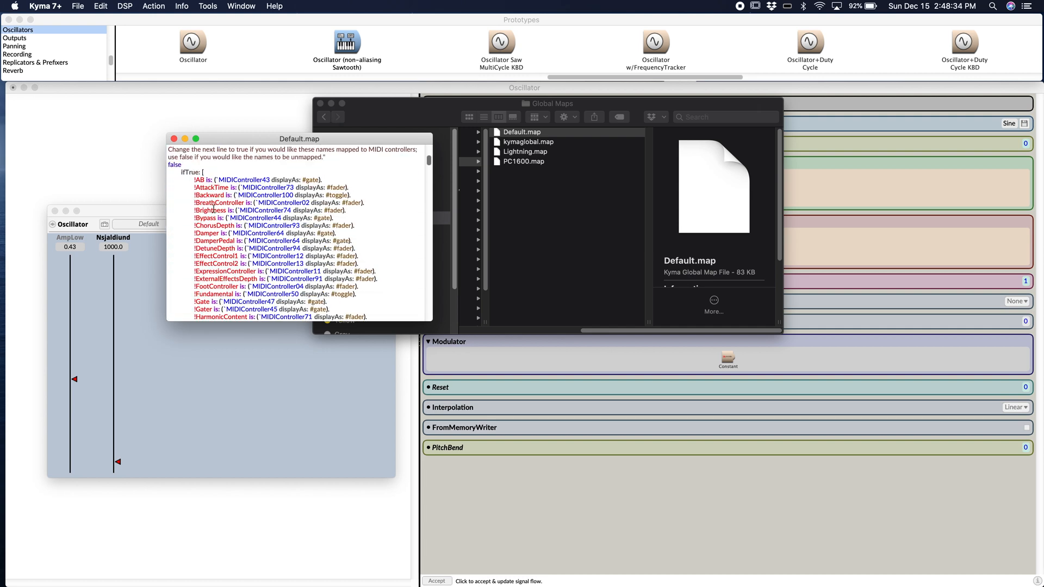
{"action": "scroll", "scroll_direction": "down", "scroll_amount": 3}
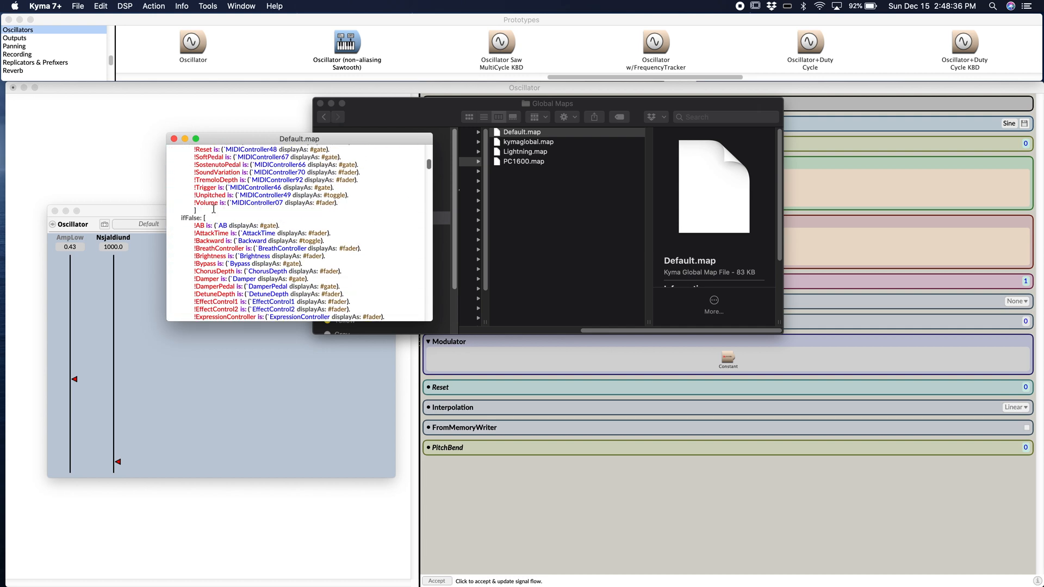
{"action": "scroll", "scroll_direction": "down", "scroll_amount": 3}
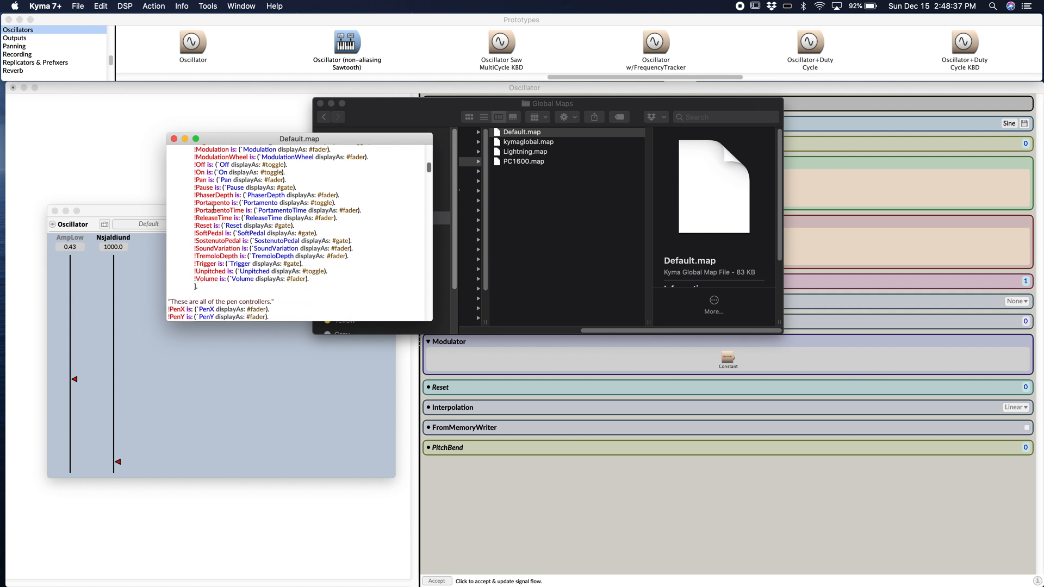
{"action": "scroll", "scroll_direction": "down", "scroll_amount": 3}
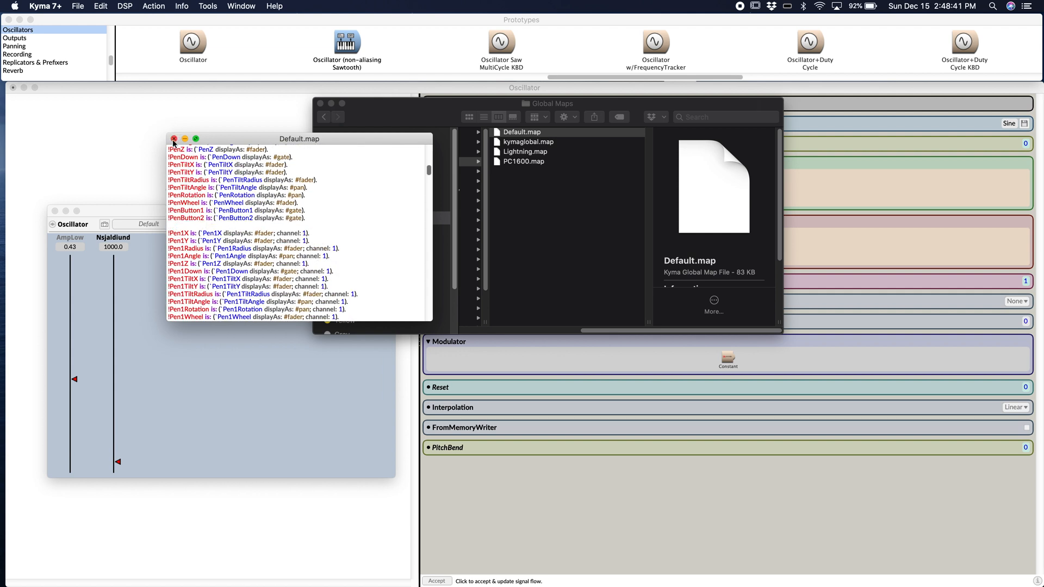
{"action": "left_click", "coordinate": [174, 139]}
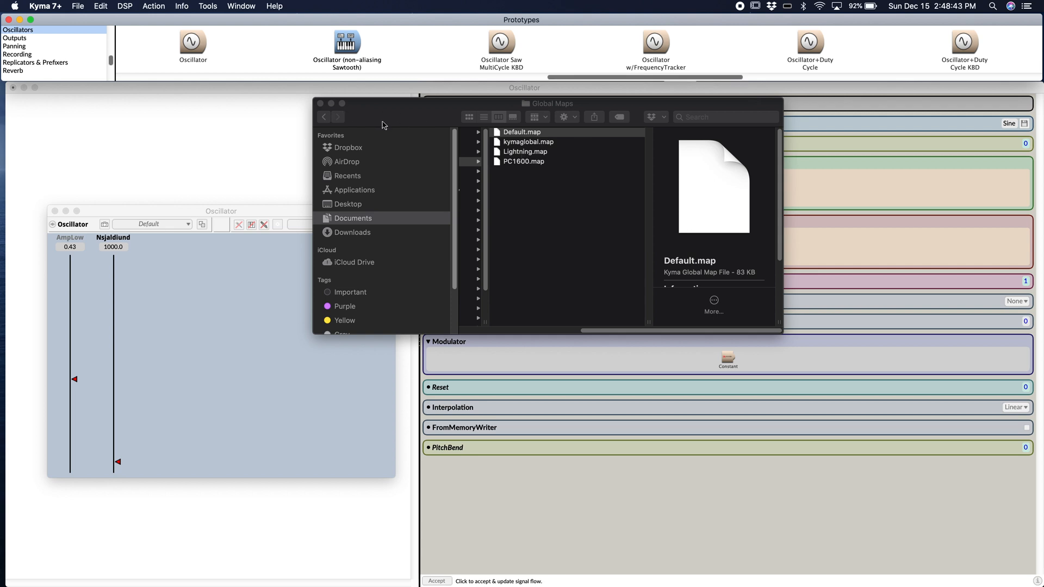
Dismiss the Global Maps Finder window to return to the Oscillator editor.
{"action": "left_click", "coordinate": [522, 132]}
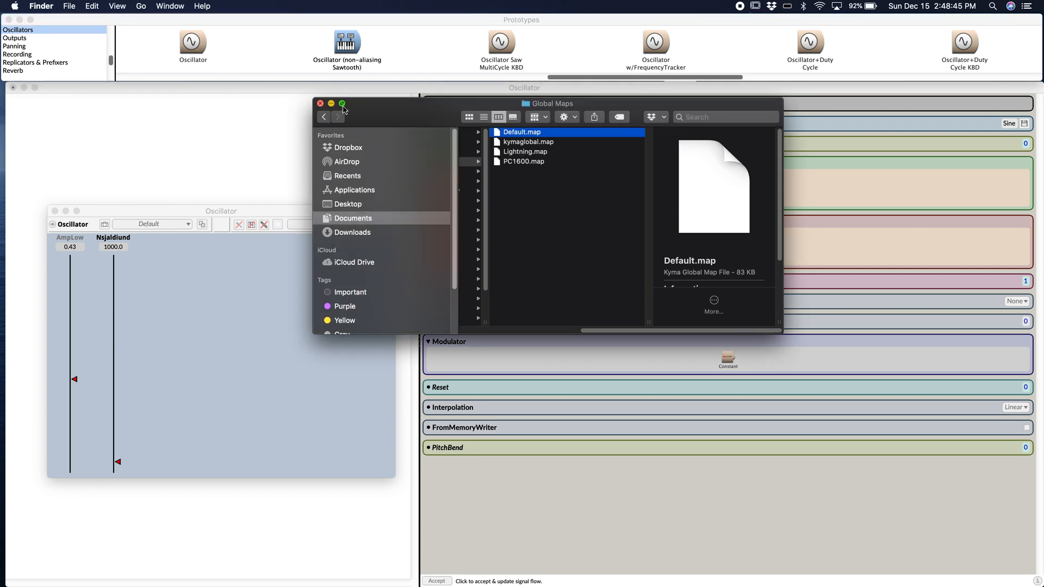
{"action": "left_click", "coordinate": [342, 103]}
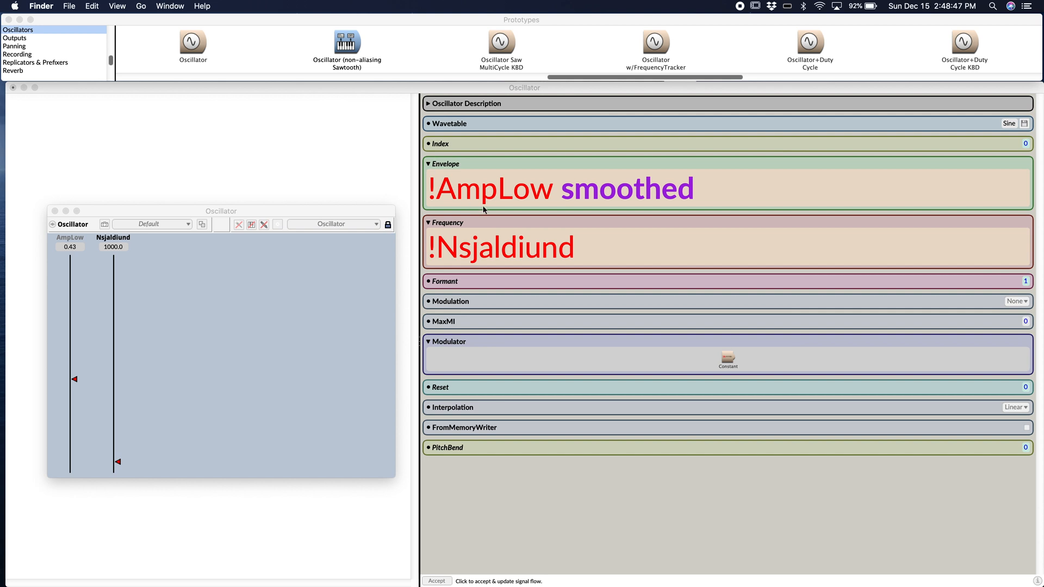
{"action": "mouse_move", "coordinate": [469, 231]}
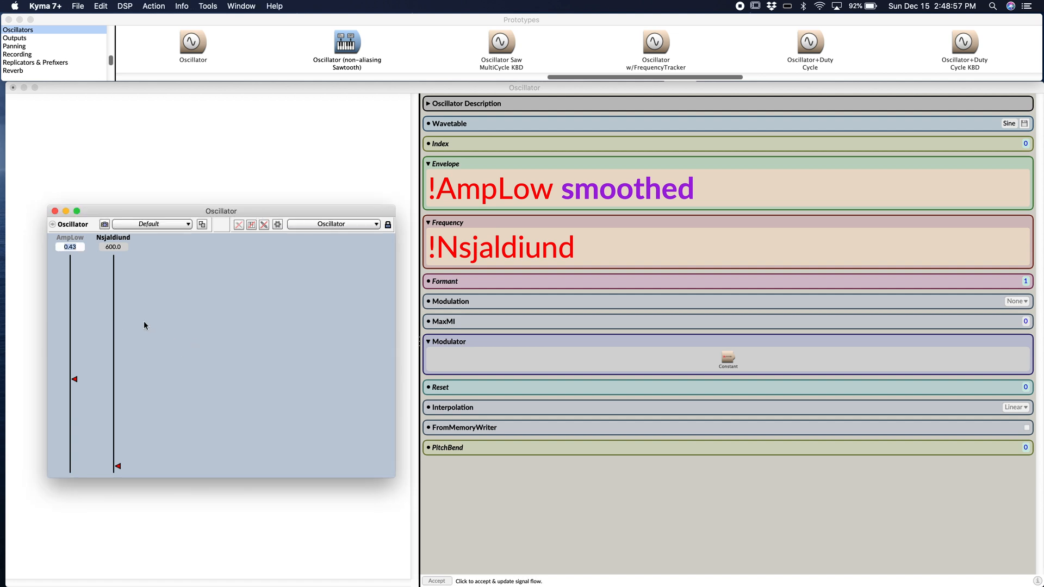
{"action": "mouse_move", "coordinate": [539, 233]}
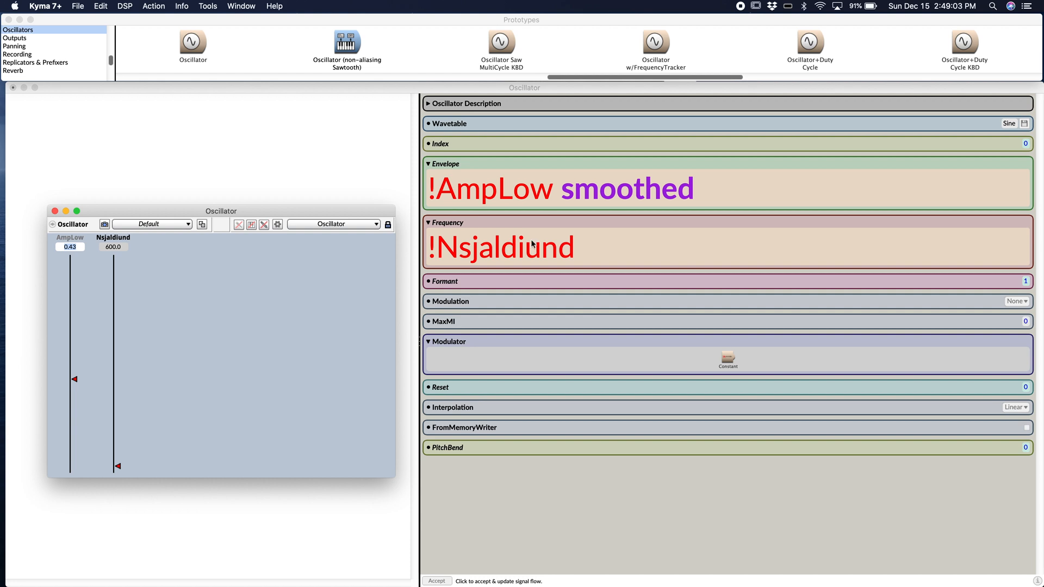
{"action": "mouse_move", "coordinate": [517, 252]}
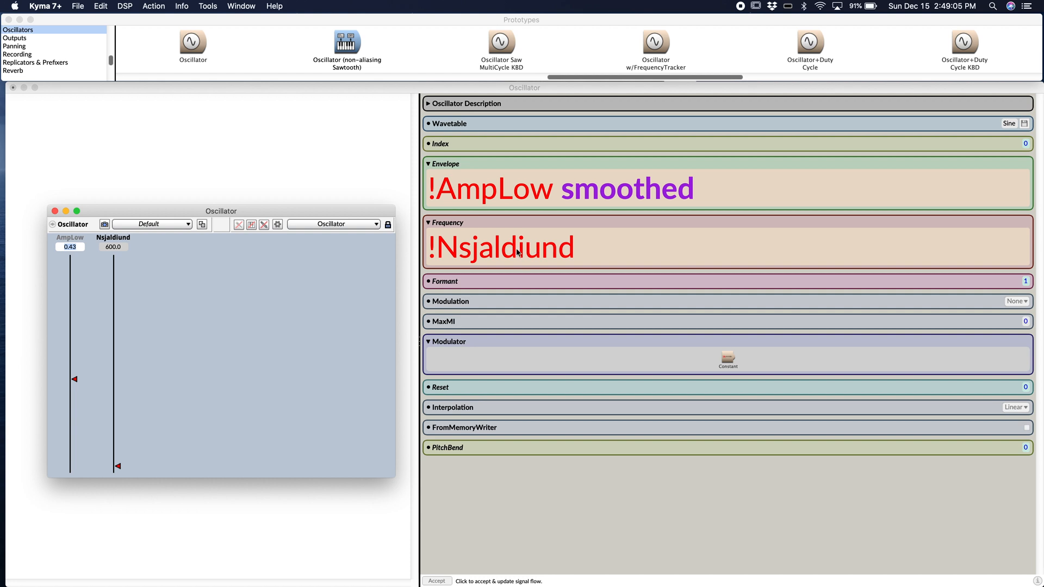